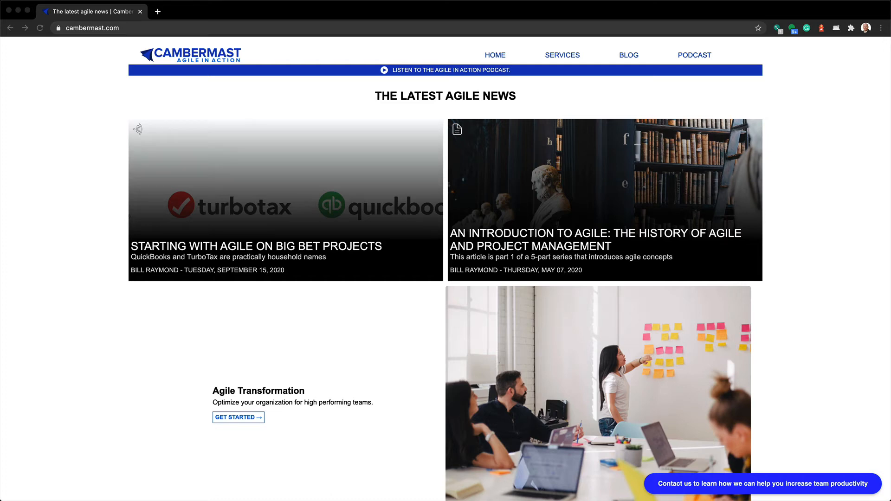
pyautogui.moveTo(241, 194)
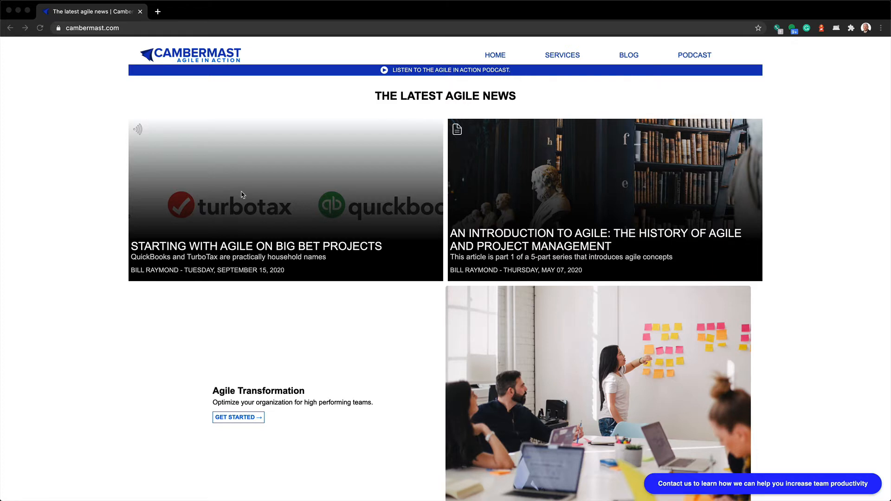
pyautogui.moveTo(602, 183)
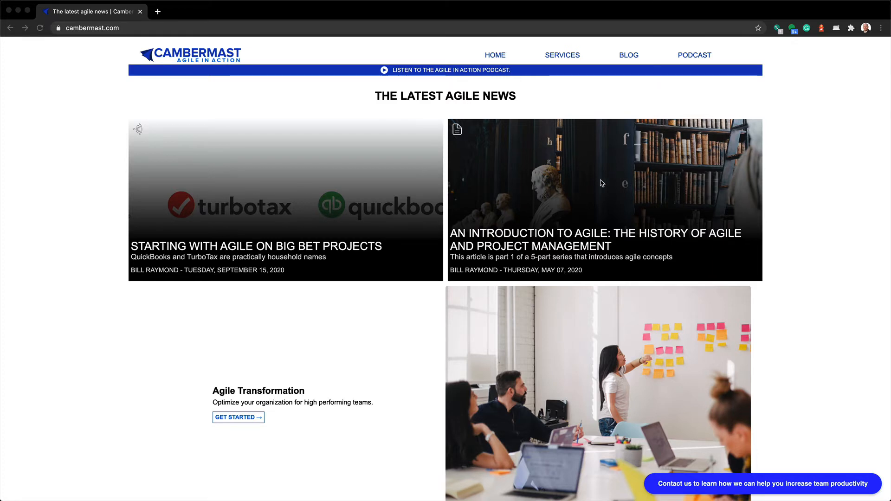
# View the Cambermast site's Blog feed page, then its Podcast feed page listing episodes
pyautogui.click(629, 54)
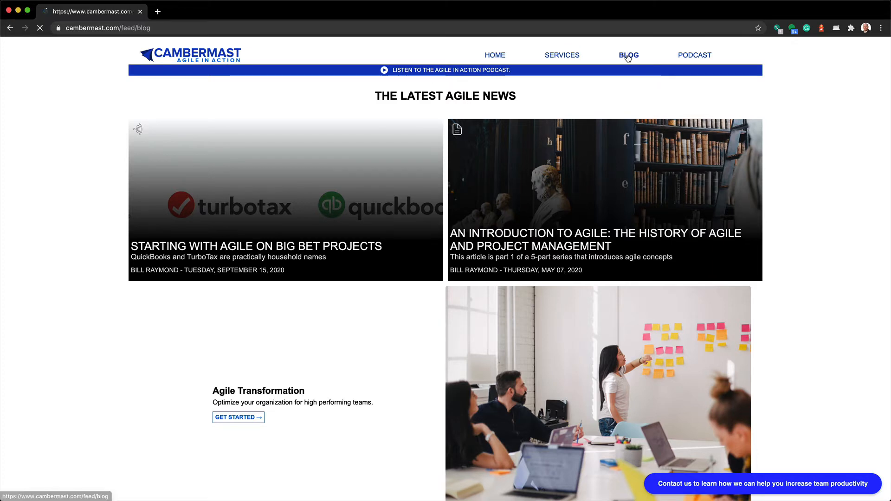
pyautogui.click(628, 55)
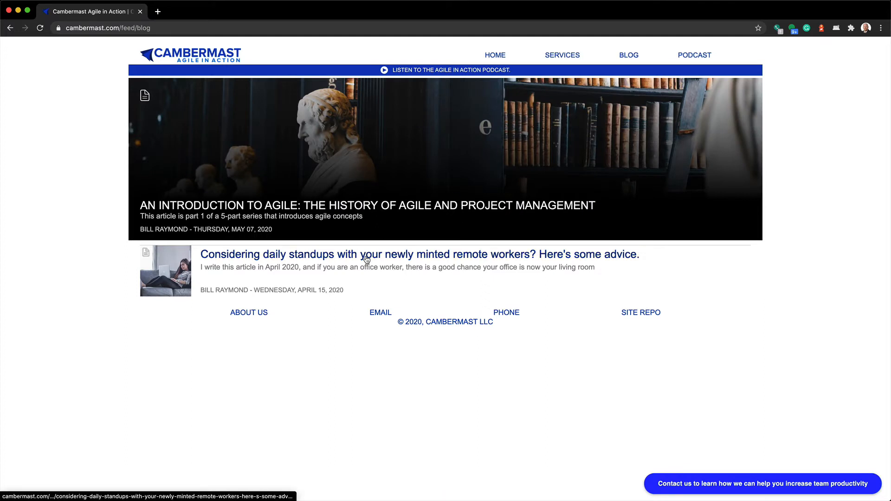
pyautogui.click(694, 55)
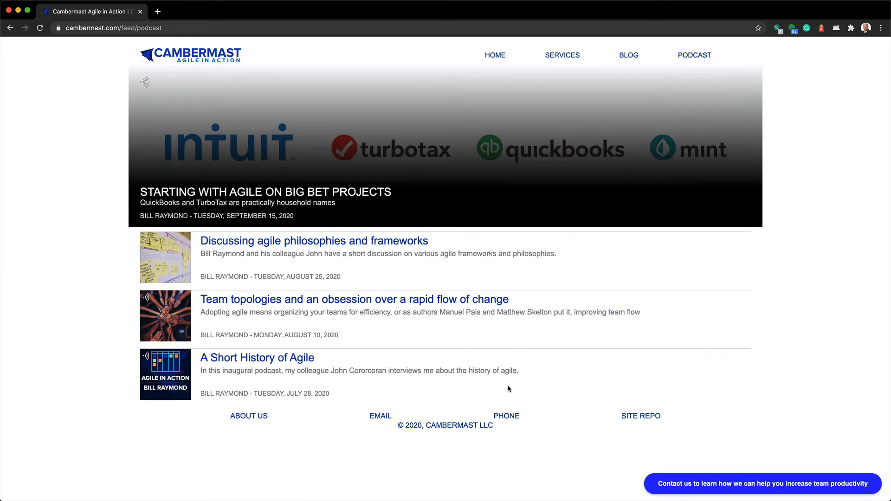
pyautogui.moveTo(97, 196)
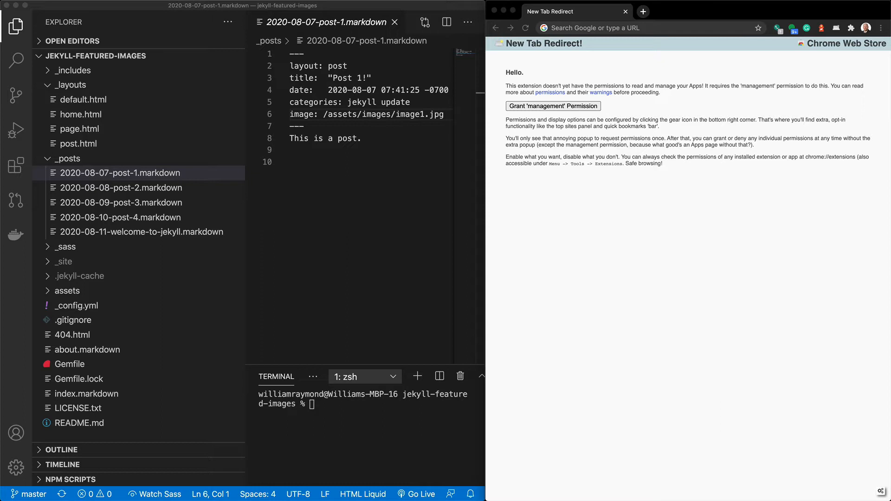
pyautogui.moveTo(275, 259)
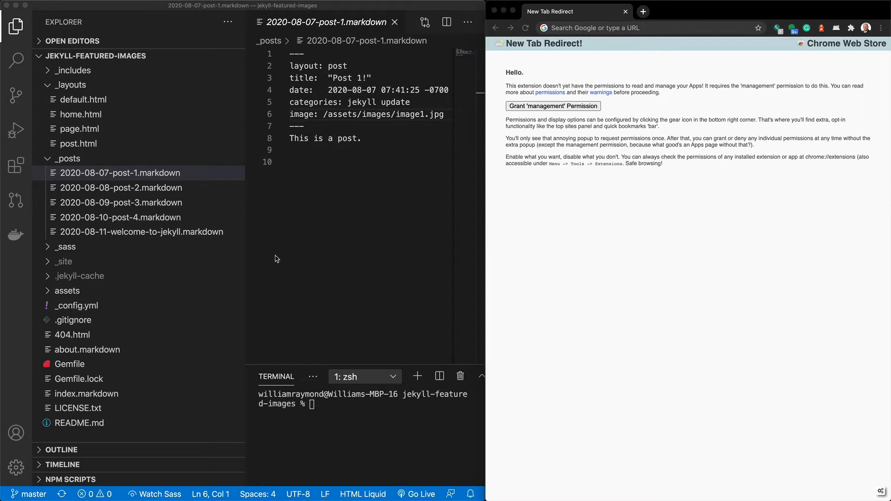
pyautogui.moveTo(138, 91)
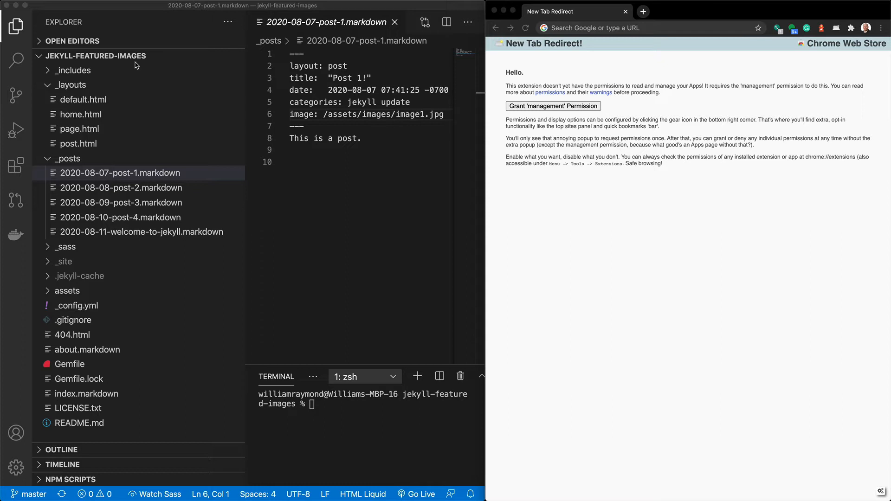
pyautogui.moveTo(123, 175)
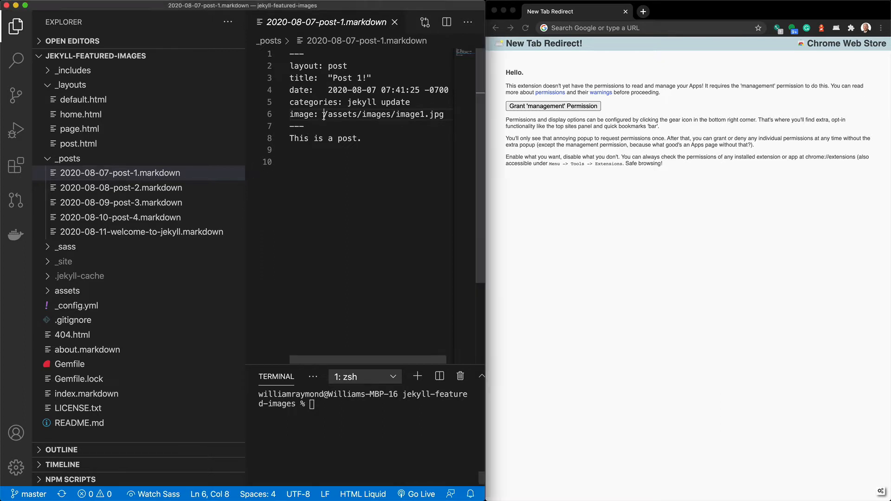
# Serve the Jekyll site locally with bundle exec jekyll serve from the terminal
pyautogui.moveTo(325, 114); pyautogui.dragTo(444, 115)
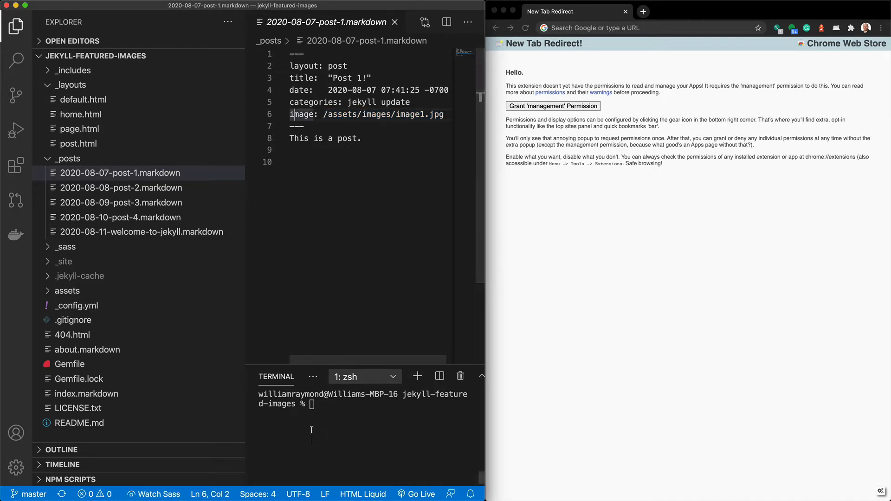
pyautogui.write('bundle')
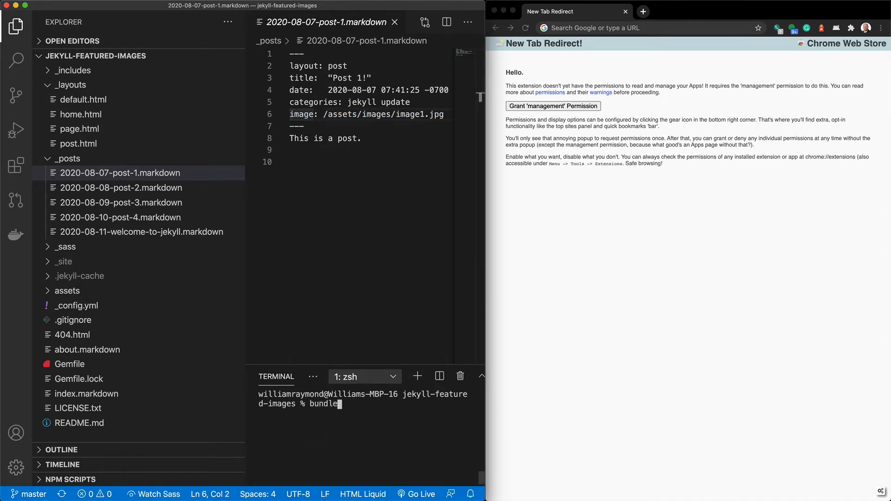
pyautogui.write('exec jekyl')
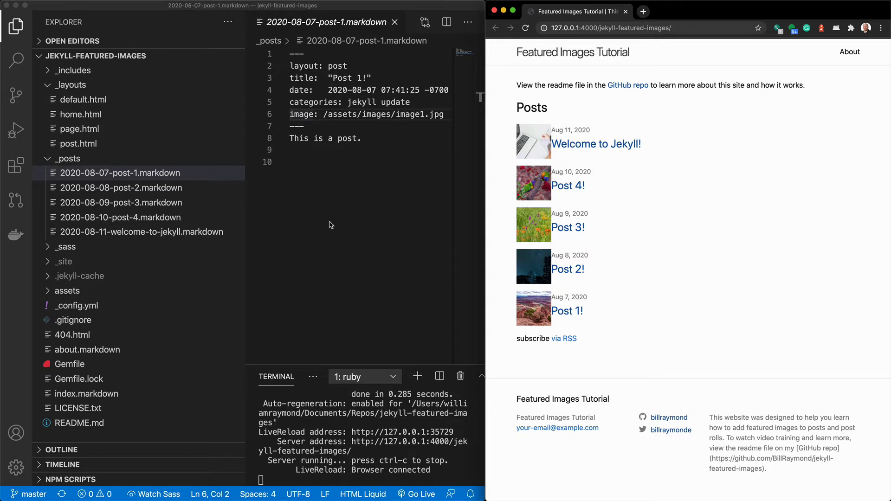
pyautogui.click(596, 144)
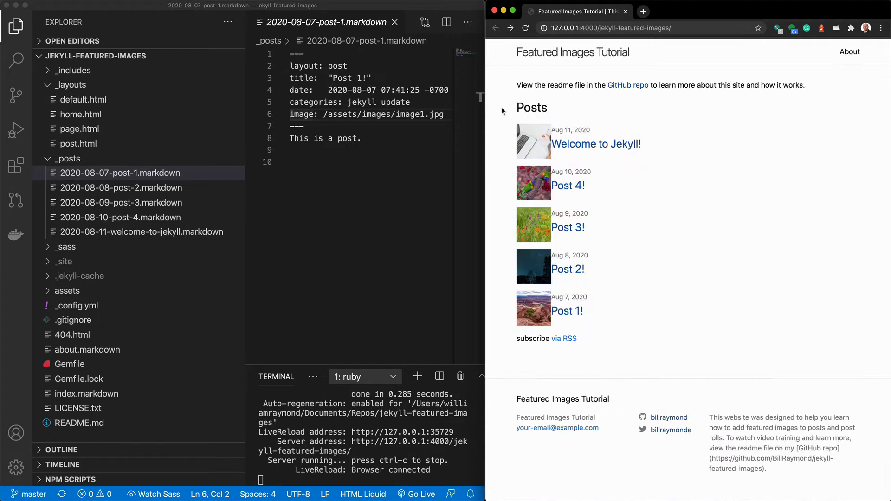
pyautogui.click(567, 186)
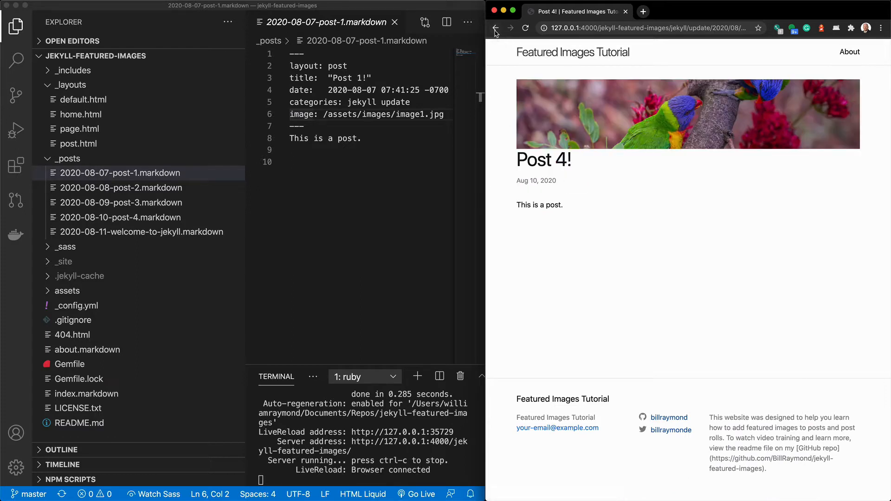
pyautogui.click(496, 29)
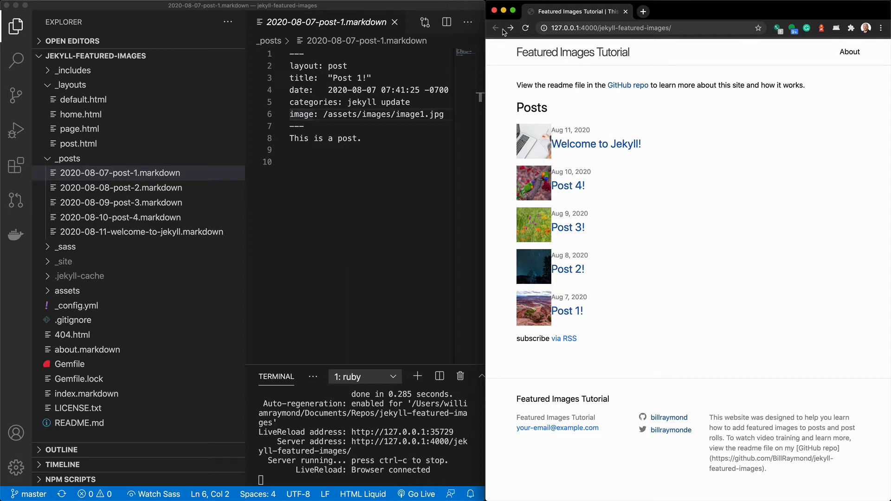
pyautogui.moveTo(533, 101)
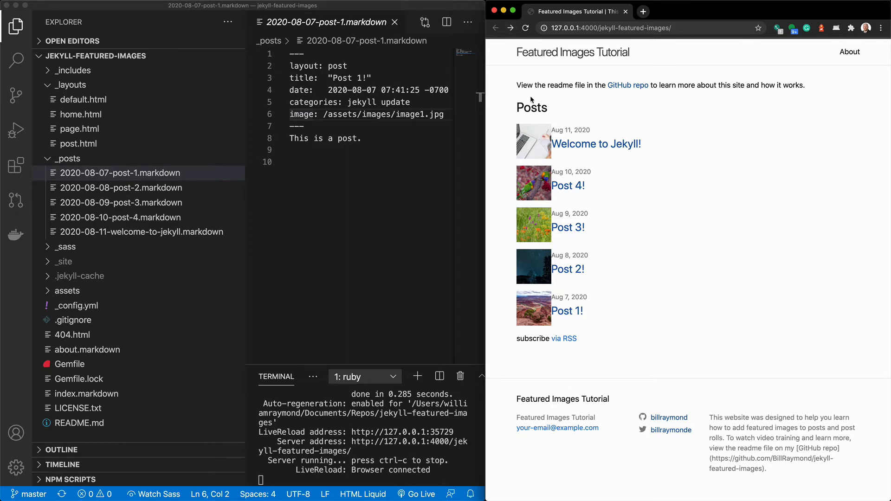
pyautogui.moveTo(511, 232)
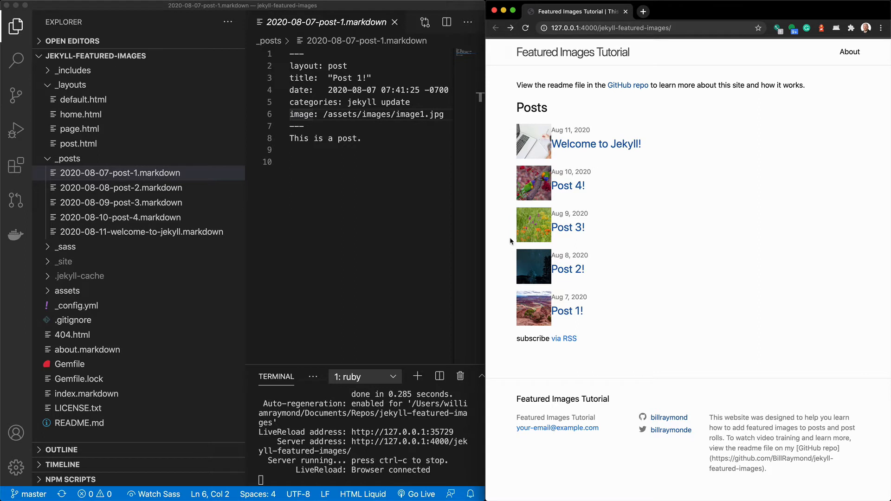
pyautogui.moveTo(507, 227)
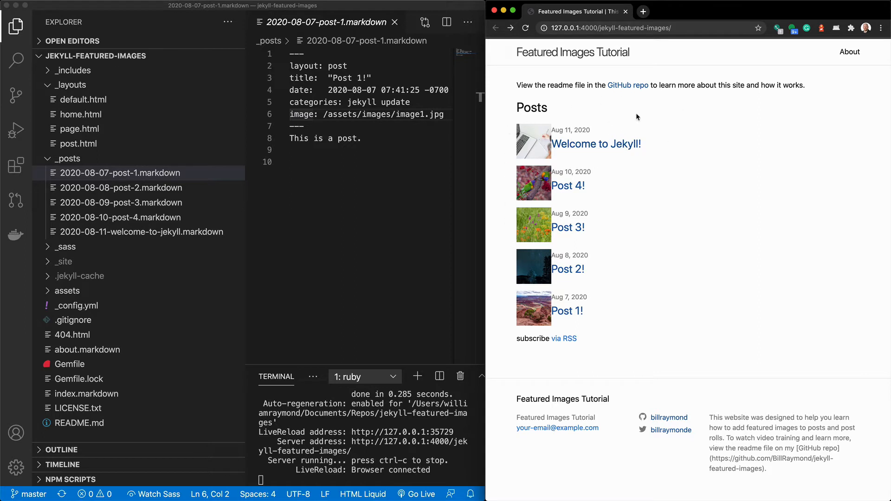
pyautogui.moveTo(622, 126)
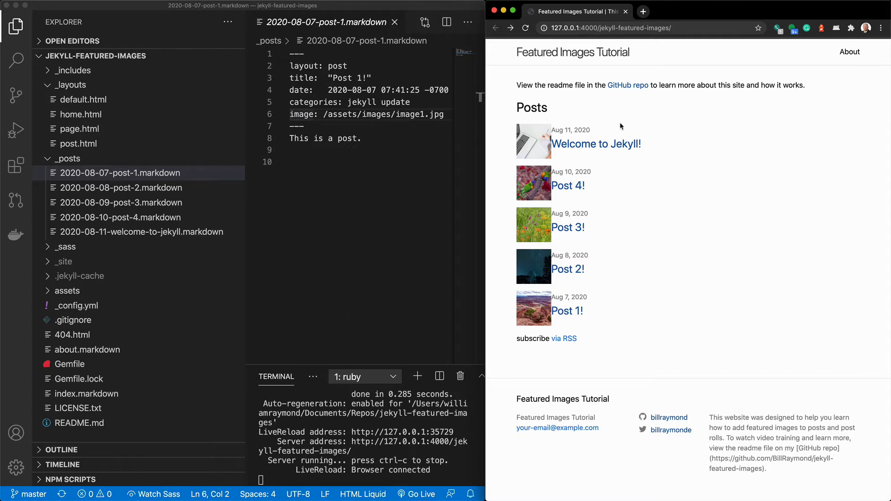
pyautogui.moveTo(563, 129)
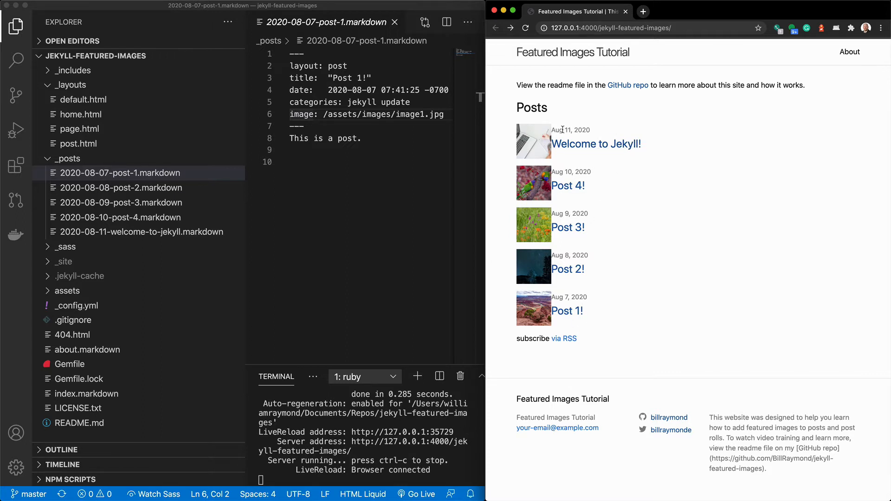
pyautogui.moveTo(613, 105)
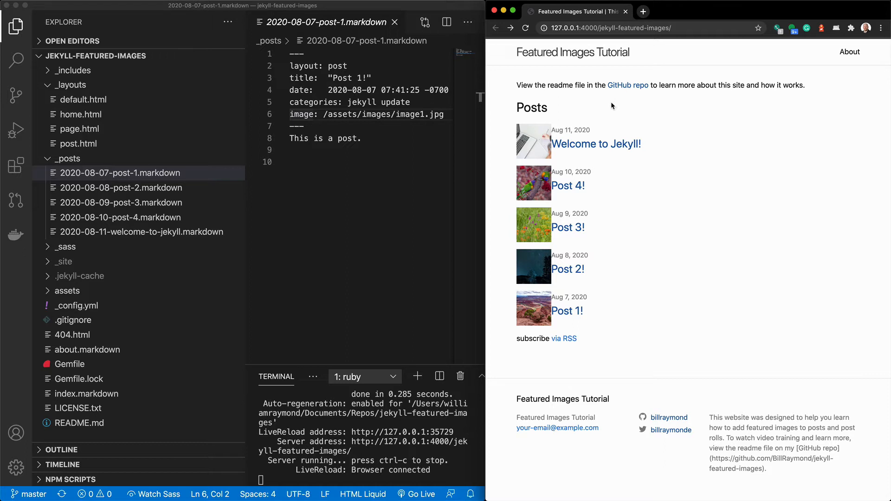
pyautogui.moveTo(558, 123)
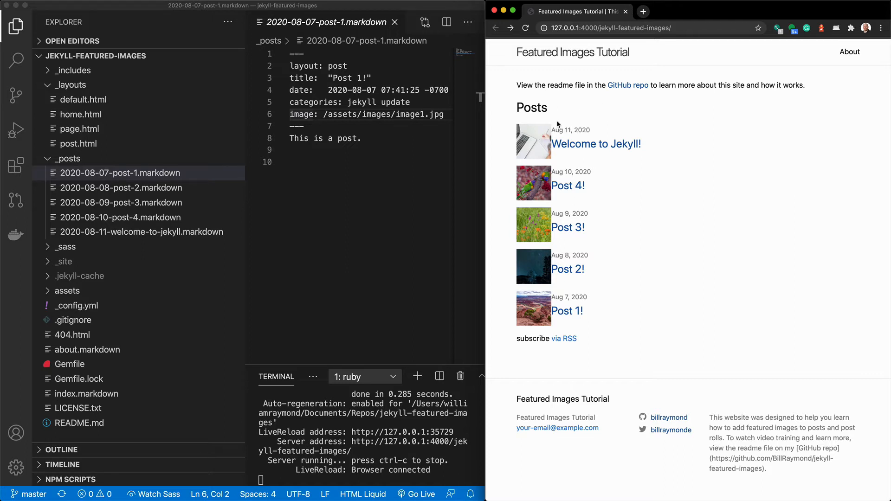
pyautogui.moveTo(557, 126)
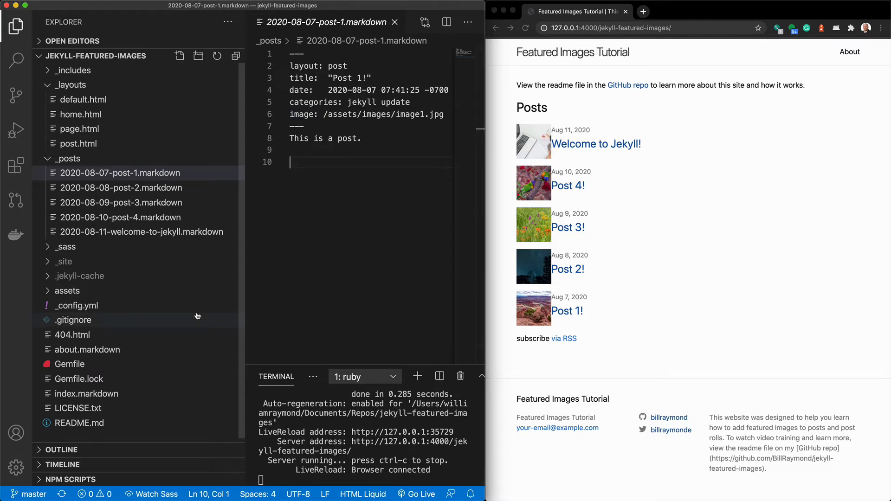
# Create and check out a new git branch named unified-feed via Git: Create Branch
pyautogui.write('c')
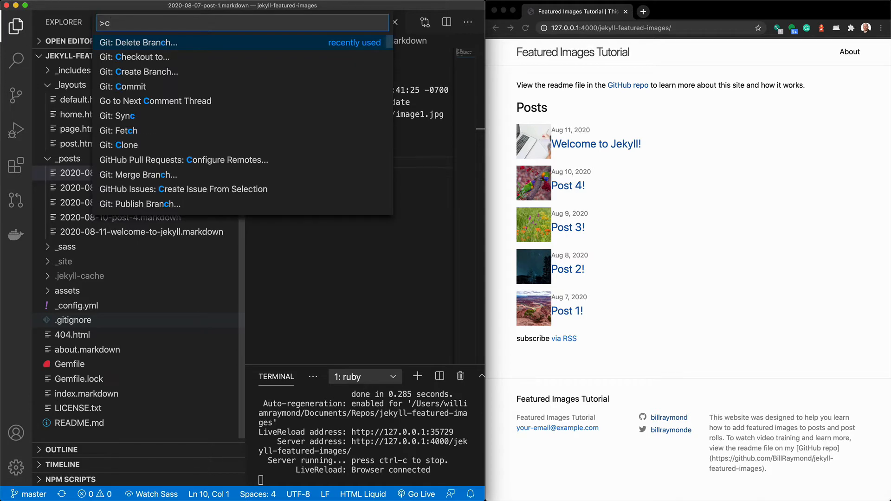
pyautogui.click(140, 71)
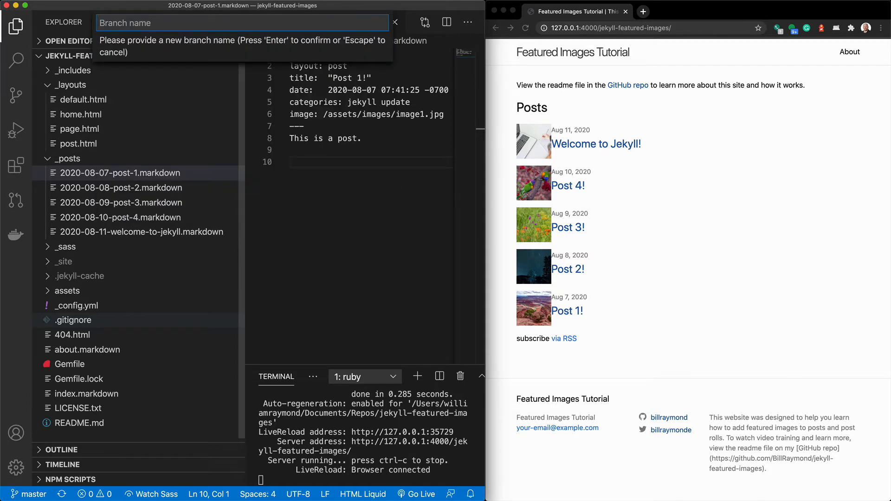
pyautogui.write('unfi')
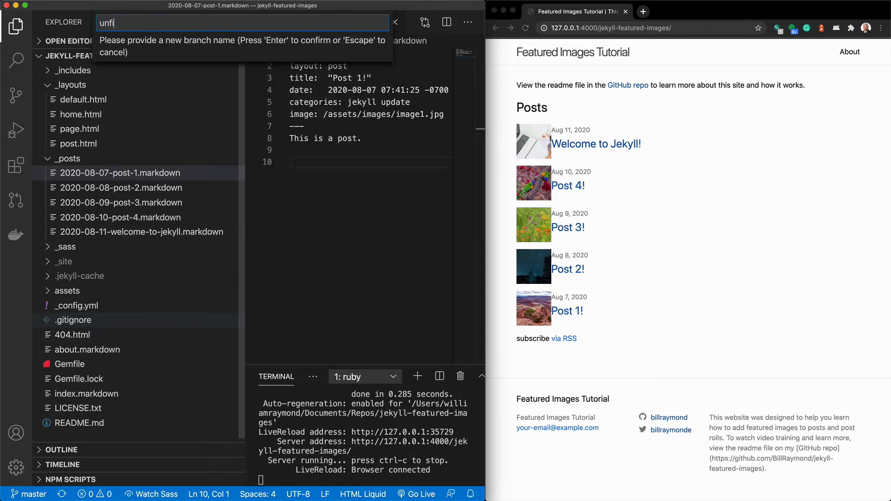
pyautogui.press('BackSpace')
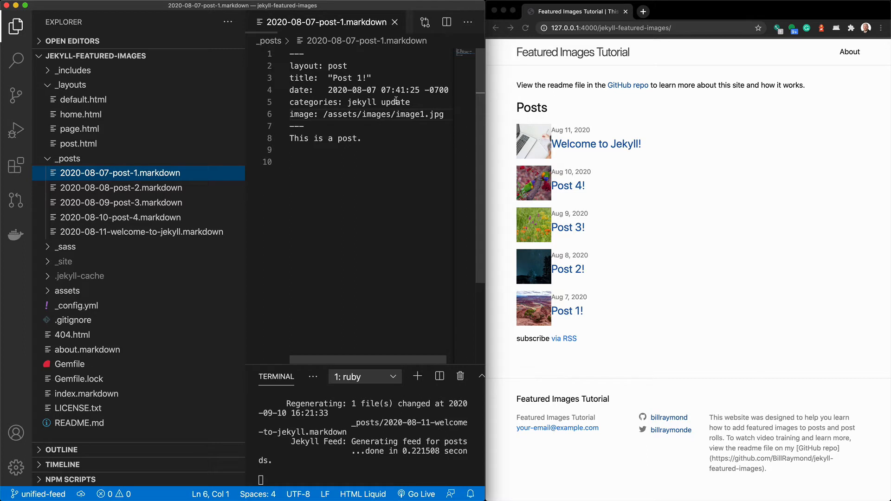
# Replace the 'jekyll update' category with 'blog' in each post's front matter and save
pyautogui.click(121, 188)
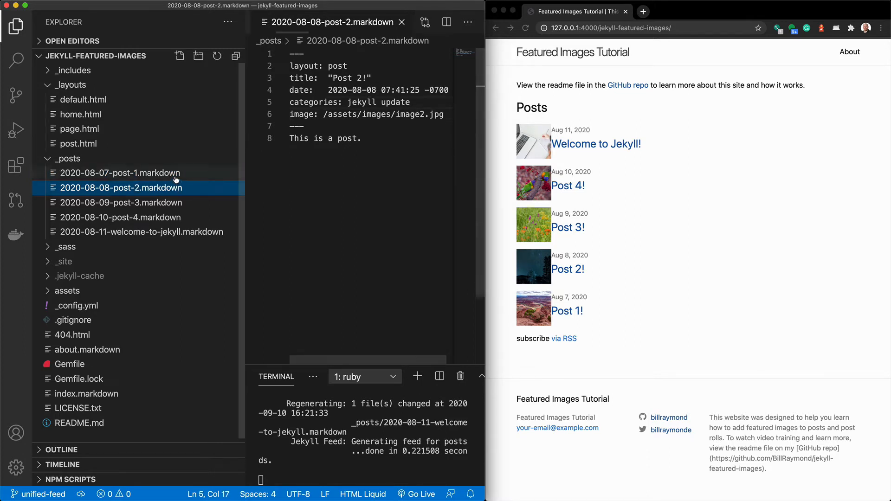
pyautogui.click(120, 173)
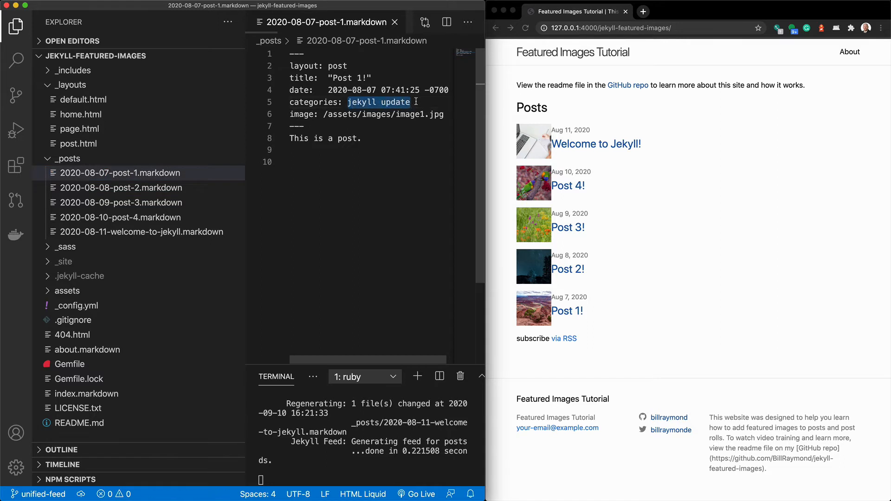
pyautogui.write('blog')
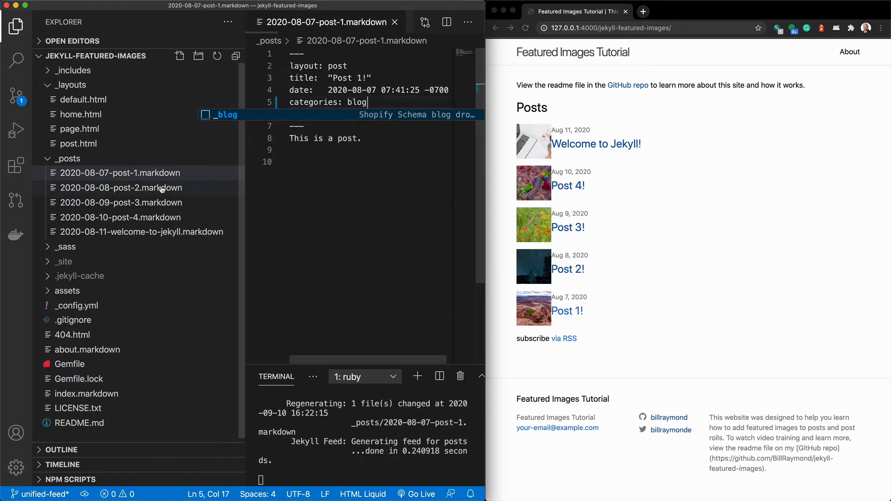
pyautogui.click(120, 188)
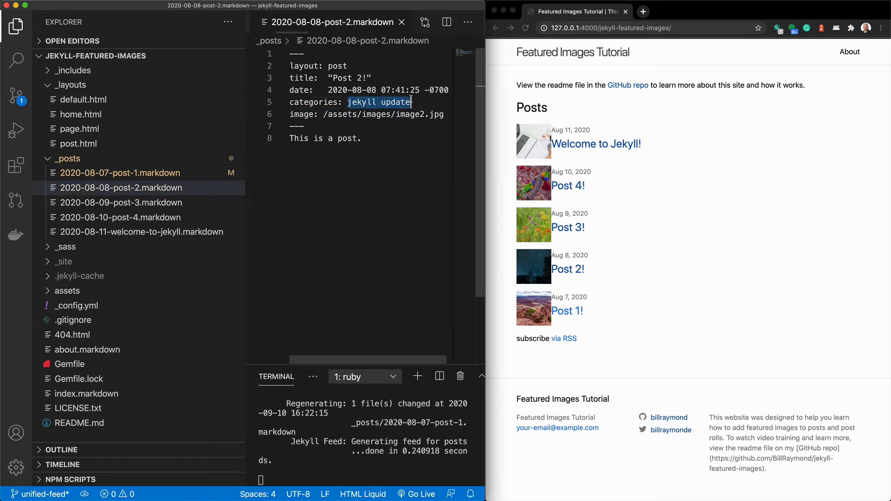
pyautogui.write('blog')
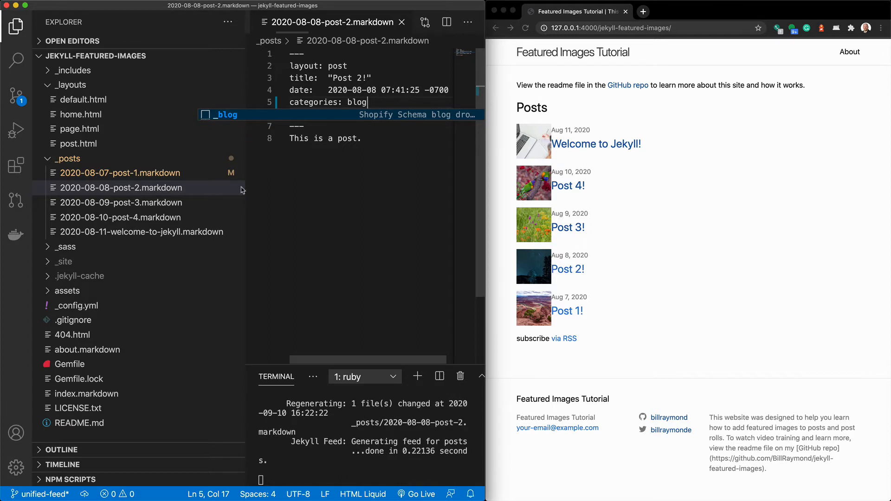
pyautogui.click(121, 203)
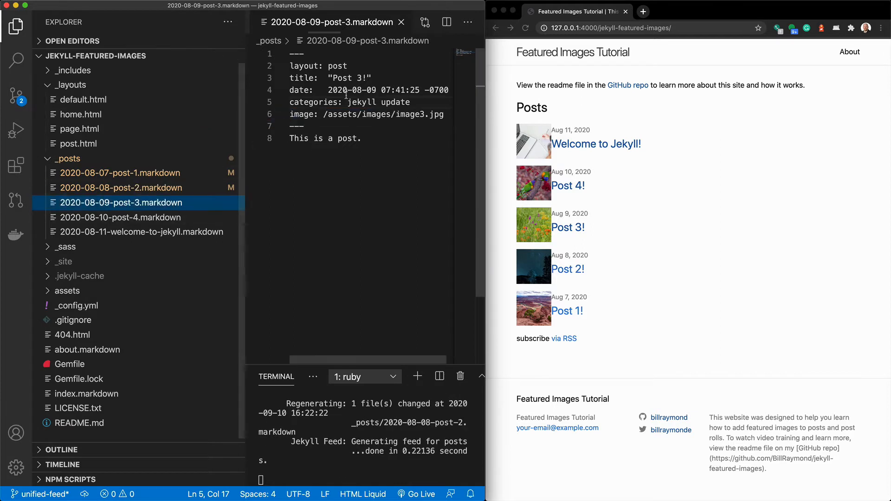
pyautogui.click(119, 172)
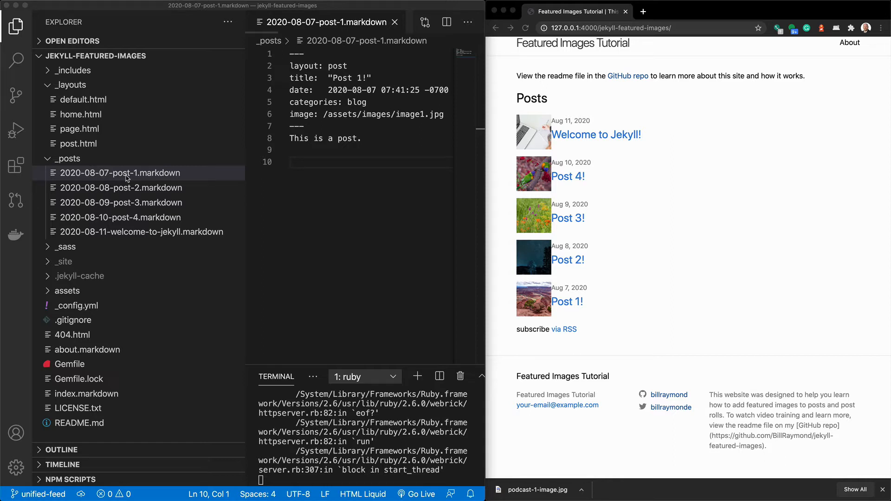
# Duplicate post-1 and rename the copy 2020-09-08-podcast-post-1.markdown
pyautogui.click(119, 173)
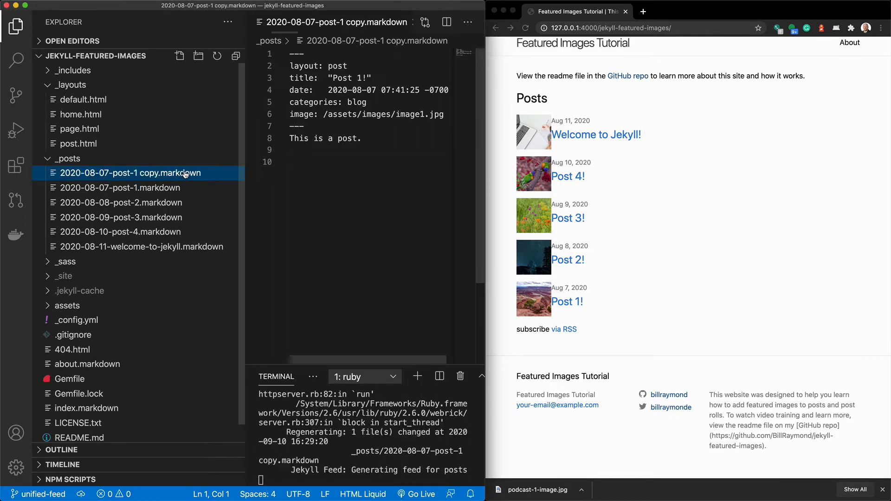
pyautogui.rightClick(131, 173)
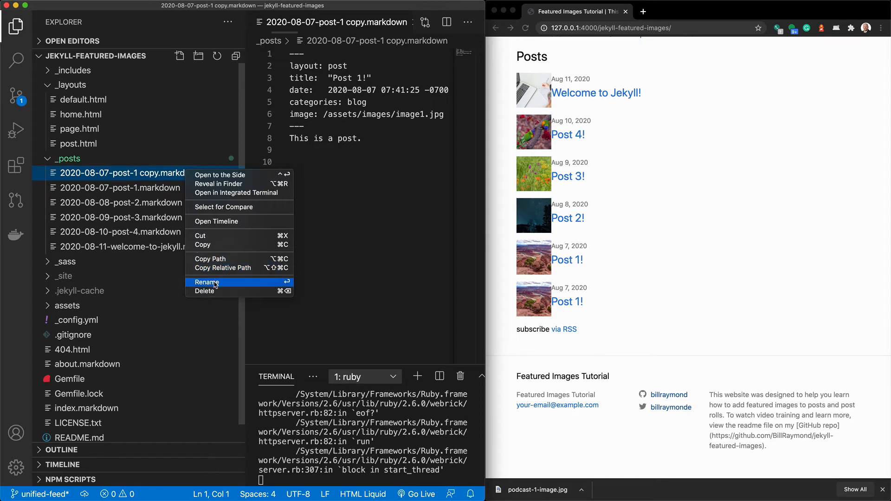
pyautogui.click(207, 282)
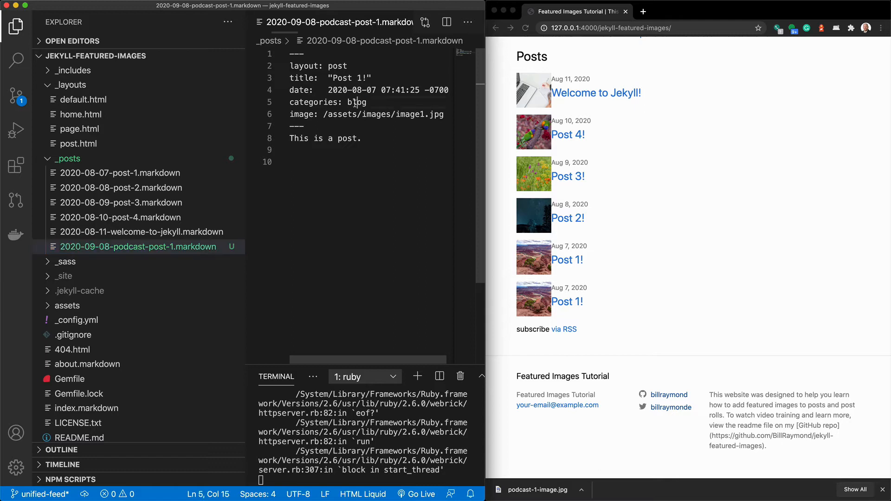
pyautogui.write('podcast')
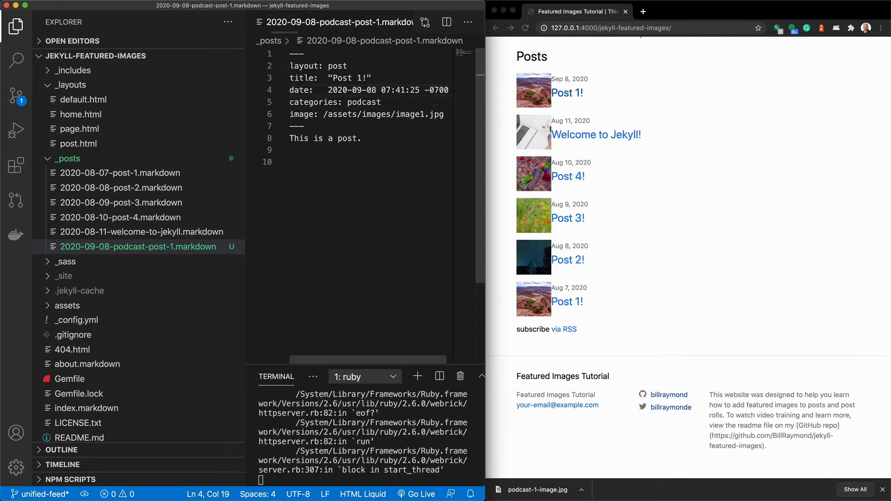
pyautogui.moveTo(359, 97)
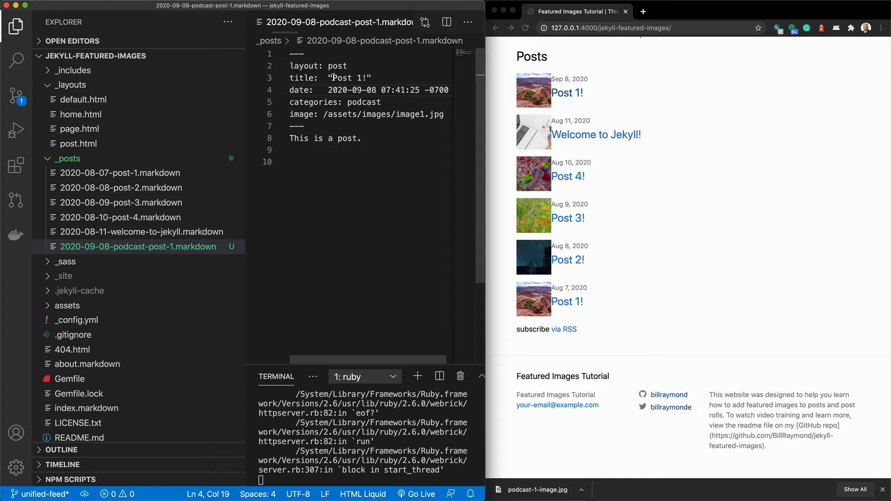
# Retitle the new post 'Podcast Post 1!' with category podcast and updated date and body
pyautogui.doubleClick(341, 78)
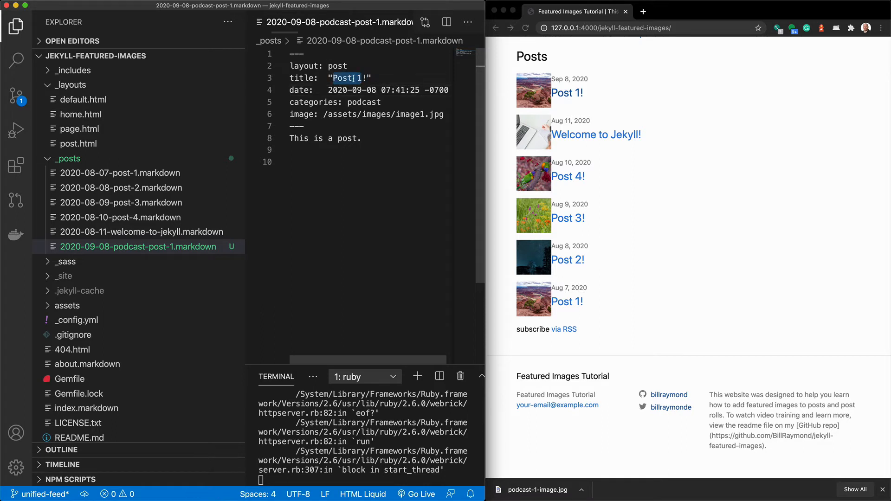
pyautogui.write('PodcastPo')
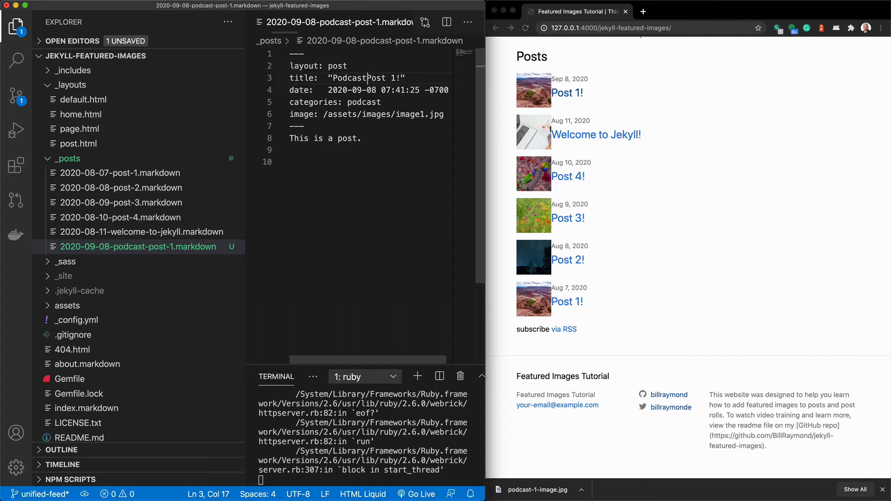
pyautogui.write('" "')
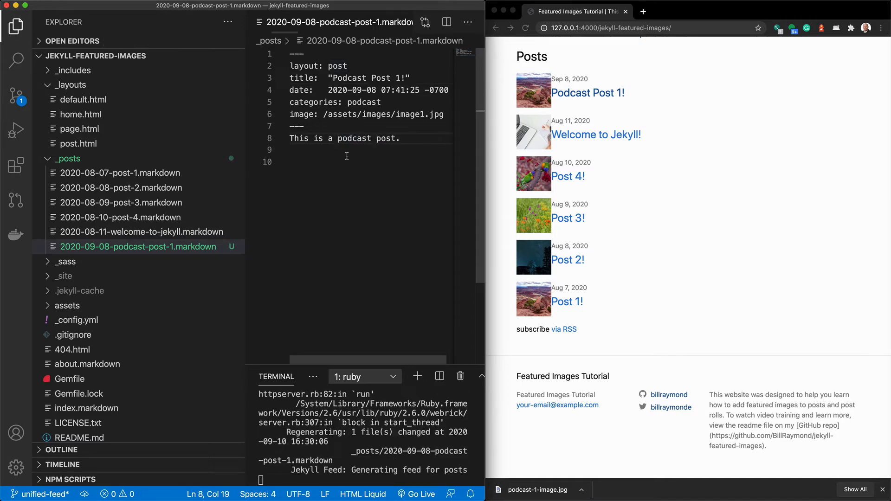
pyautogui.click(587, 93)
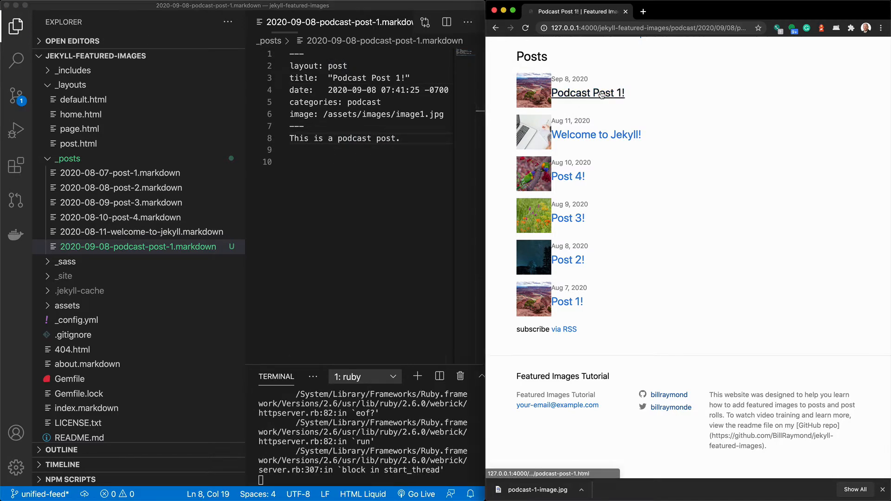
pyautogui.click(586, 93)
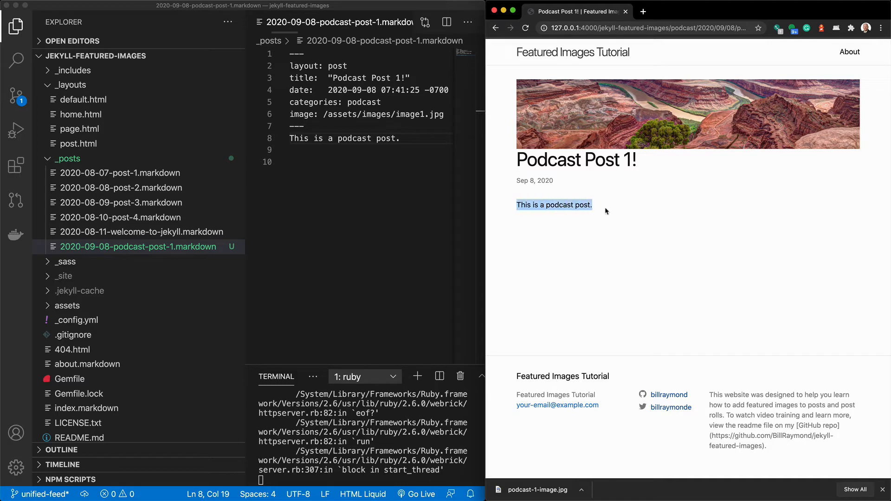
pyautogui.click(495, 28)
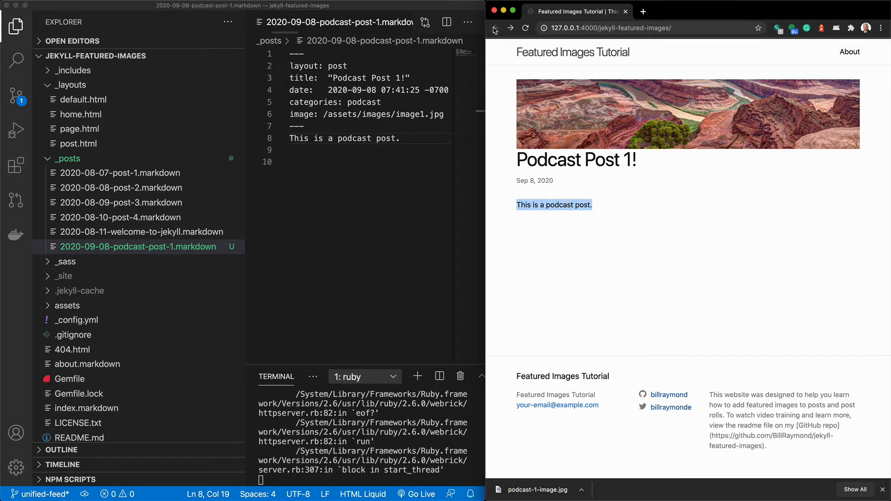
pyautogui.click(495, 28)
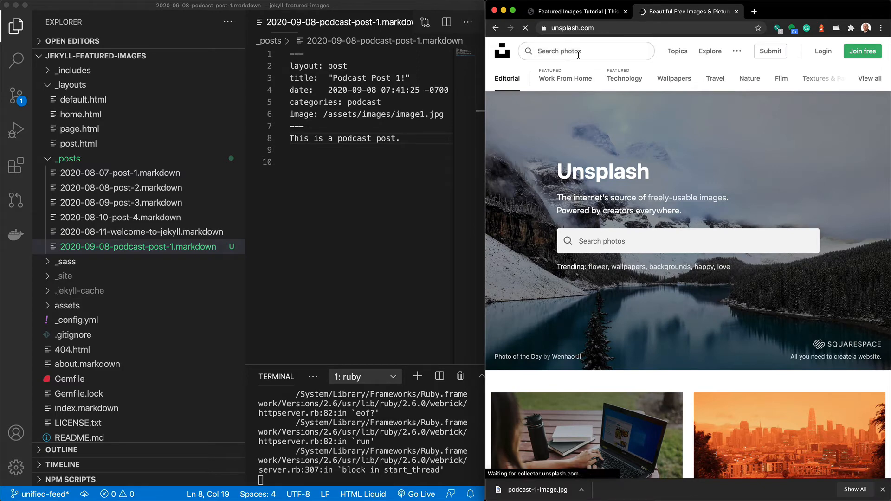
# Search Unsplash for 'podcast' photos and expand the site's assets folder
pyautogui.write('podcast')
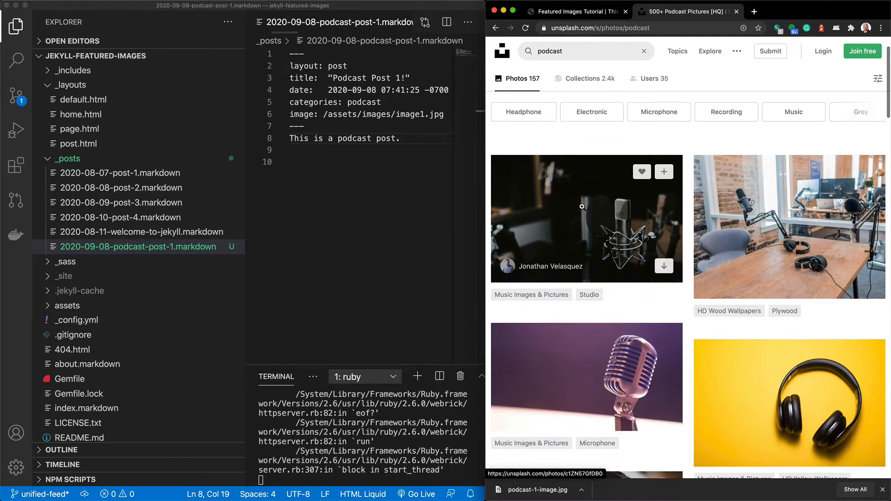
pyautogui.moveTo(602, 211)
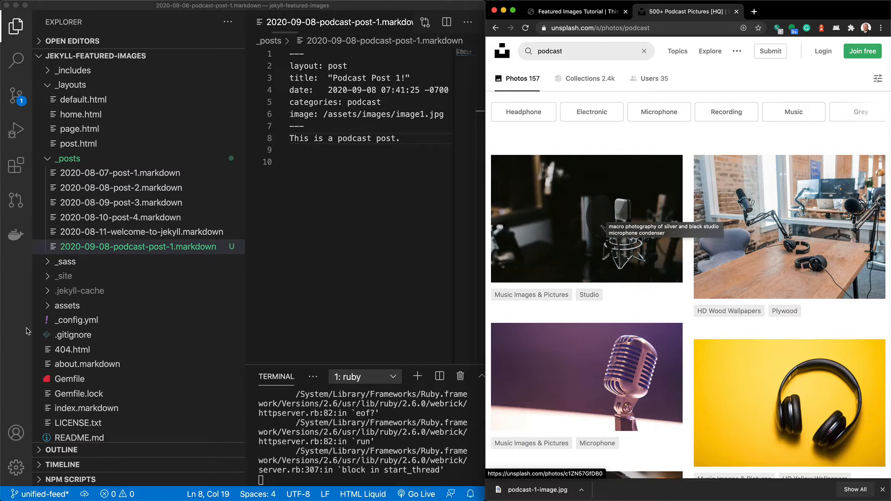
pyautogui.click(66, 306)
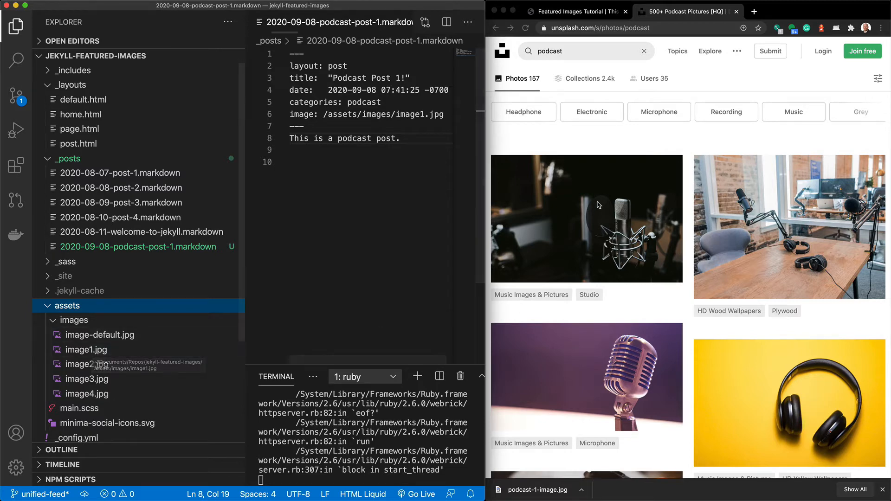
# Download a medium-size microphone photo into assets/images as podcast-image-1.jpg
pyautogui.click(587, 219)
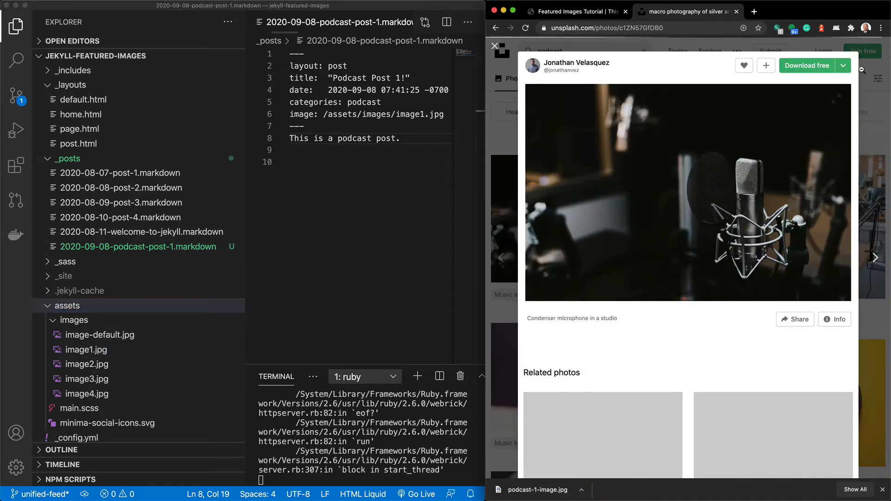
pyautogui.click(844, 65)
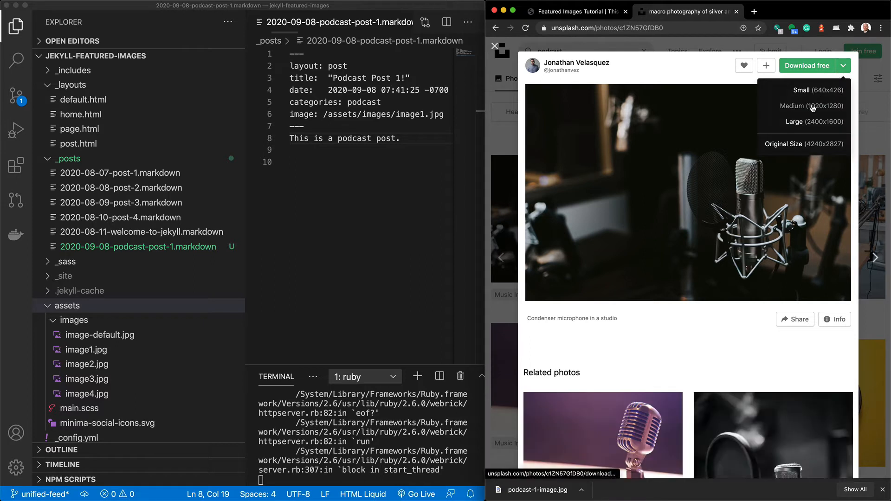
pyautogui.click(811, 106)
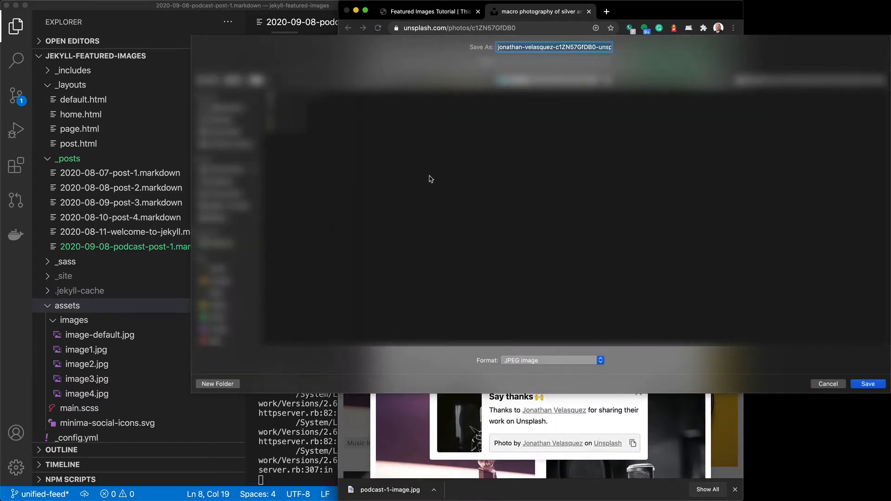
pyautogui.write('podcast-uia')
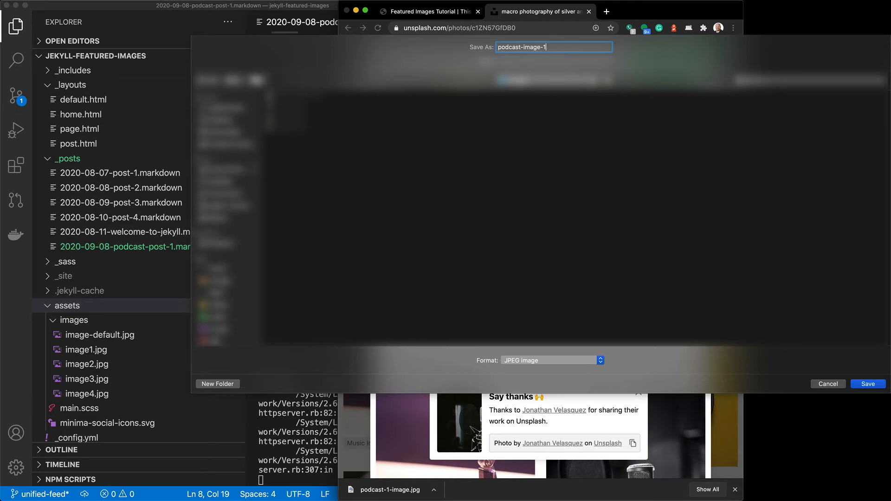
pyautogui.click(867, 383)
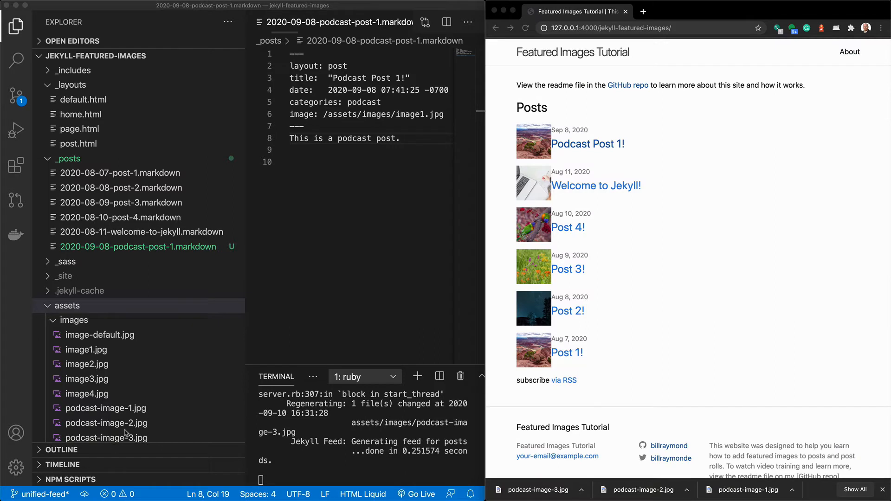
# Point the podcast post's image path to podcast-image-1.jpg and preview Podcast Post 1 with its banner
pyautogui.click(105, 408)
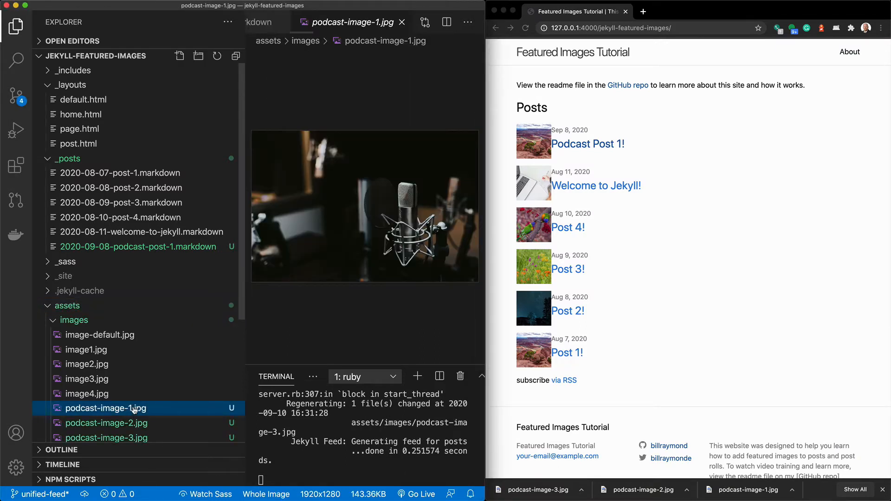
pyautogui.click(105, 438)
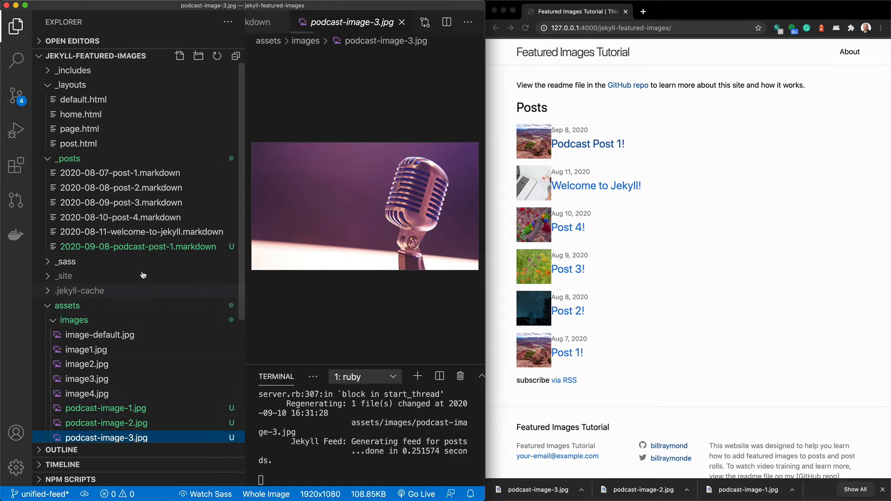
pyautogui.click(137, 247)
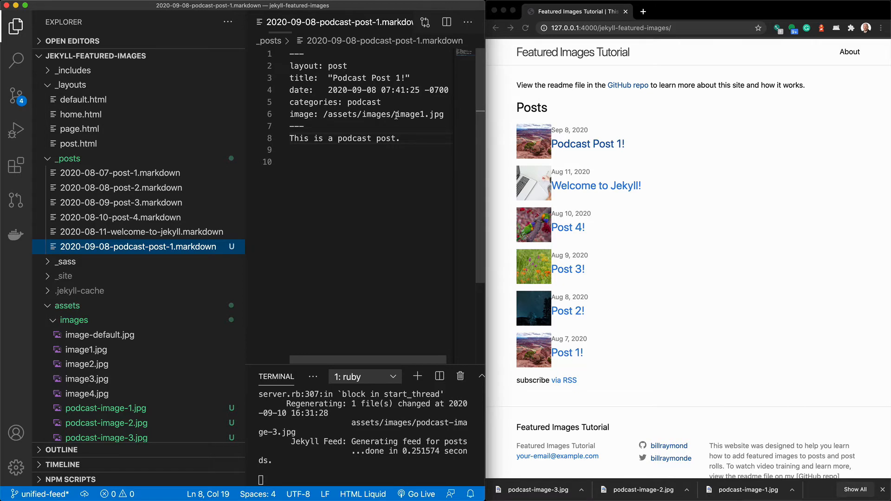
pyautogui.doubleClick(409, 115)
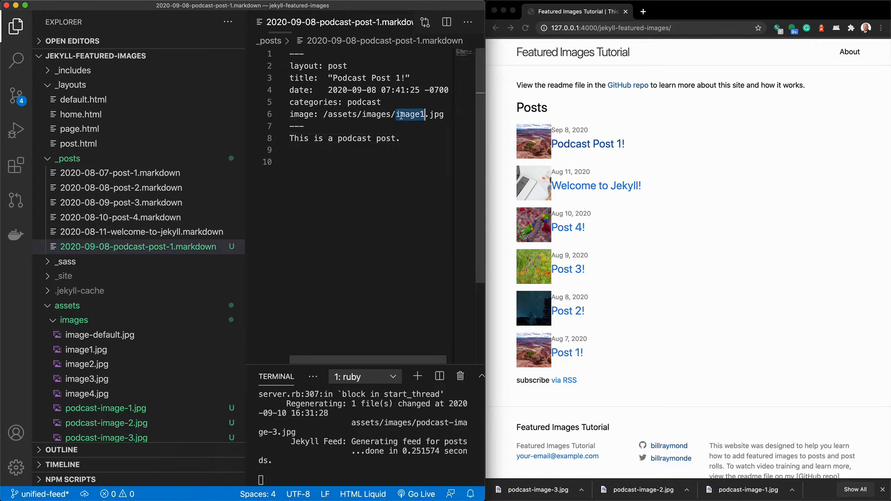
pyautogui.write('podcast-i')
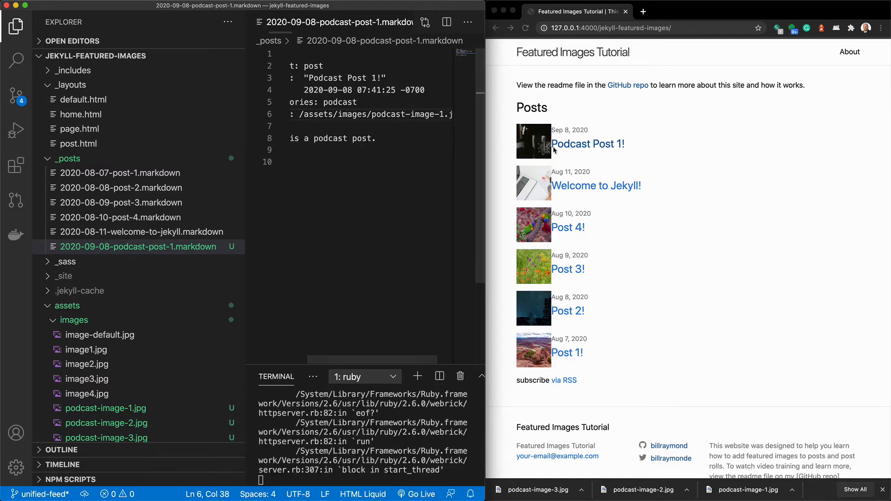
pyautogui.click(587, 143)
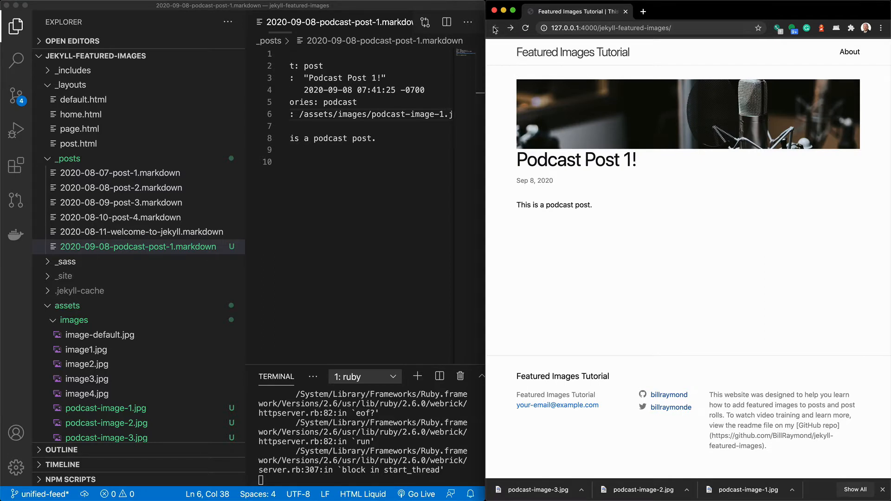
# Copy the podcast post into posts 2 and 3 with their own titles, dates and images
pyautogui.click(495, 28)
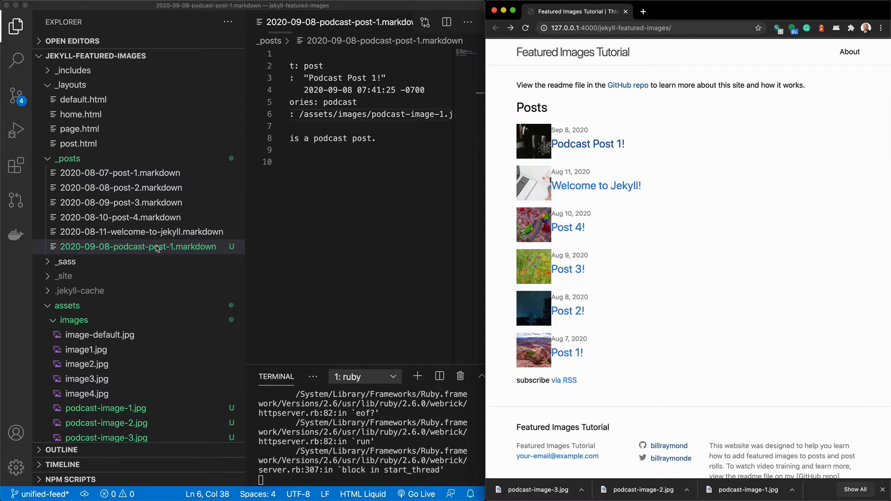
pyautogui.click(139, 246)
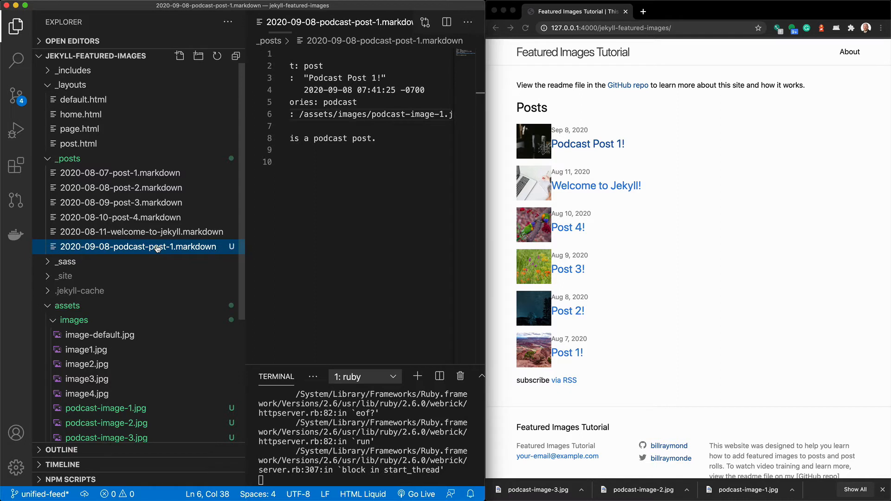
pyautogui.moveTo(158, 247)
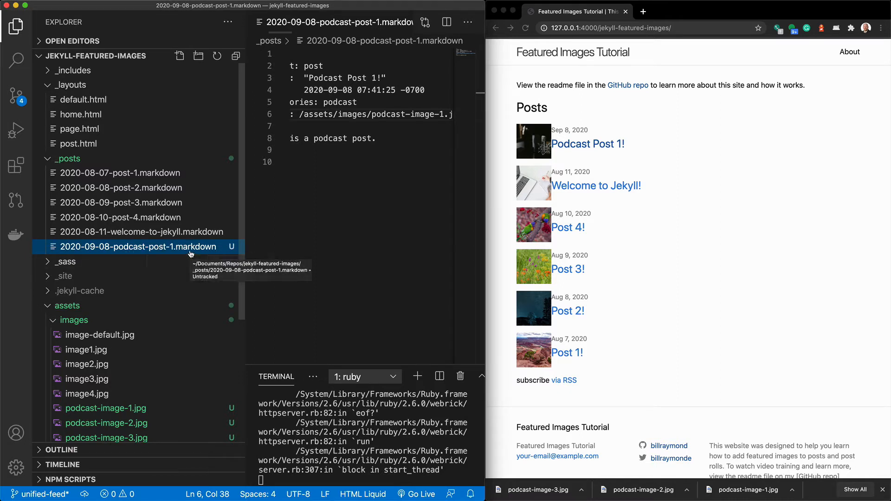
pyautogui.moveTo(104, 260)
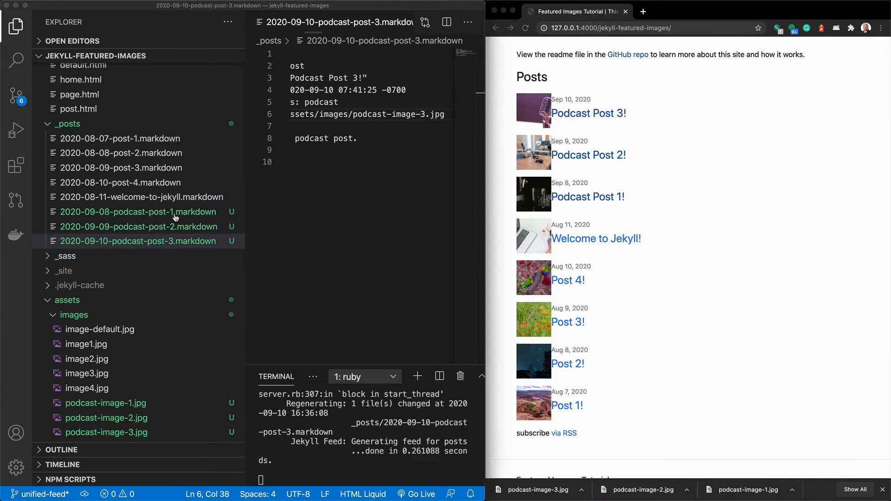
pyautogui.click(139, 226)
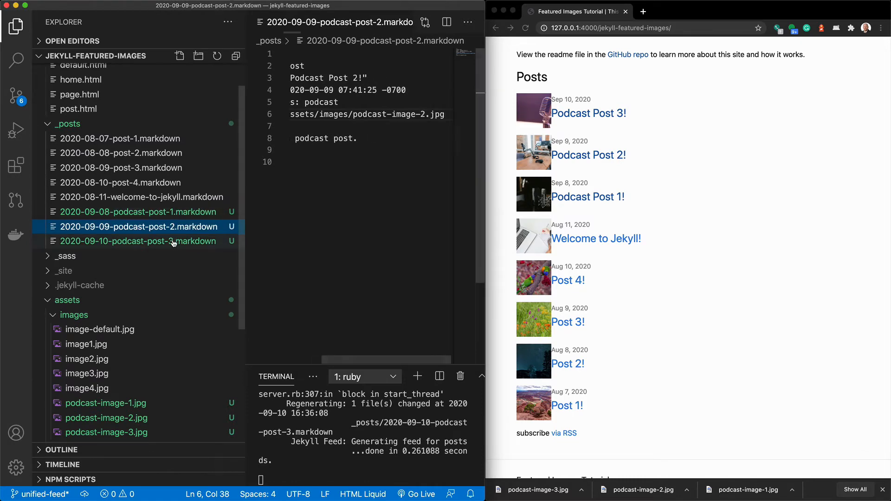
pyautogui.click(139, 242)
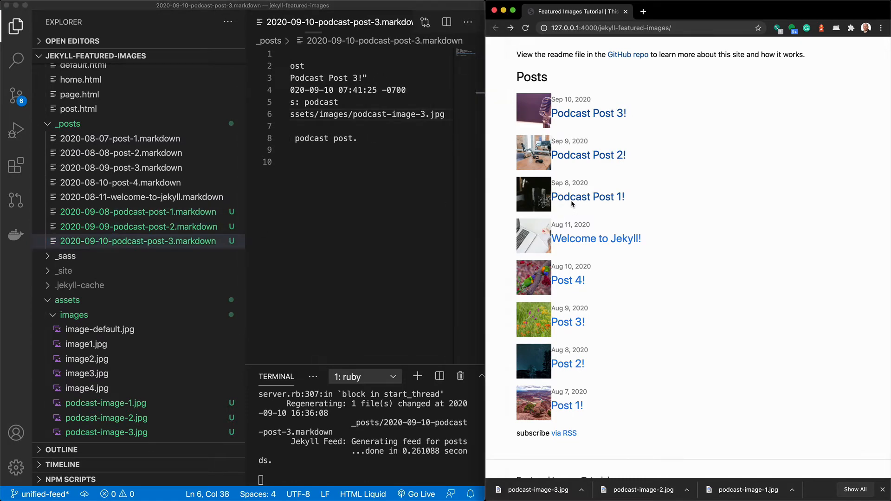
pyautogui.click(587, 197)
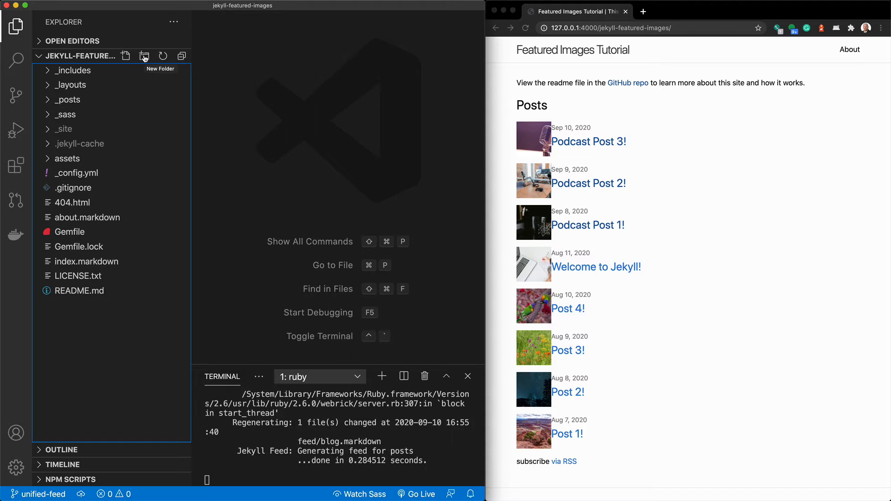
# Create a feed folder in the project root containing a new blog.markdown file
pyautogui.click(144, 56)
pyautogui.write('feed')
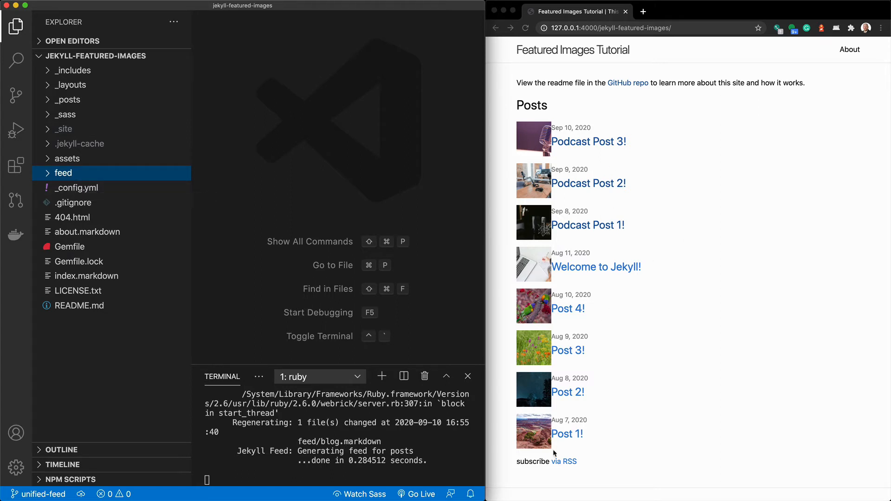
pyautogui.moveTo(196, 291)
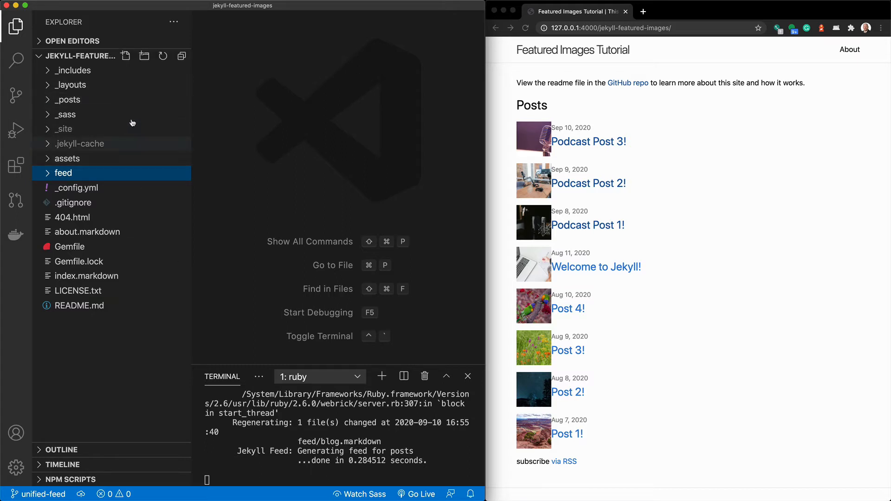
pyautogui.click(125, 56)
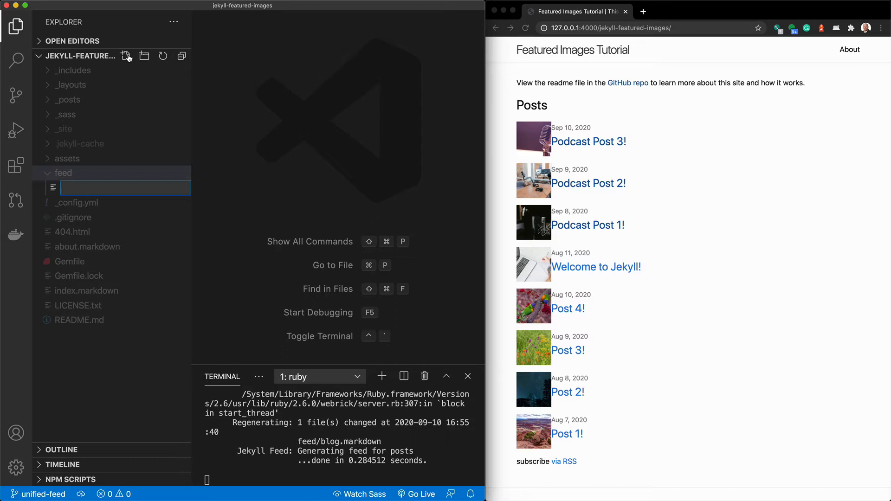
pyautogui.write('blog')
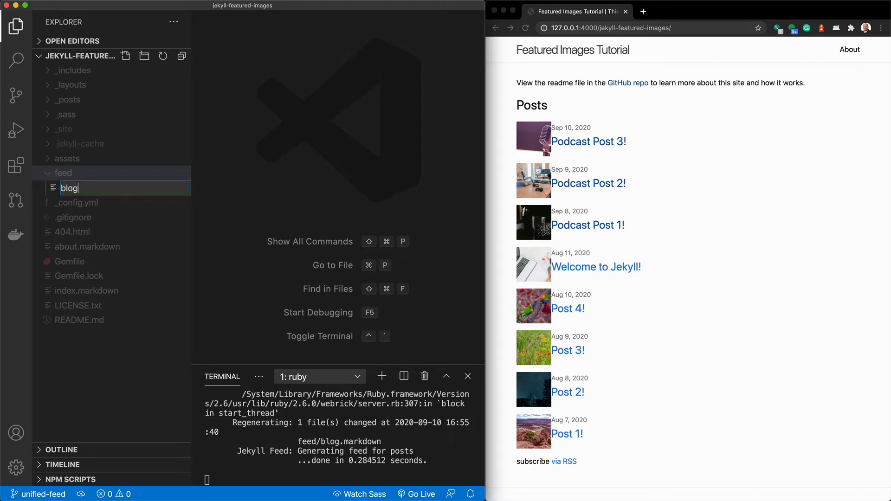
pyautogui.write('.')
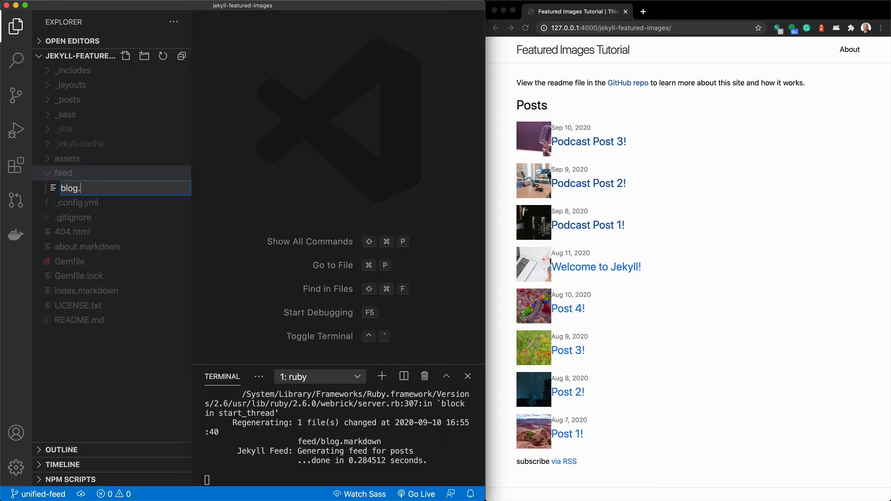
pyautogui.press('Enter')
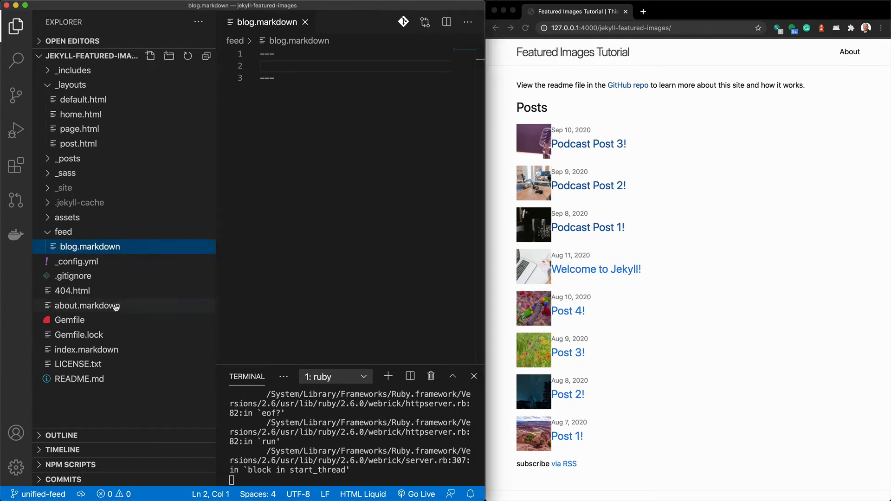
# Inspect about.markdown alongside the About page shown in the browser
pyautogui.click(88, 305)
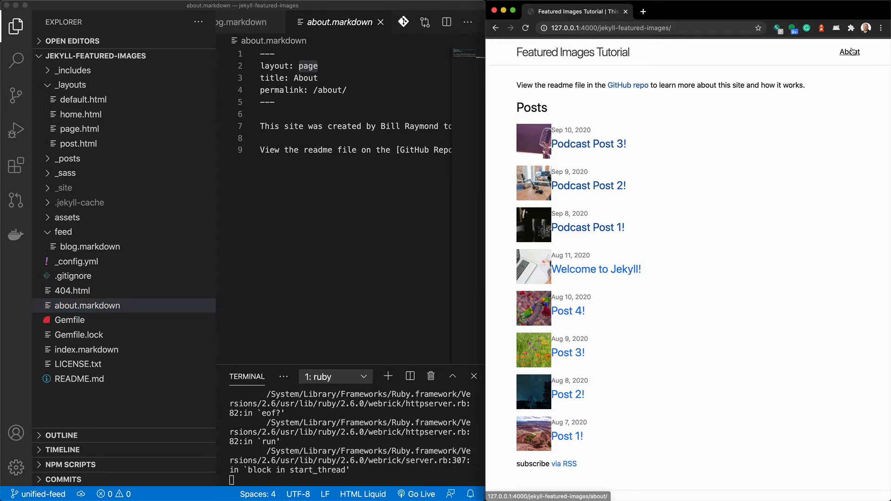
pyautogui.click(850, 52)
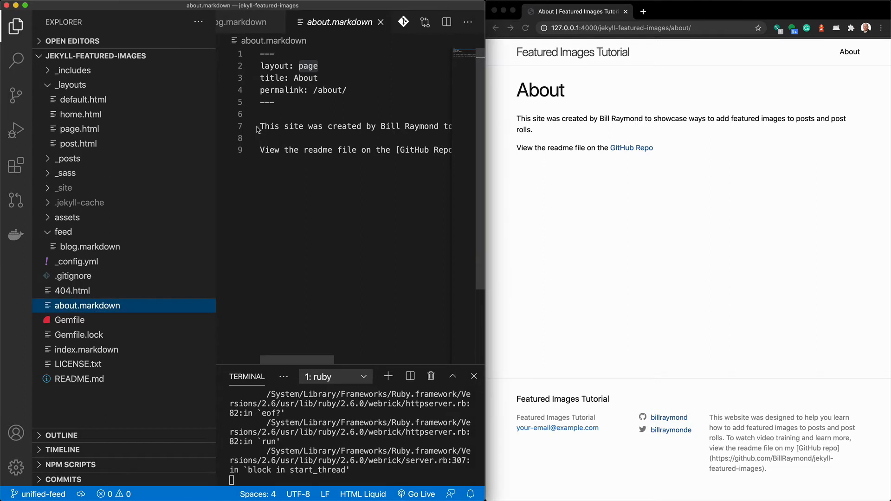
pyautogui.moveTo(261, 126); pyautogui.dragTo(340, 126)
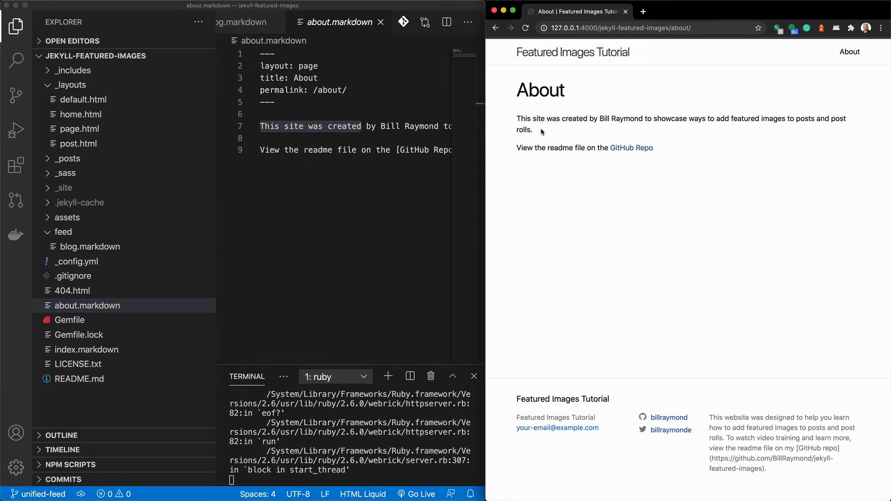
pyautogui.doubleClick(540, 90)
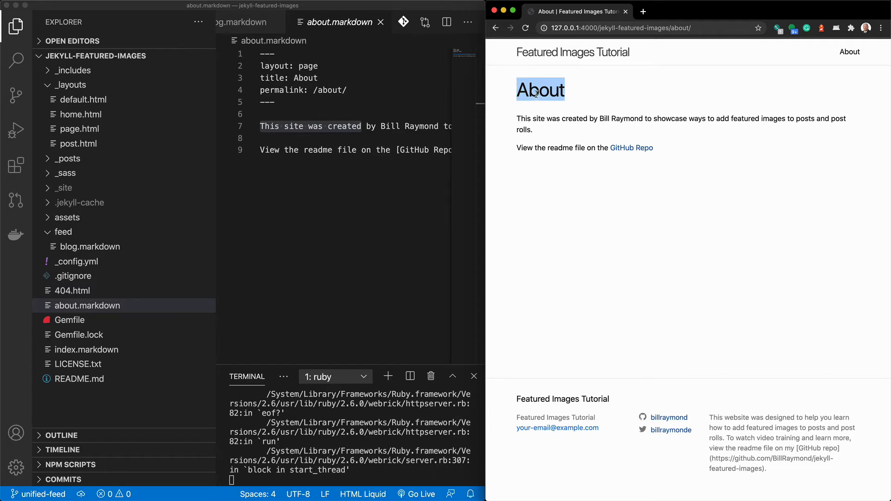
pyautogui.moveTo(573, 52)
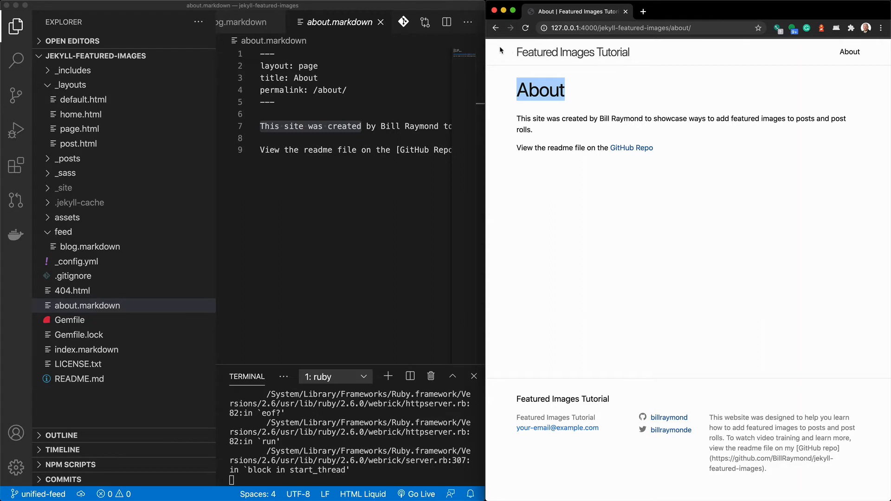
pyautogui.moveTo(557, 428)
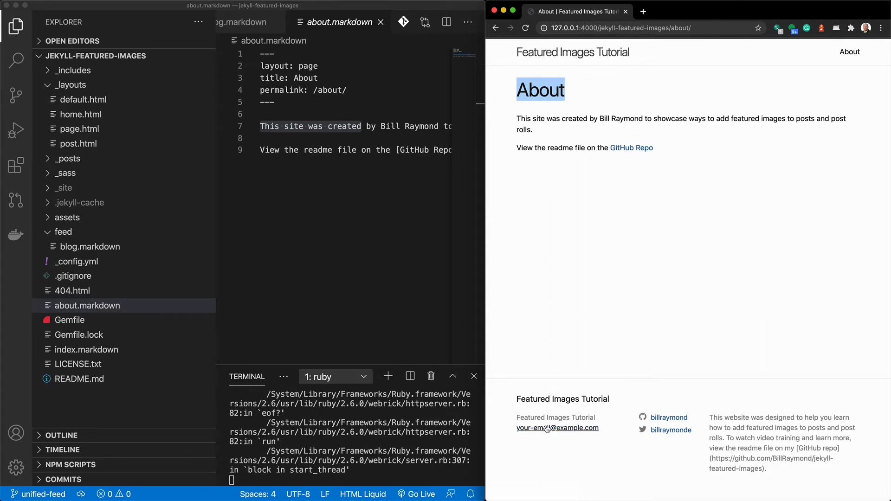
# Follow the about page's layout name to _layouts/page.html and note its parent layout
pyautogui.click(311, 66)
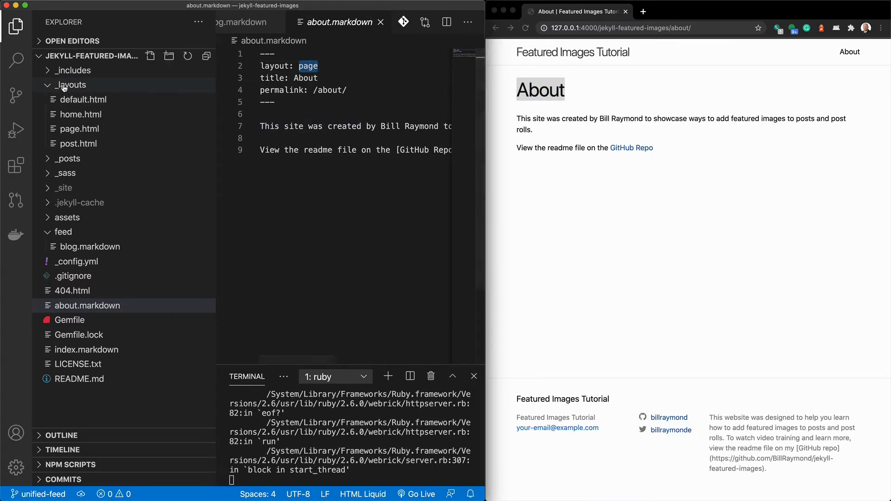
pyautogui.click(78, 129)
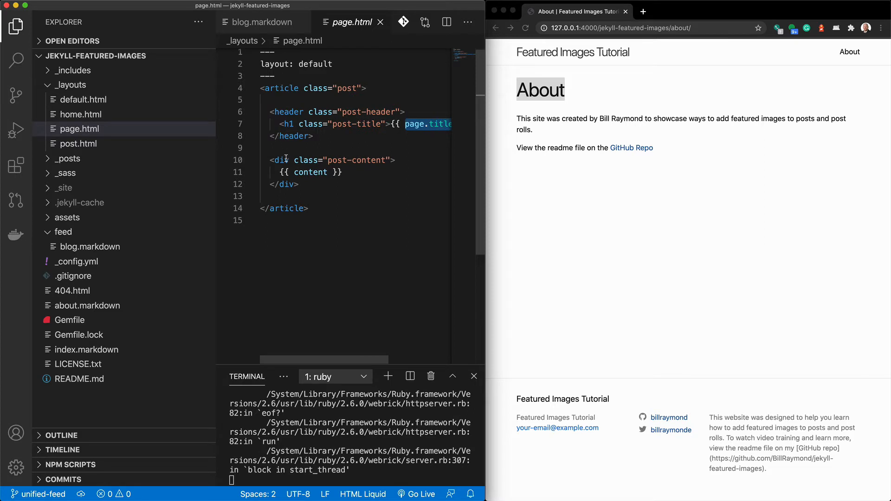
pyautogui.doubleClick(315, 65)
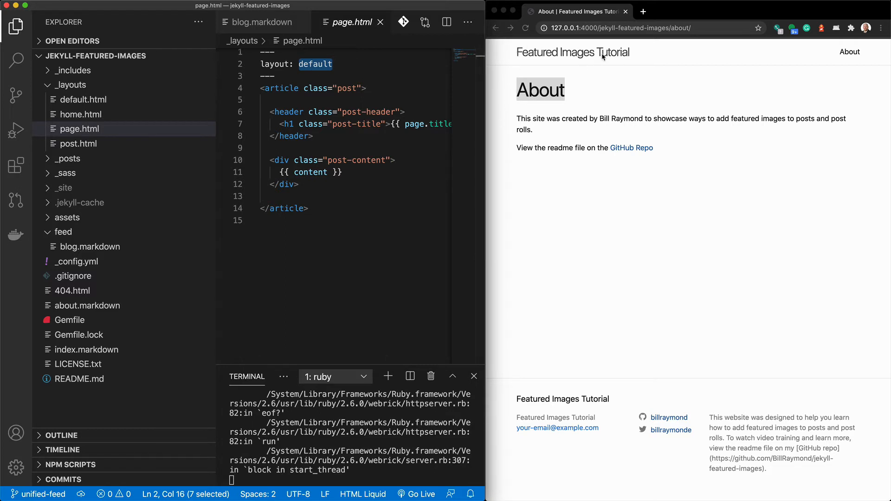
pyautogui.moveTo(619, 56)
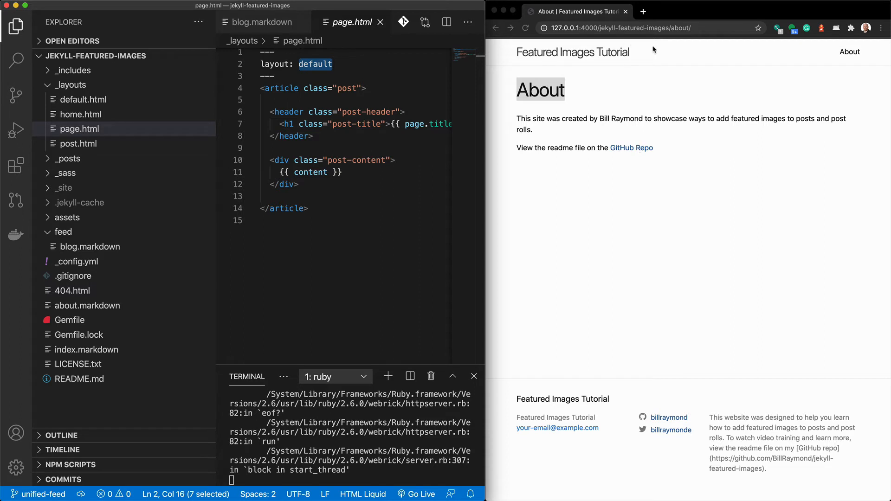
pyautogui.moveTo(586, 406)
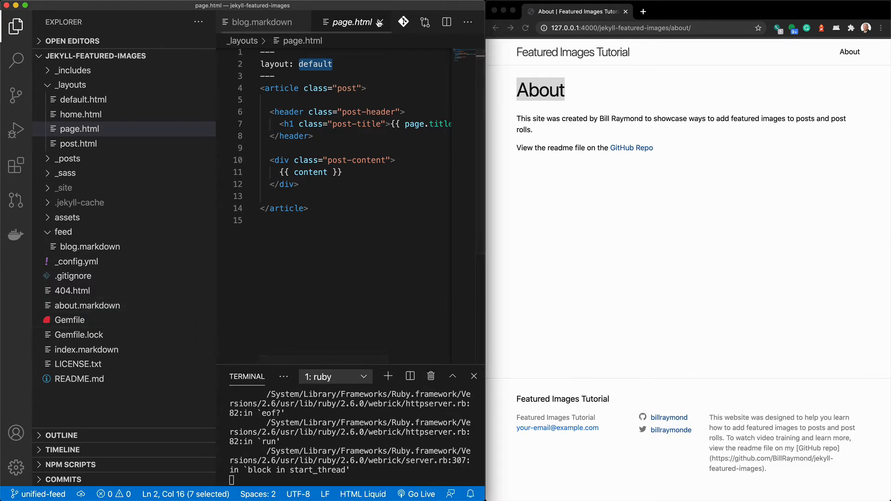
# Write blog.markdown front matter (layout: page, title: Blog, permalink: /feed/blog) and body 'This is a blog'
pyautogui.click(89, 246)
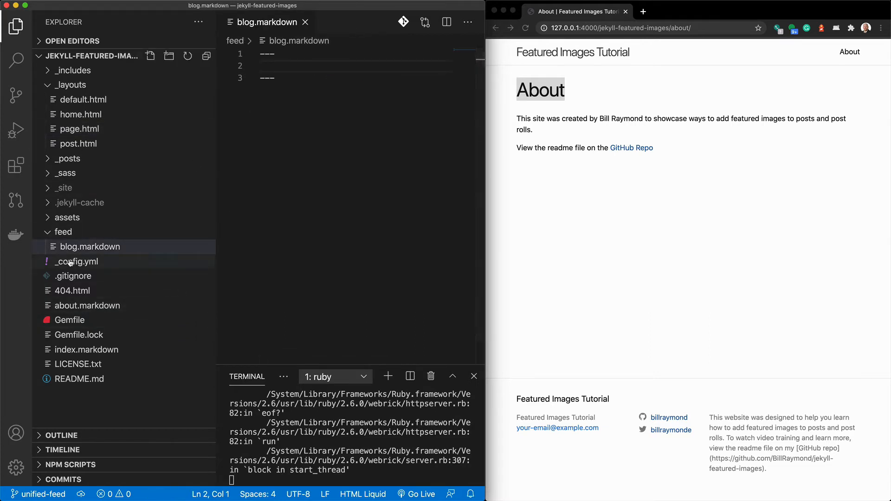
pyautogui.click(89, 246)
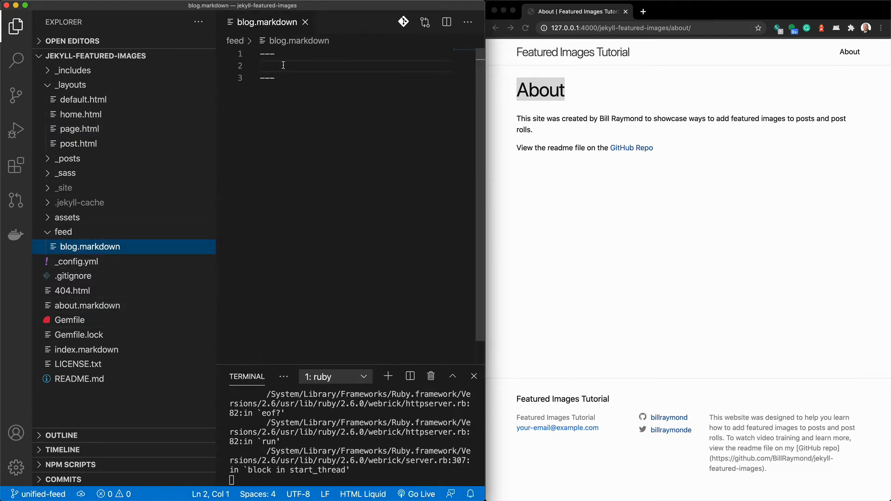
pyautogui.write('layout:')
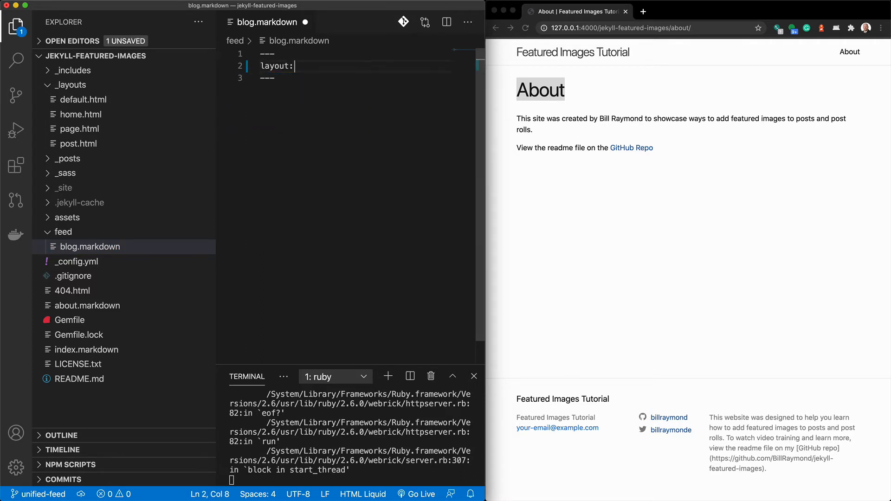
pyautogui.write('page')
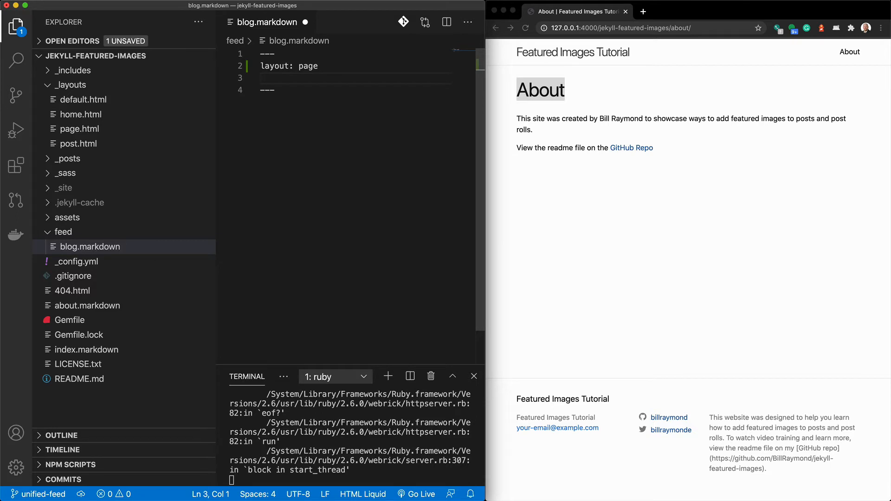
pyautogui.write('title: B')
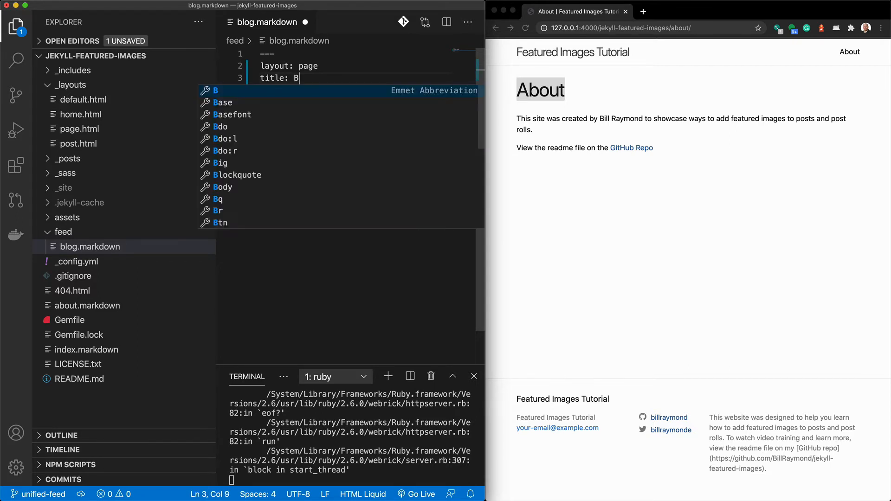
pyautogui.write('log')
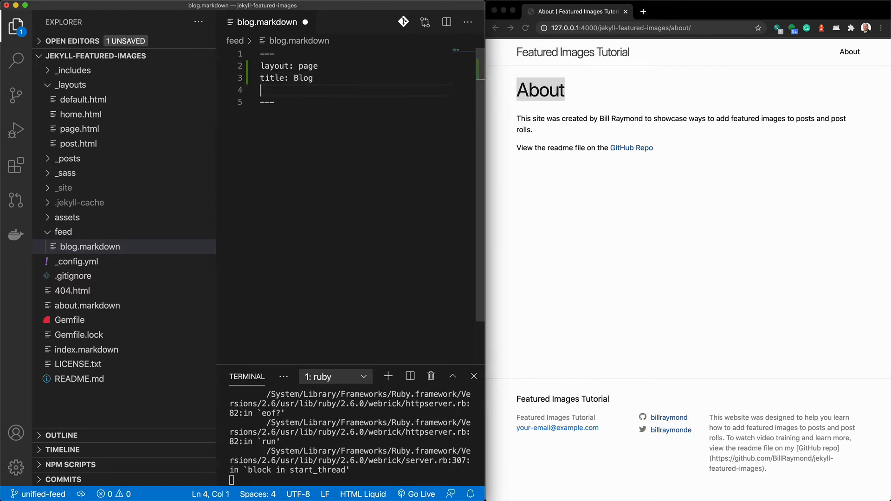
pyautogui.write('permalink:')
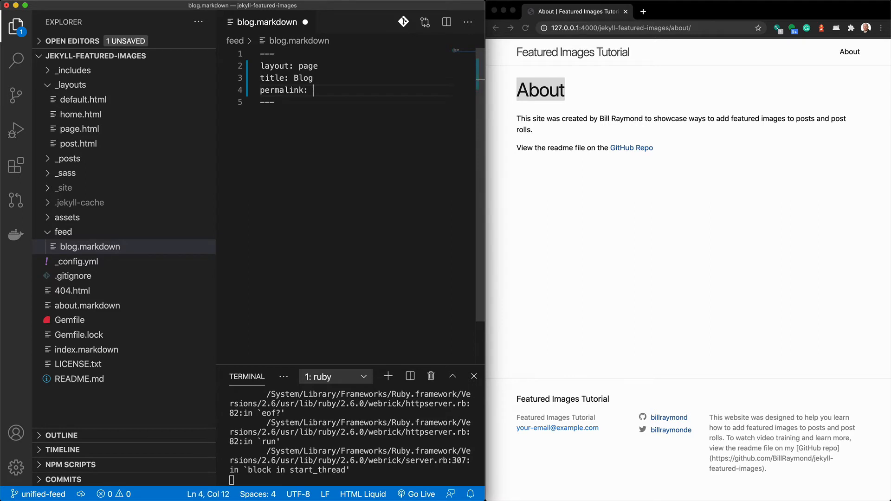
pyautogui.write('/feed/blog')
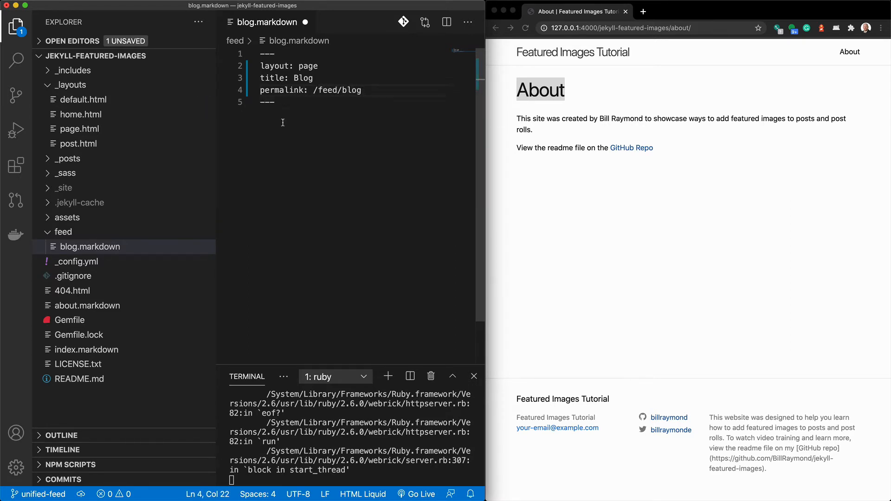
pyautogui.press('Enter')
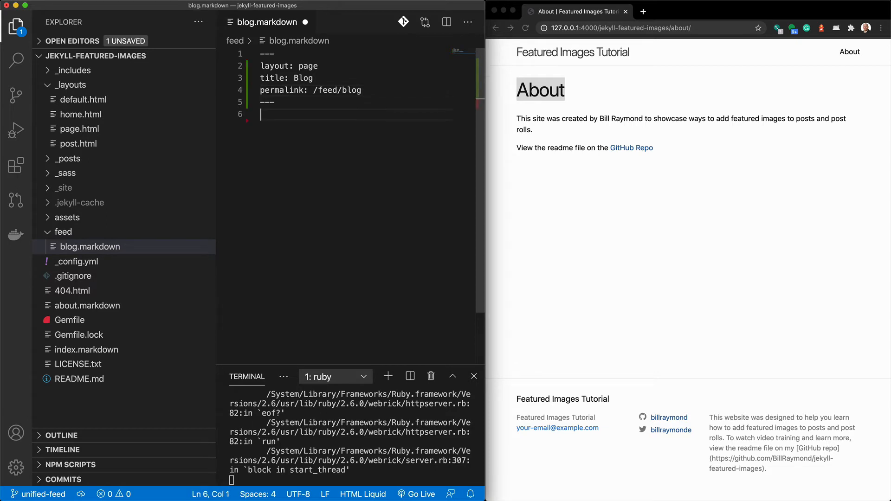
pyautogui.write('This is a bl')
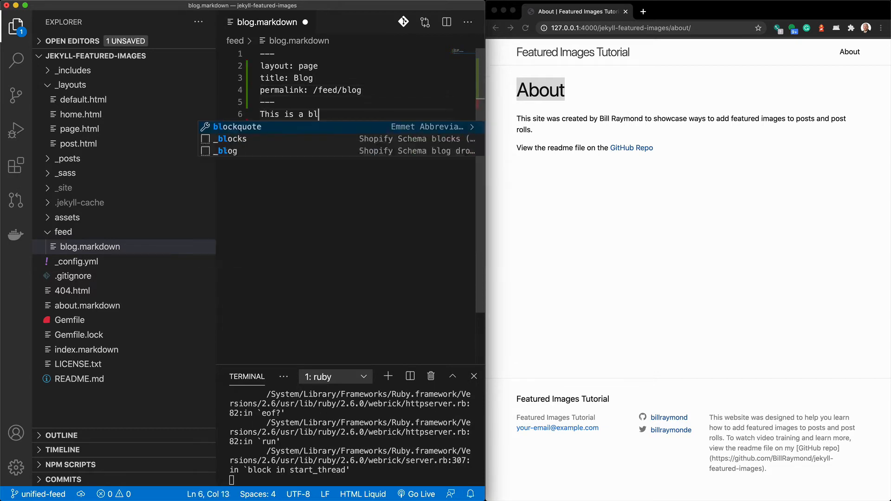
pyautogui.write('og')
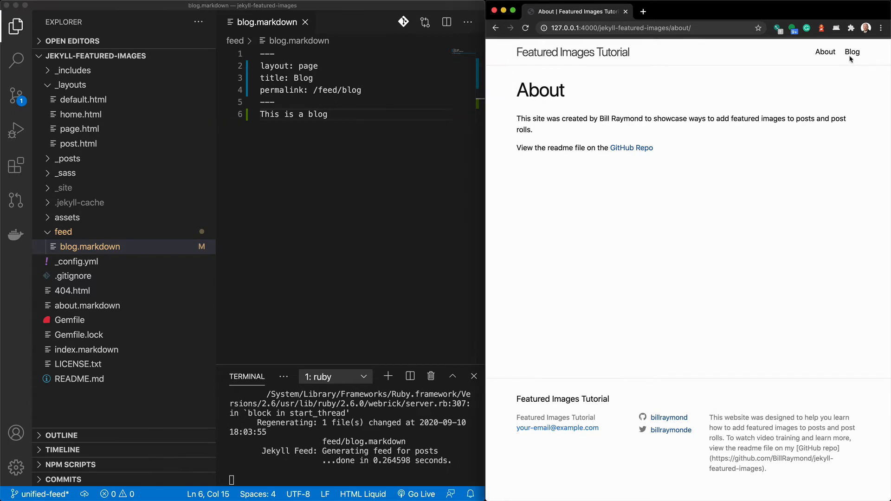
# Check the Blog page in Chrome, then add feed-type: blog to the front matter
pyautogui.click(852, 52)
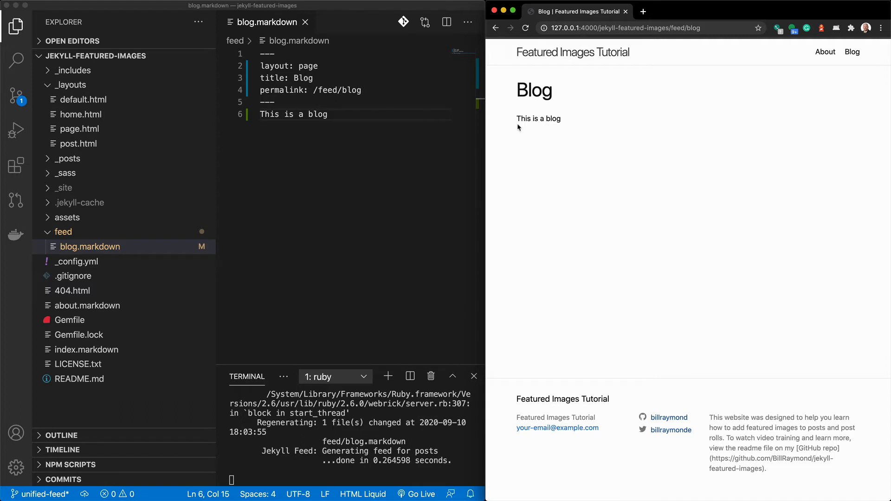
pyautogui.moveTo(561, 118)
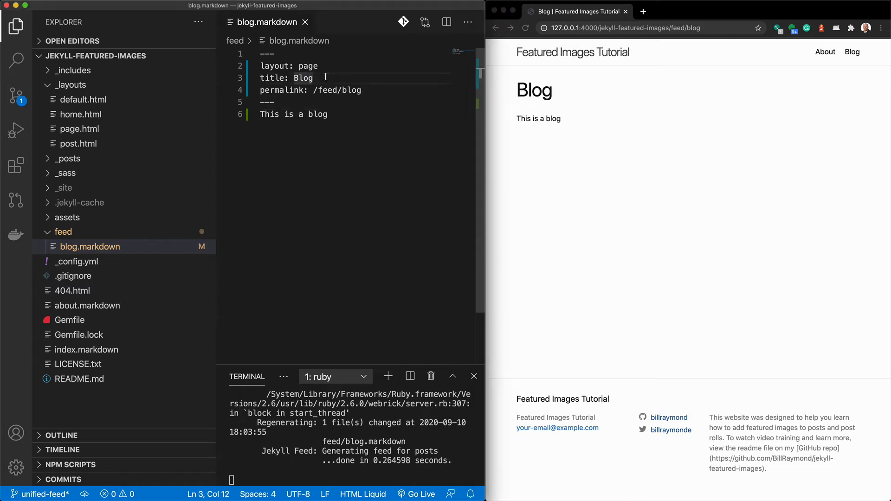
pyautogui.press('Enter')
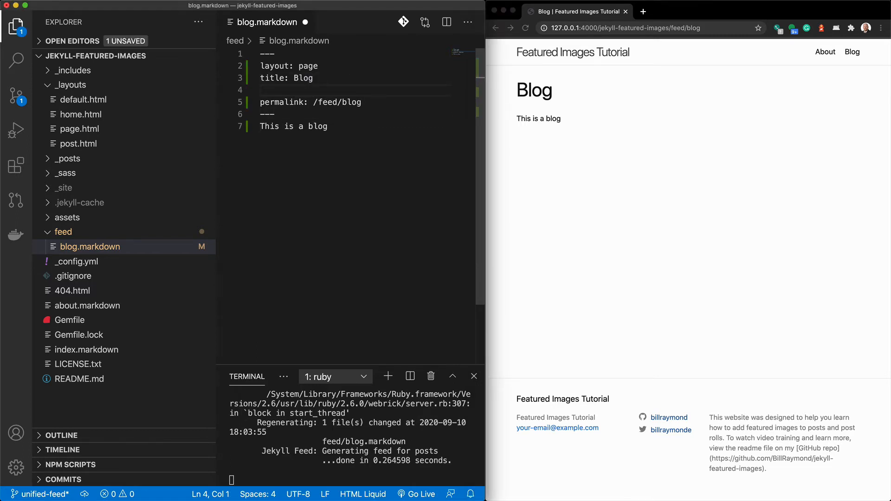
pyautogui.write('feed-type')
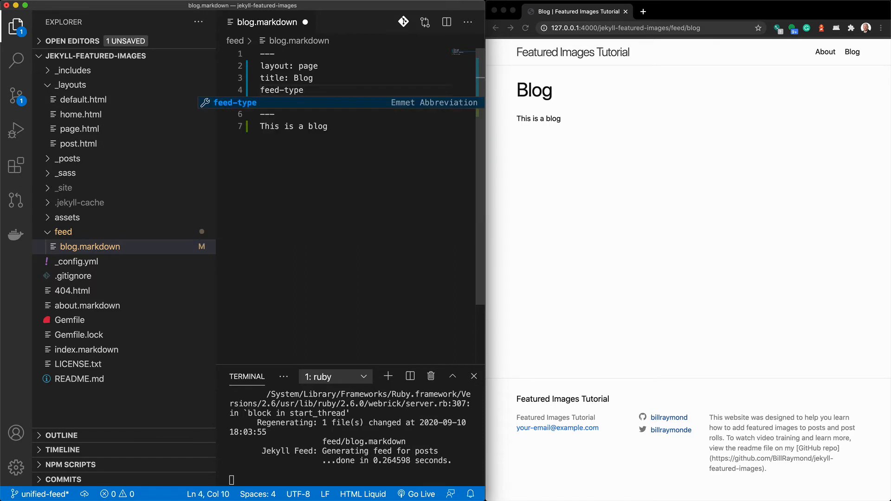
pyautogui.write(': blog')
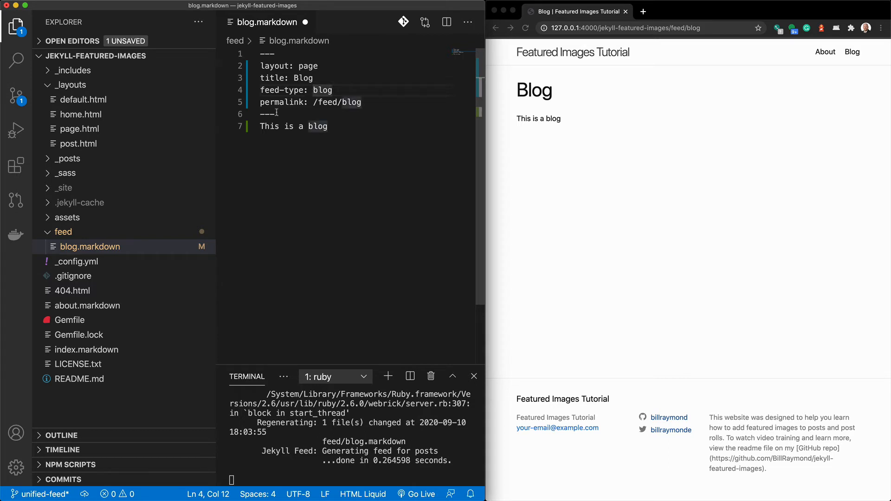
# Inspect the first post's category in _posts and return to the blog feed file
pyautogui.click(67, 159)
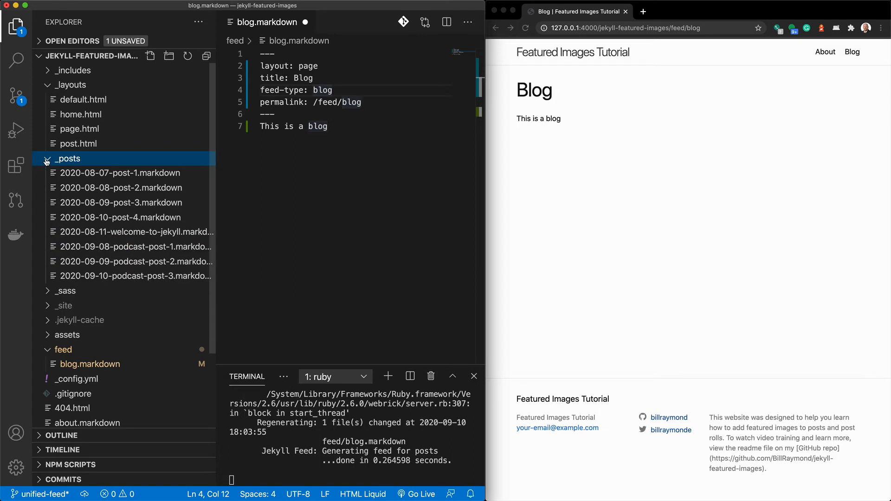
pyautogui.click(120, 173)
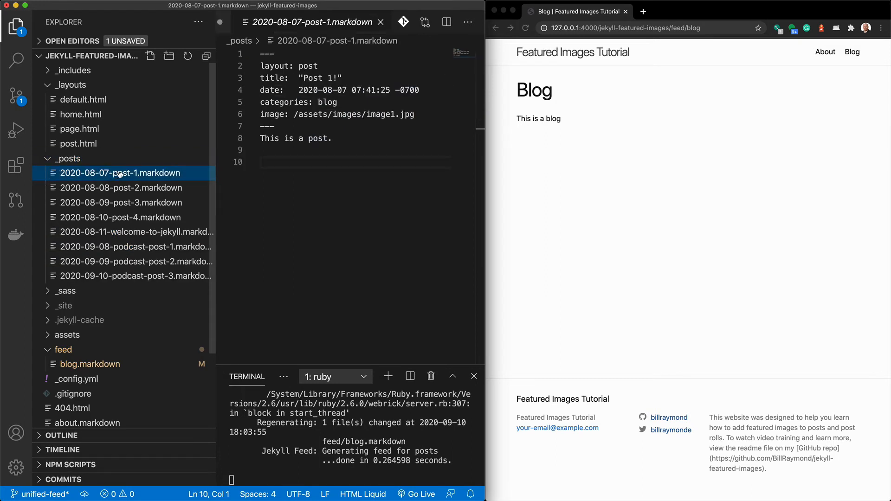
pyautogui.doubleClick(328, 102)
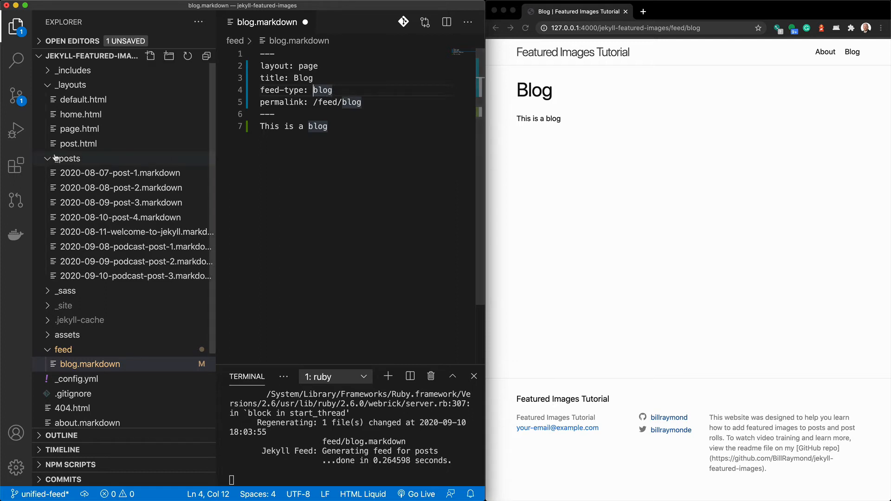
pyautogui.click(72, 85)
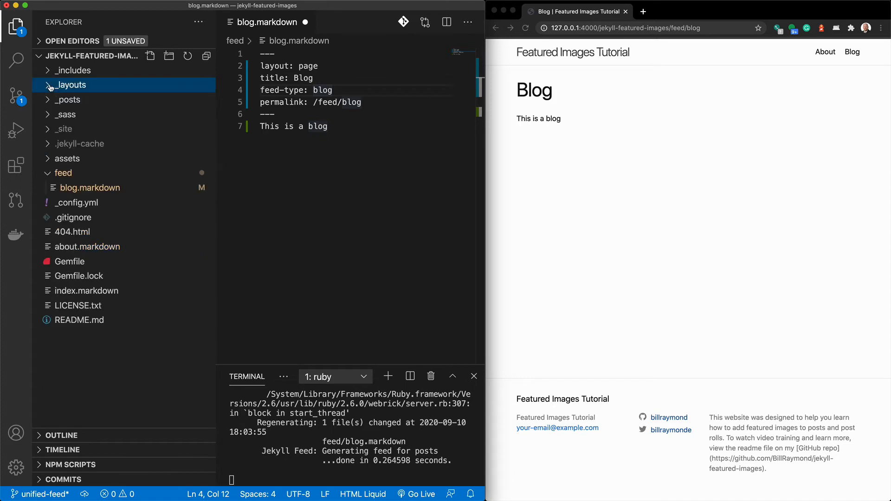
# Rename the copied file to podcast.markdown with title Podcast, feed-type podcast and permalink /feed/podcast
pyautogui.click(89, 188)
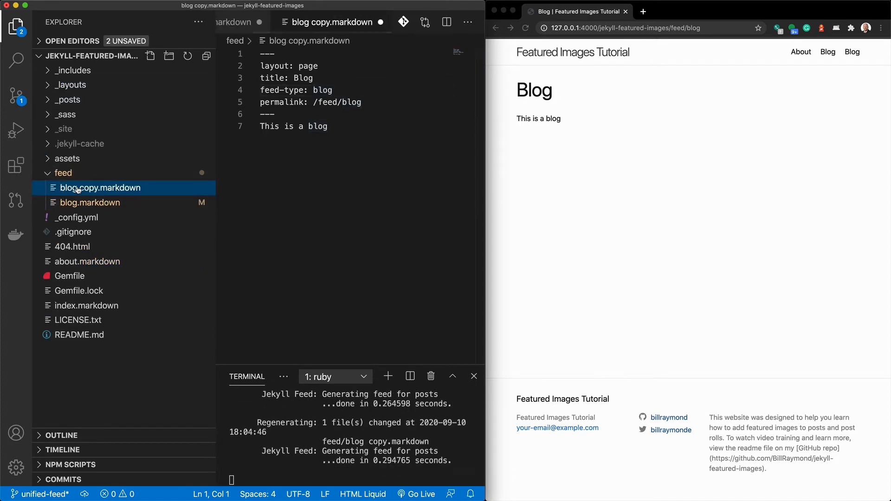
pyautogui.rightClick(101, 188)
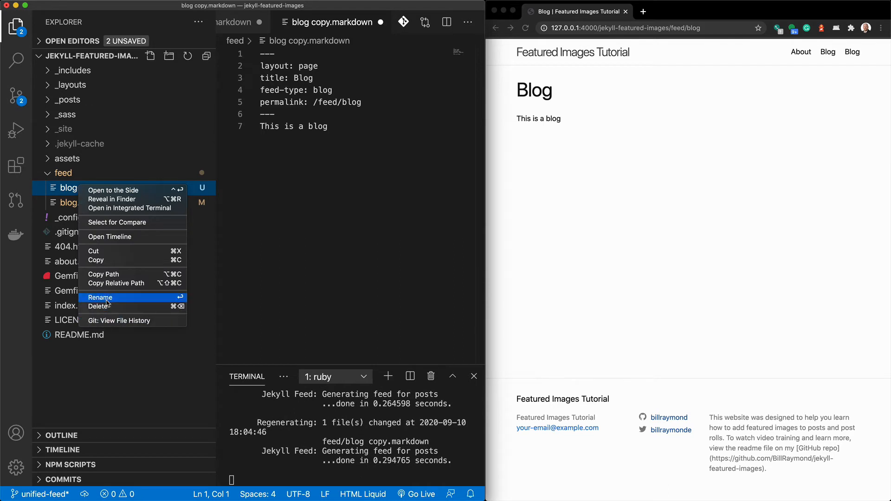
pyautogui.click(100, 297)
pyautogui.write('podcast')
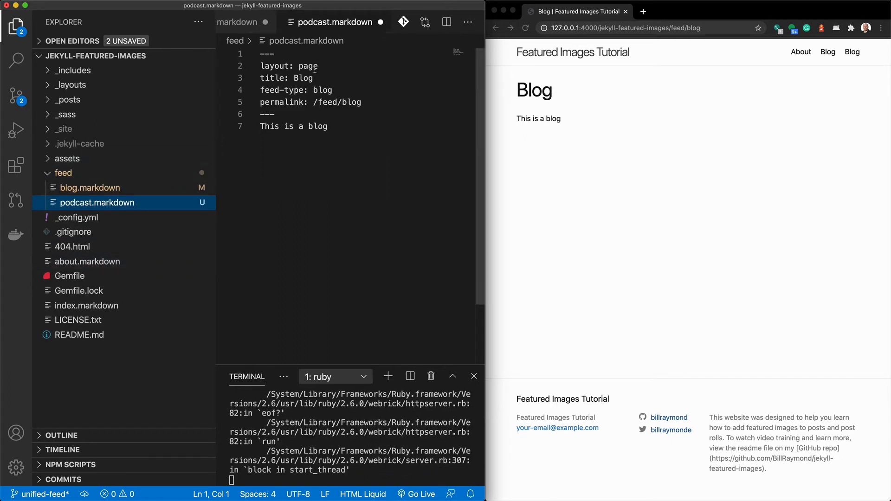
pyautogui.doubleClick(303, 78)
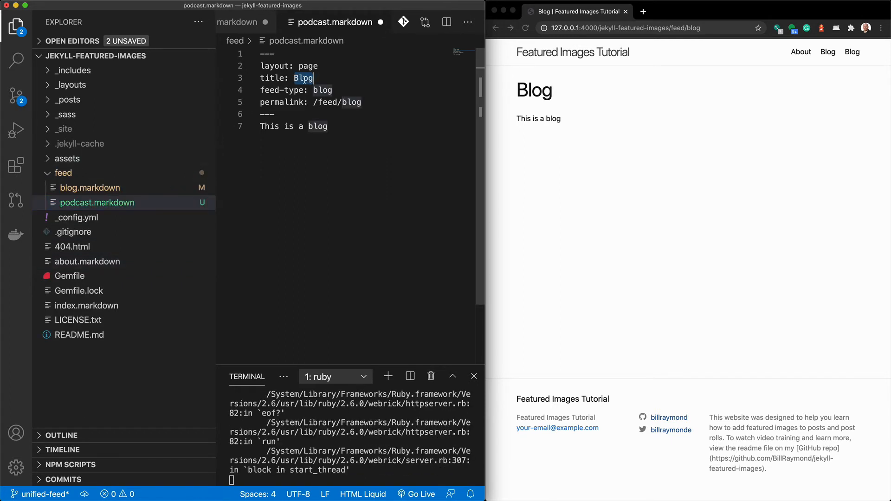
pyautogui.write('Podcast')
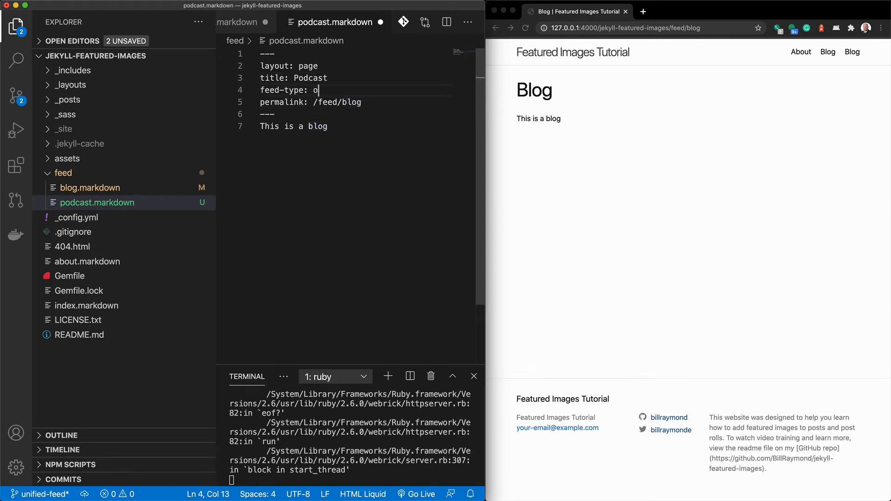
pyautogui.write('podcast')
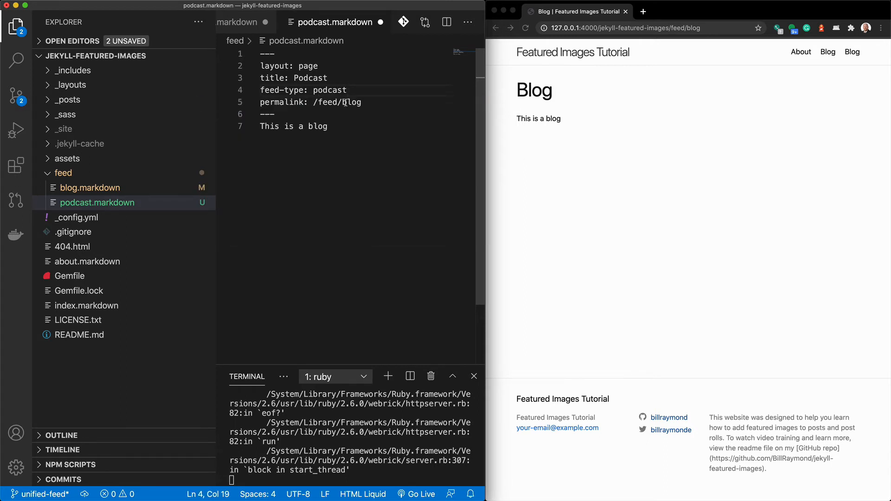
pyautogui.write('podcast')
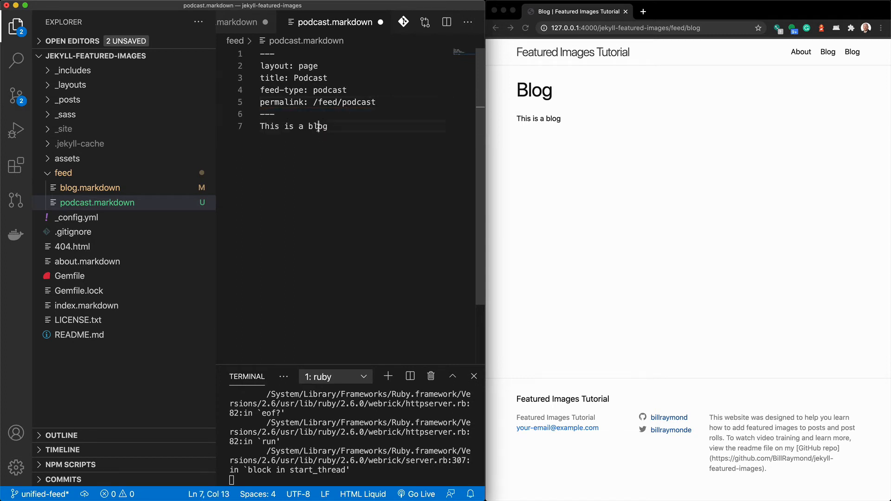
pyautogui.doubleClick(316, 127)
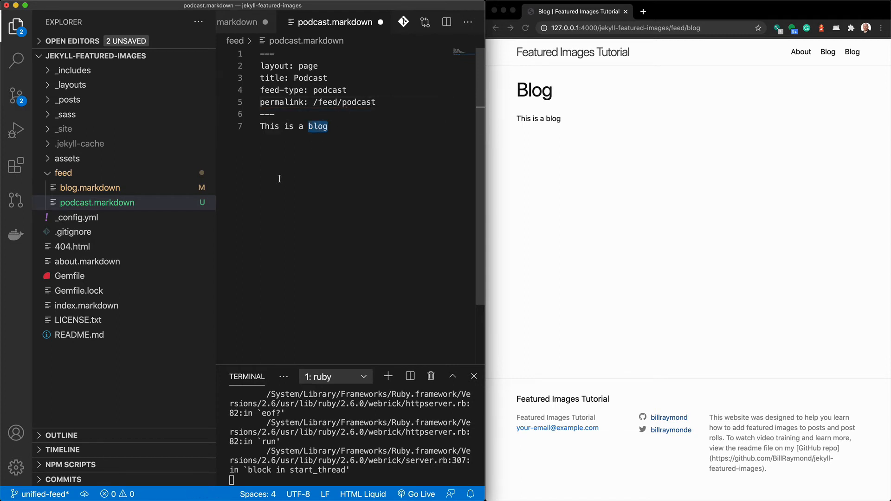
pyautogui.write('podcast')
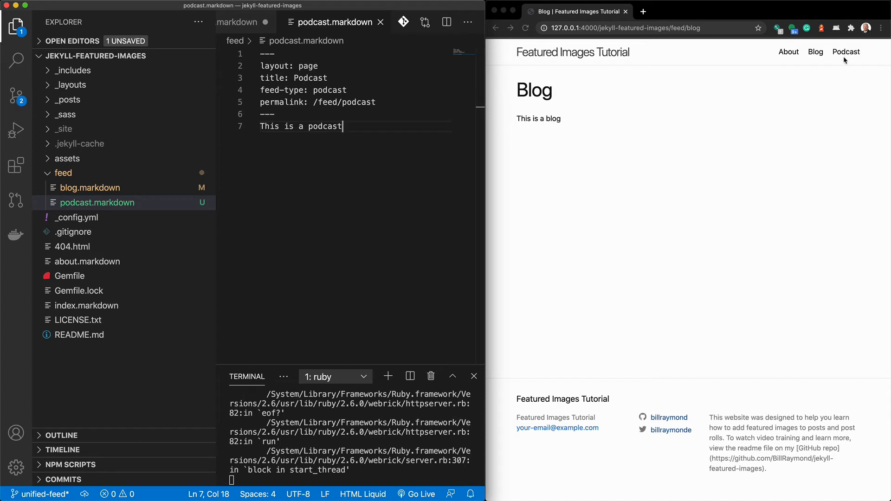
# Preview the Podcast page, then remove the placeholder body lines from both feed files
pyautogui.click(845, 52)
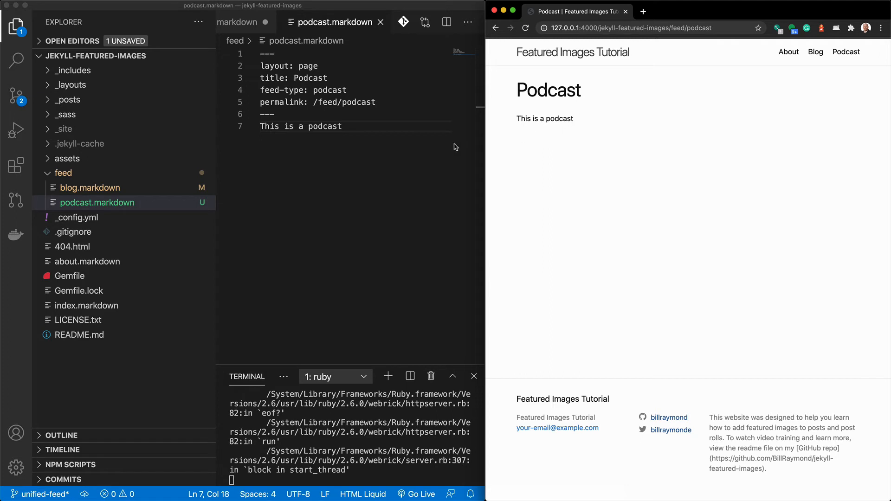
pyautogui.moveTo(435, 155)
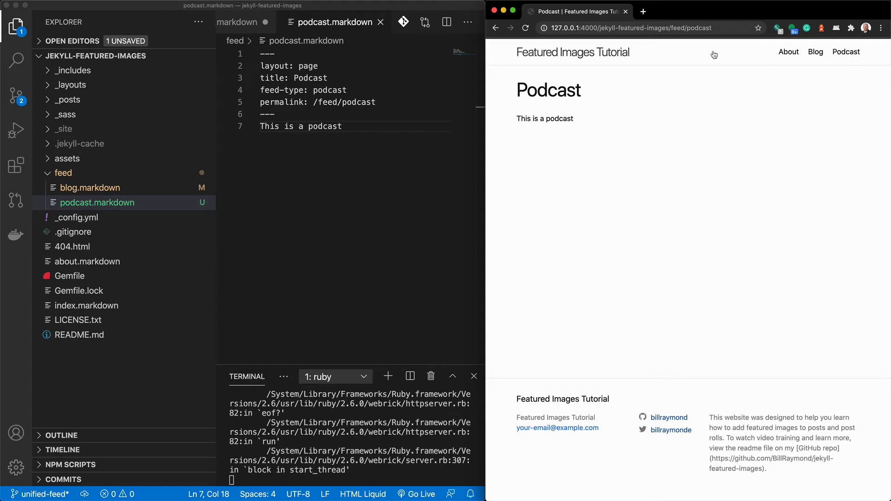
pyautogui.moveTo(361, 133)
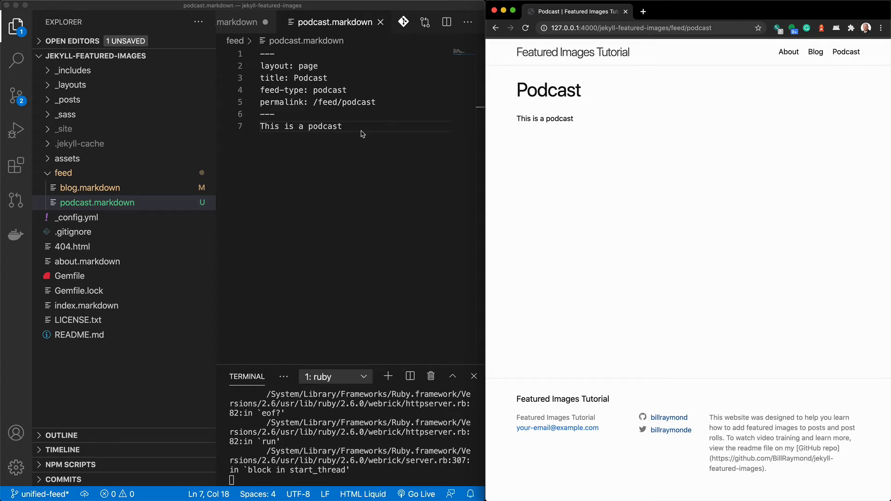
pyautogui.moveTo(268, 114); pyautogui.dragTo(341, 127)
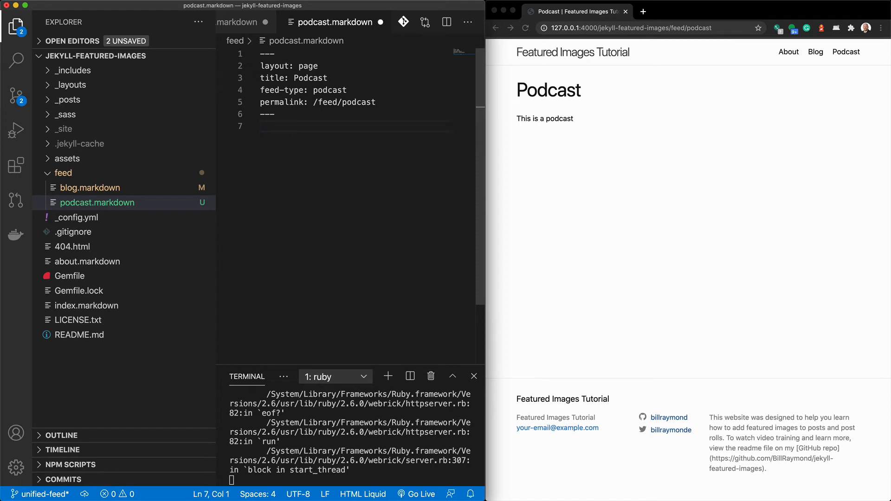
pyautogui.click(89, 188)
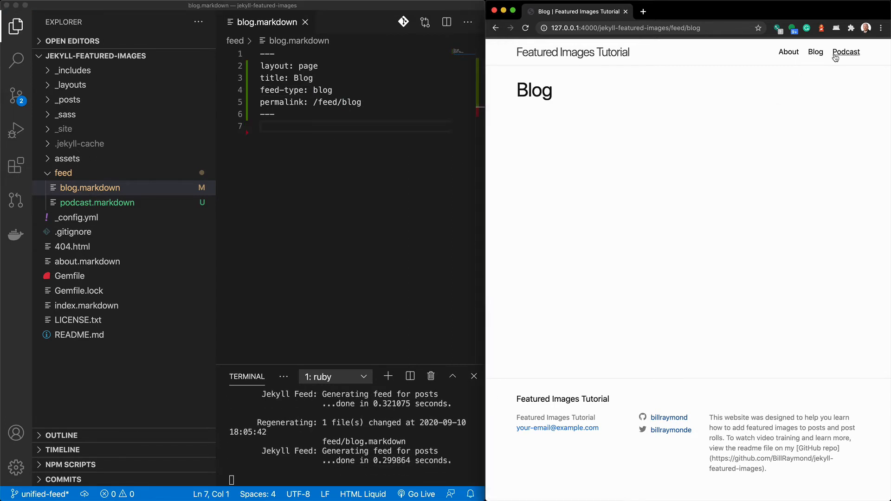
pyautogui.moveTo(495, 262)
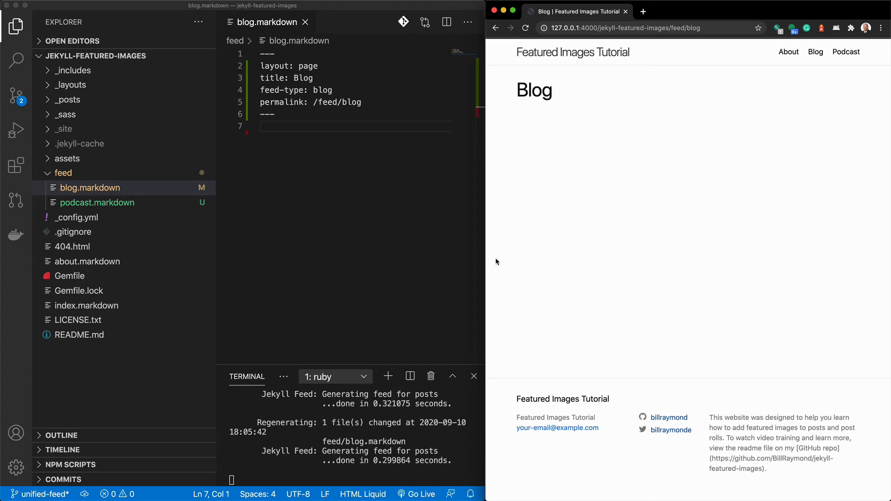
pyautogui.click(305, 21)
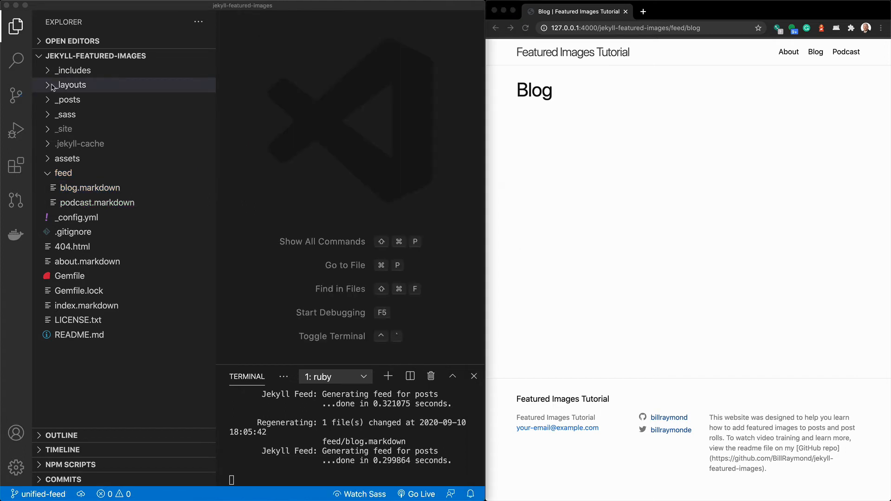
# In page.html assign feedType from page.feed-type and output {{feedType}} to test it
pyautogui.click(80, 129)
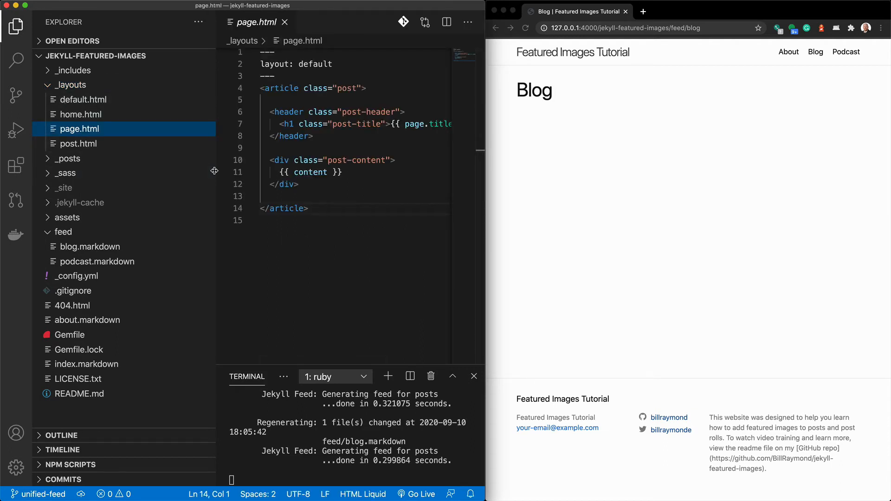
pyautogui.click(16, 26)
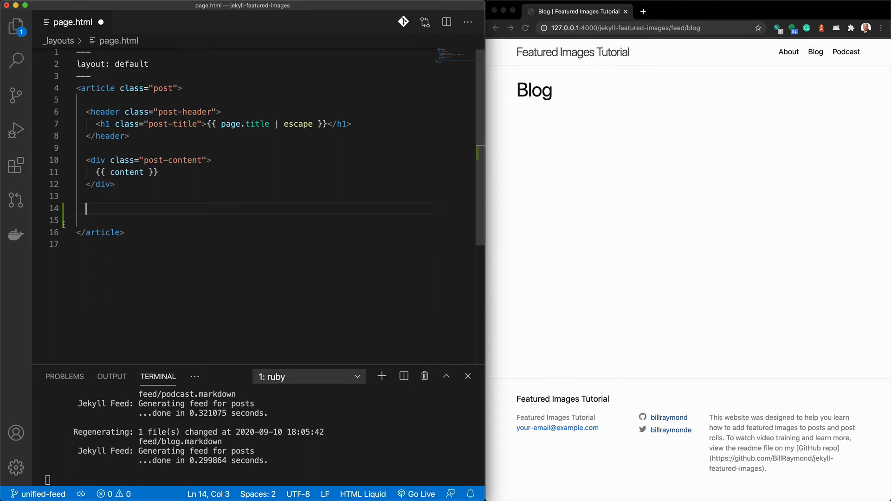
pyautogui.write('assi')
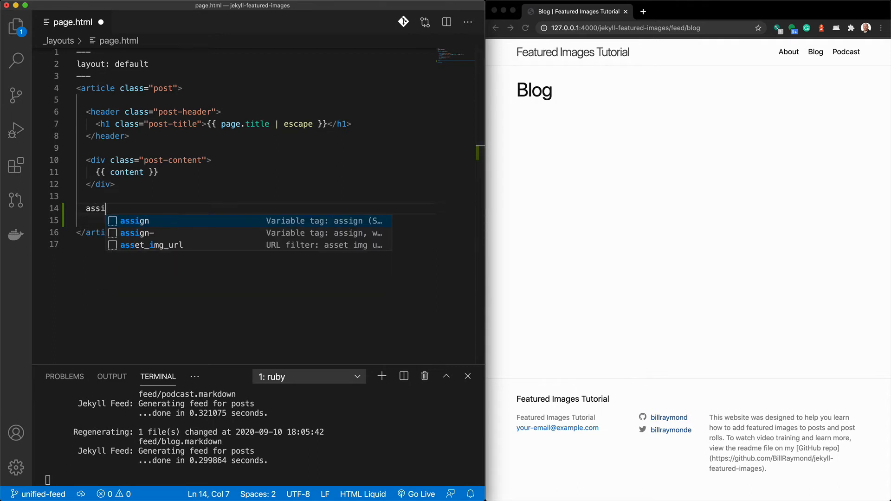
pyautogui.press('Tab')
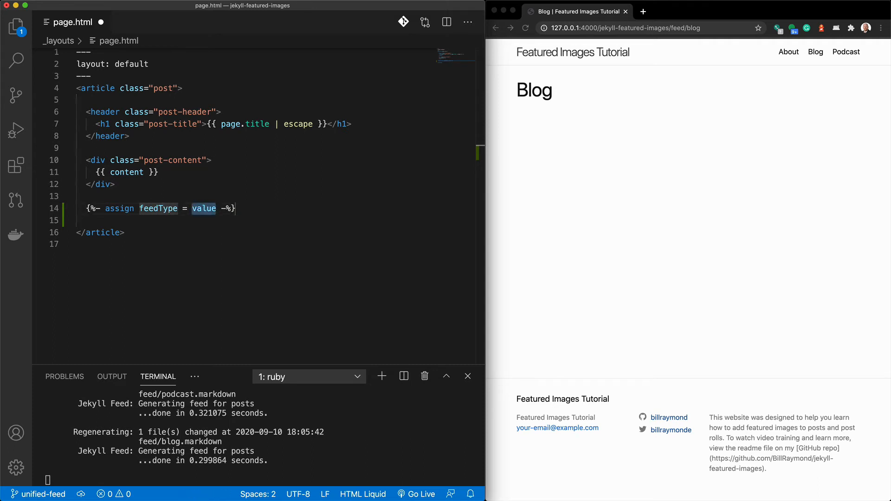
pyautogui.write('page.')
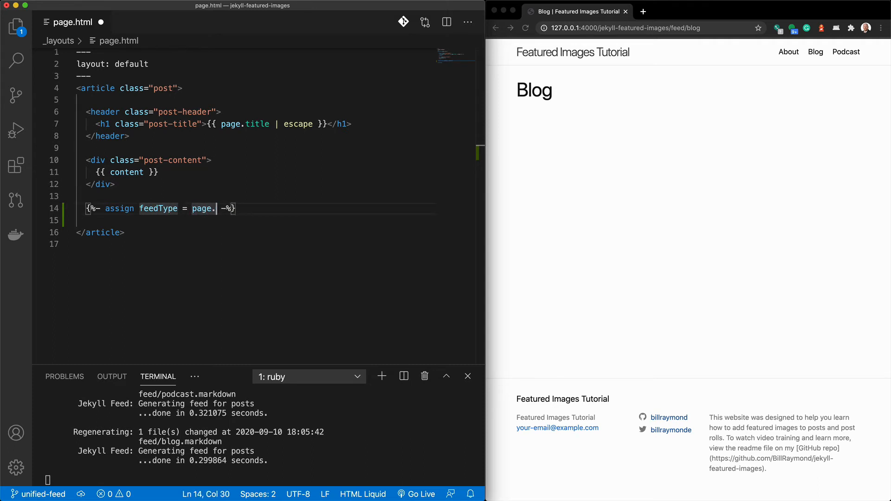
pyautogui.write('feed-type')
pyautogui.click(255, 220)
pyautogui.write('The')
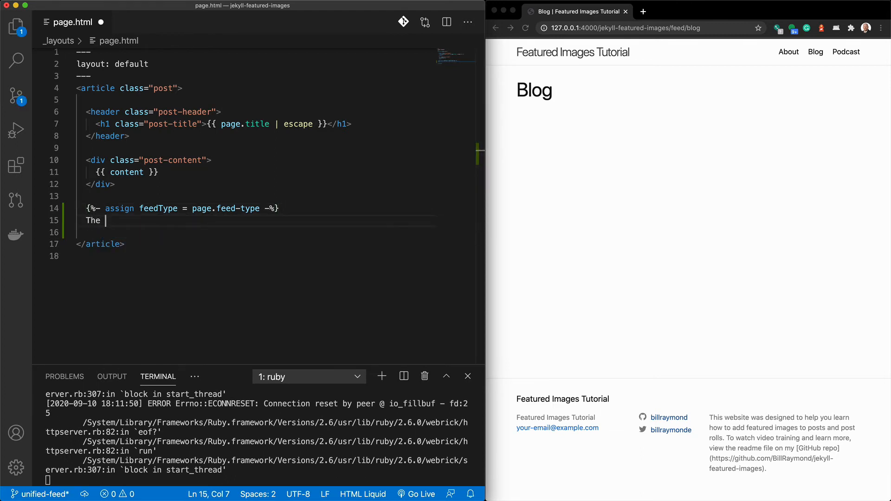
pyautogui.press('Backspace')
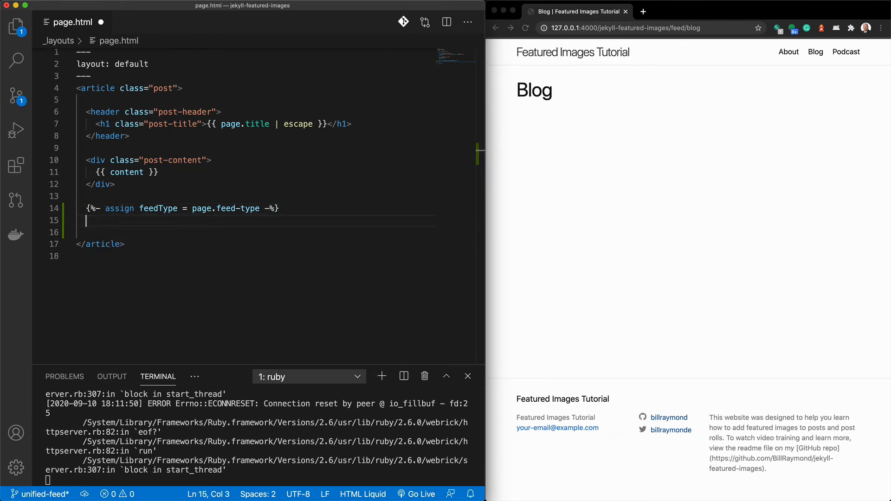
pyautogui.write('{{}}')
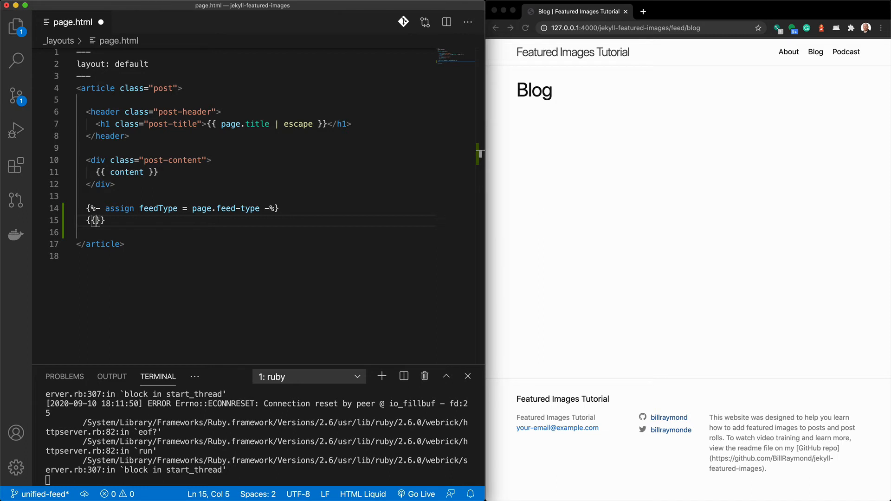
pyautogui.write('feedType')
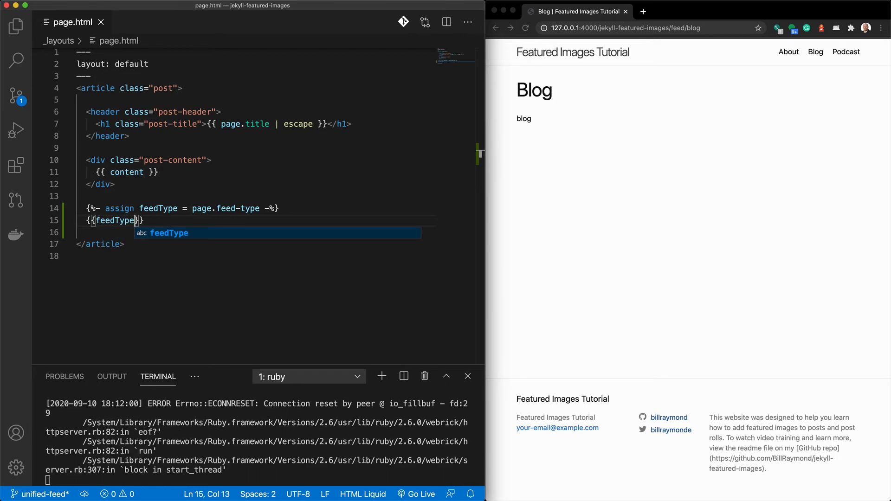
pyautogui.moveTo(529, 121)
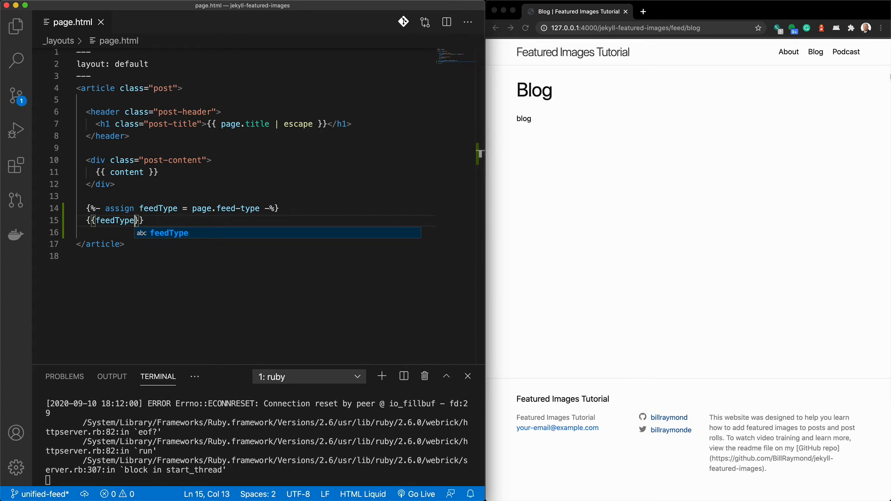
# Compare the Podcast, About and Blog pages to confirm the printed feed type
pyautogui.click(846, 52)
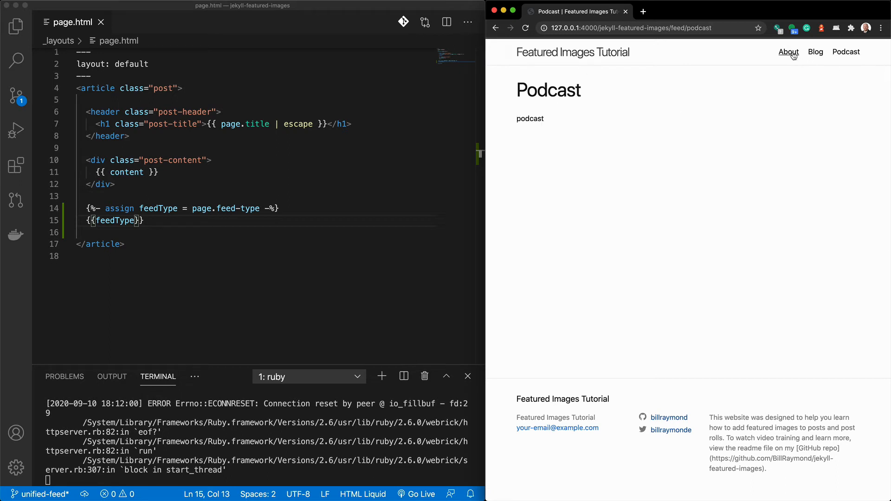
pyautogui.click(788, 52)
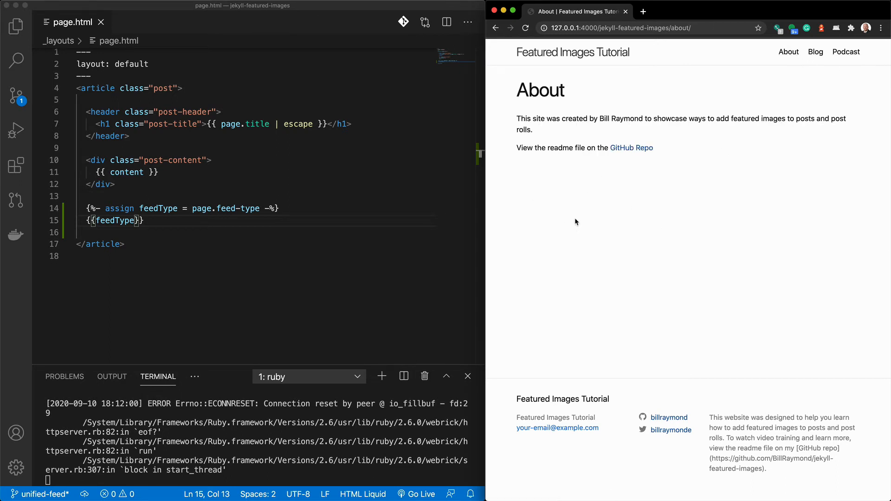
pyautogui.moveTo(580, 178)
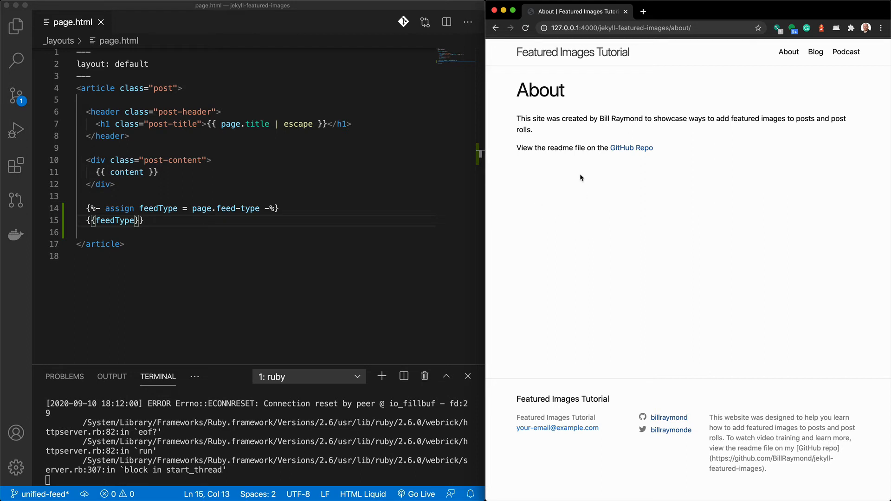
pyautogui.click(816, 52)
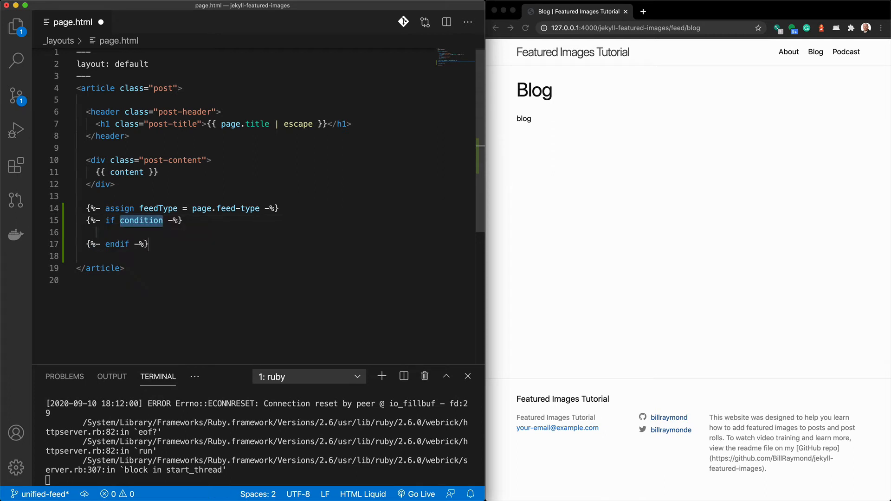
# Wrap the output in an if feedType == "blog" or "podcast" block printing 'The type is {{feedType}}'
pyautogui.write('f')
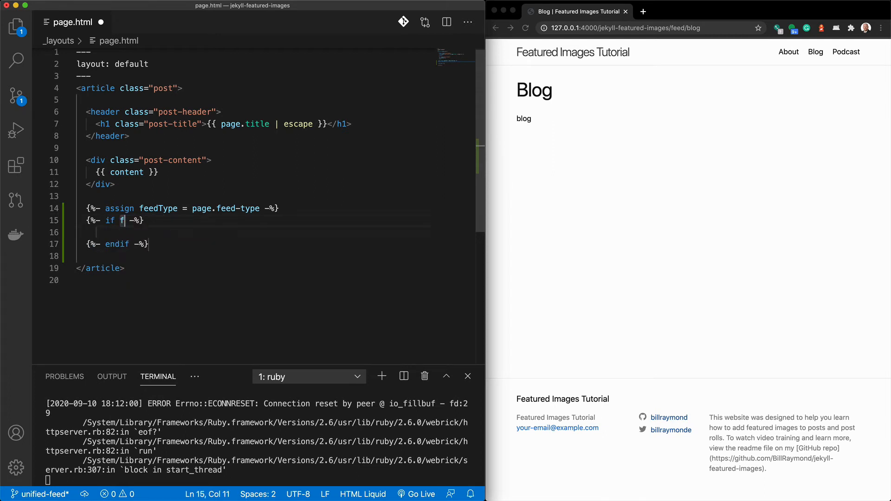
pyautogui.write('eedType =')
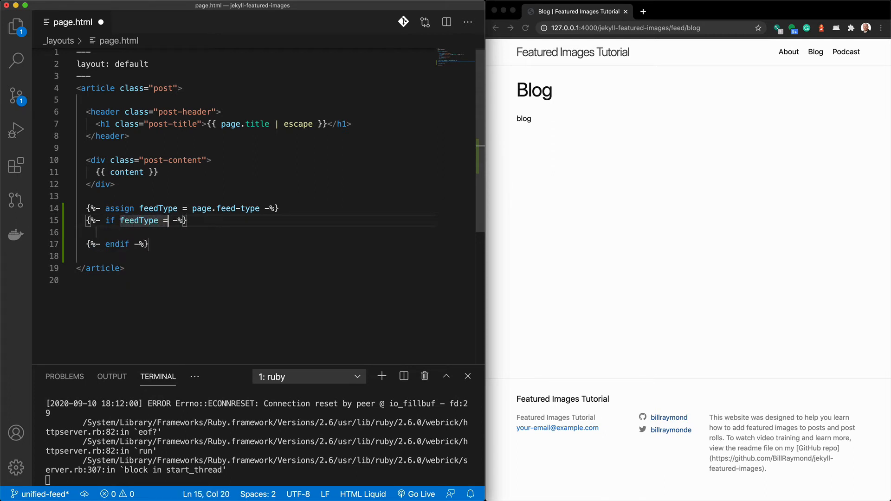
pyautogui.write('= ""')
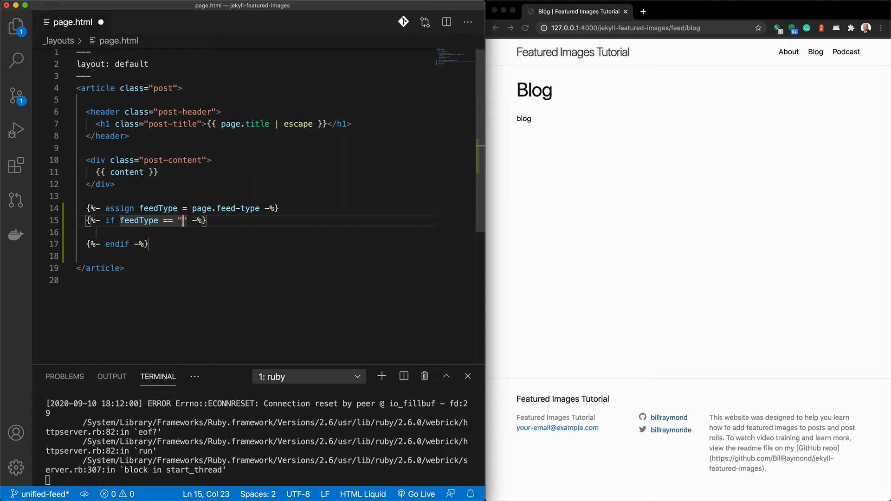
pyautogui.write('blog')
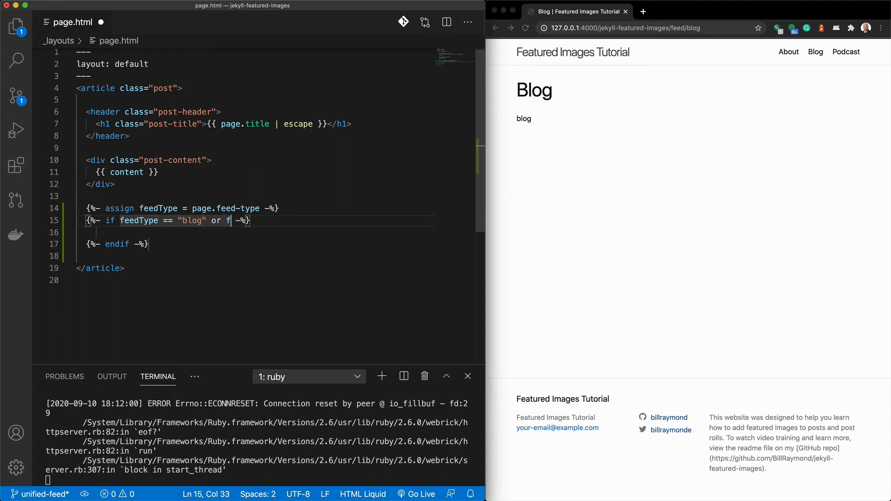
pyautogui.write('eedType =="podcast')
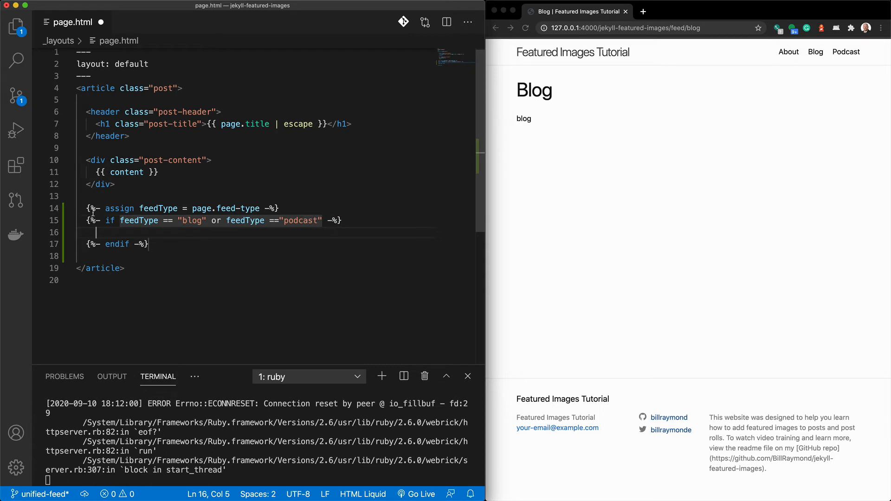
pyautogui.write('The type is')
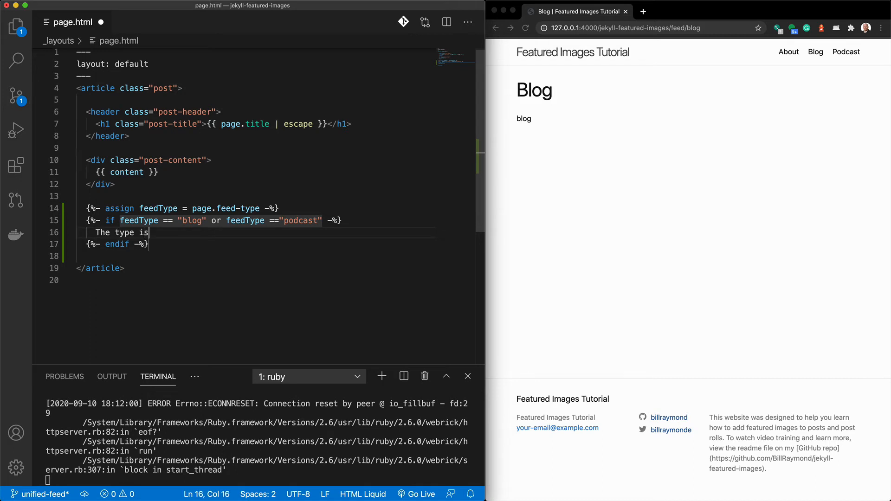
pyautogui.write('{{fe}}')
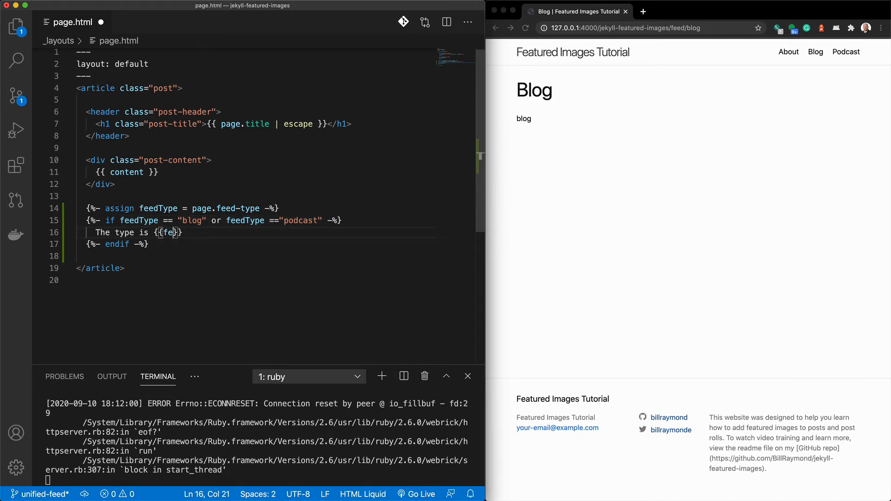
pyautogui.write('edType')
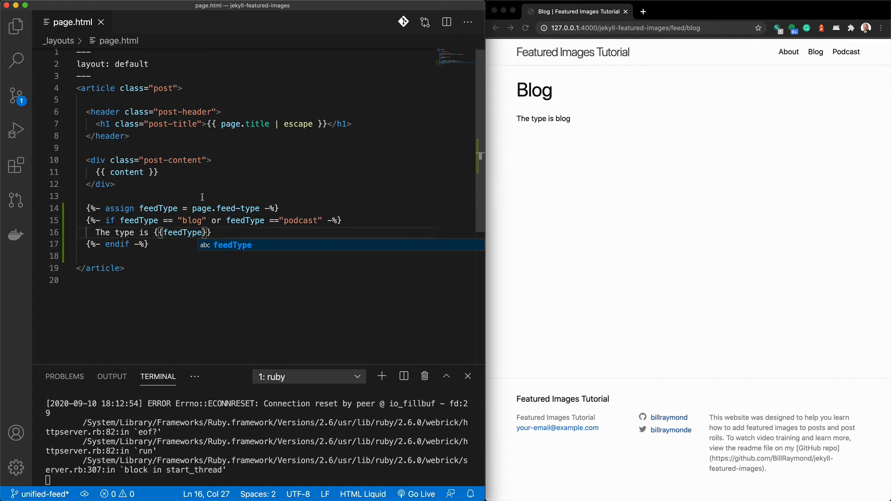
pyautogui.moveTo(810, 62)
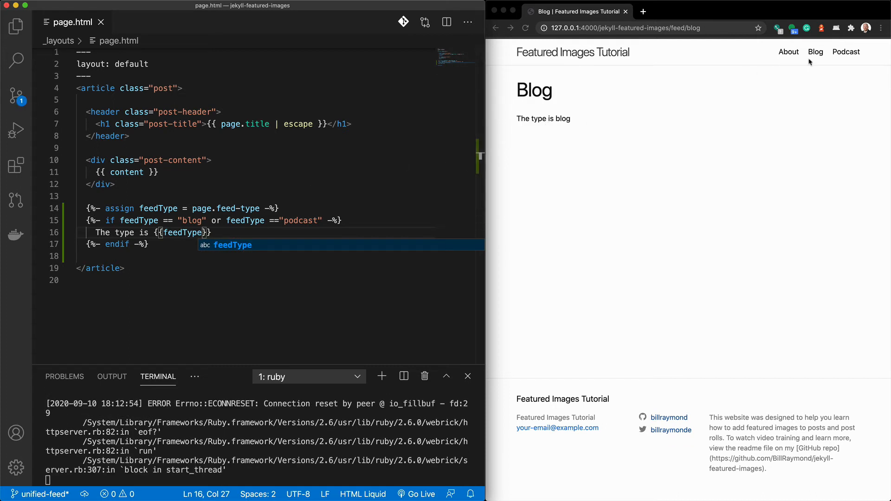
# Verify the Podcast page reads 'The type is podcast', then delete the test line from the if block
pyautogui.click(846, 52)
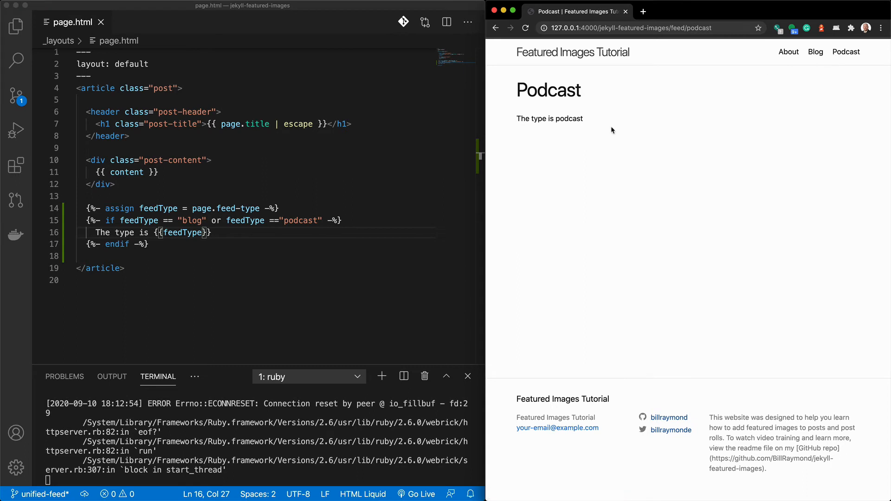
pyautogui.click(815, 52)
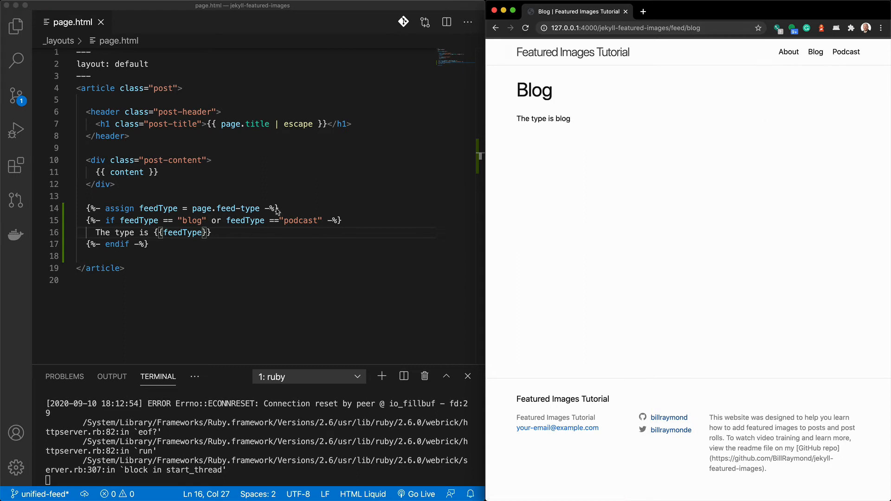
pyautogui.moveTo(148, 232); pyautogui.dragTo(209, 232)
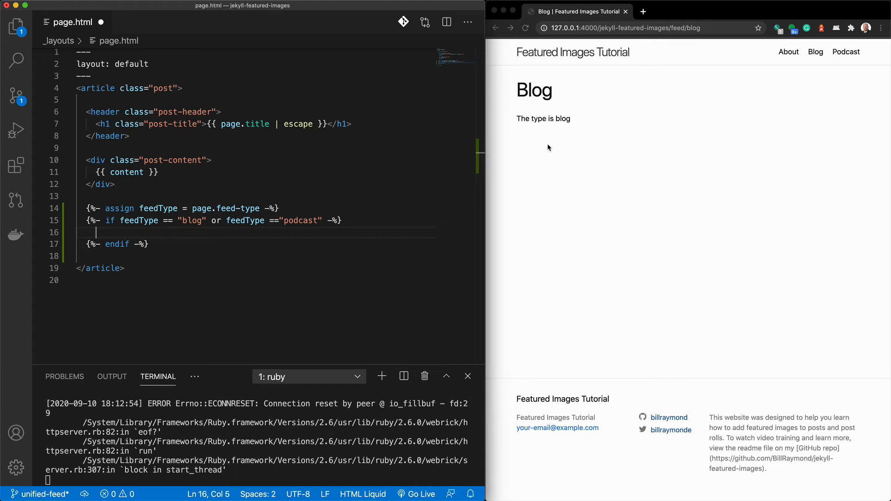
pyautogui.moveTo(527, 154)
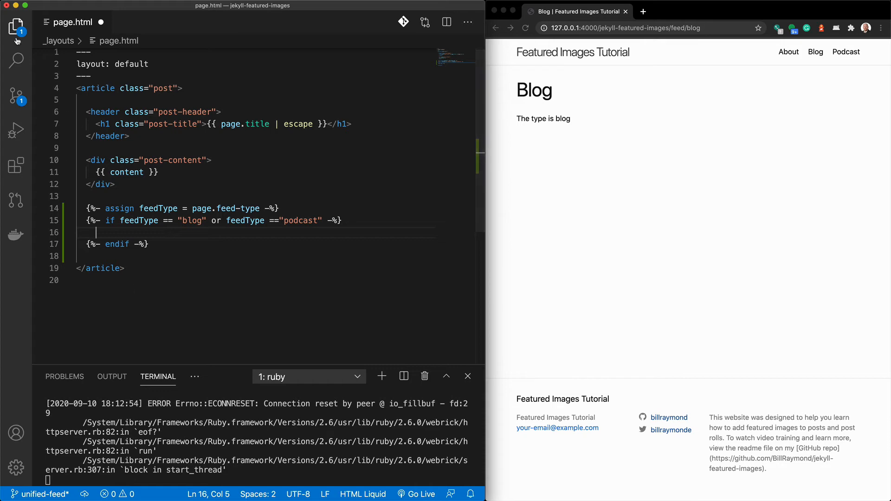
# Create _includes/feed.html containing an empty section with class feed
pyautogui.click(15, 25)
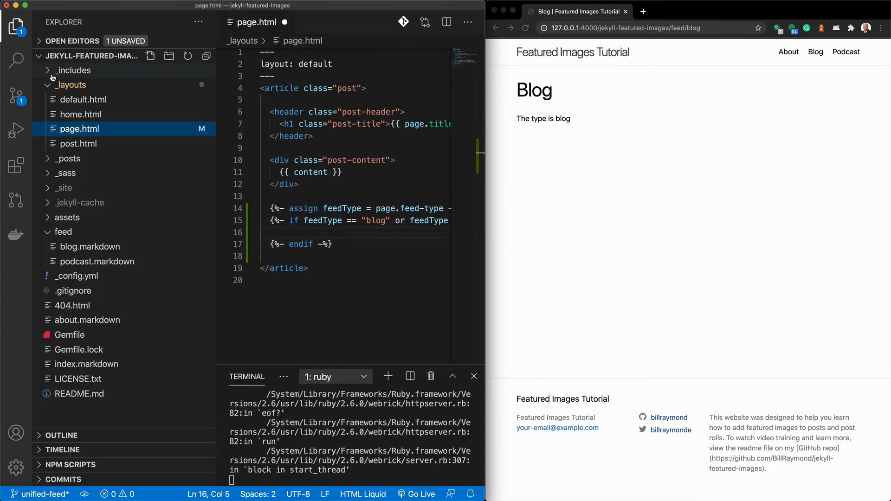
pyautogui.click(72, 70)
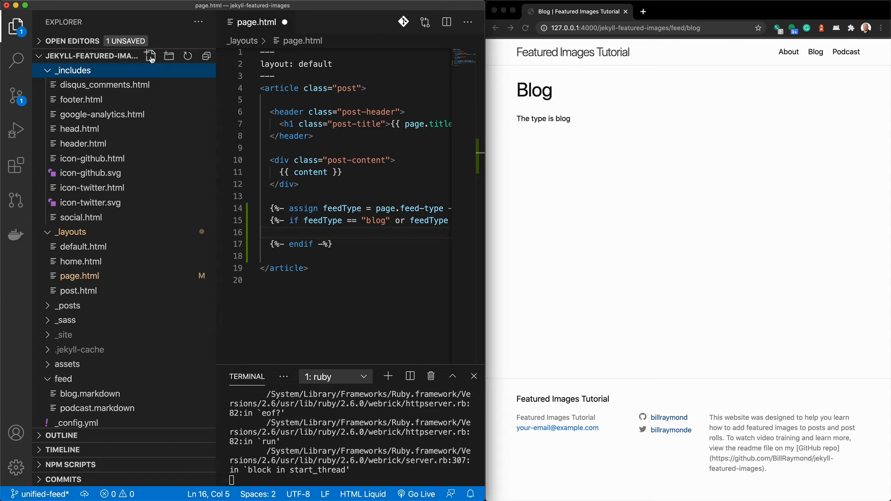
pyautogui.click(150, 55)
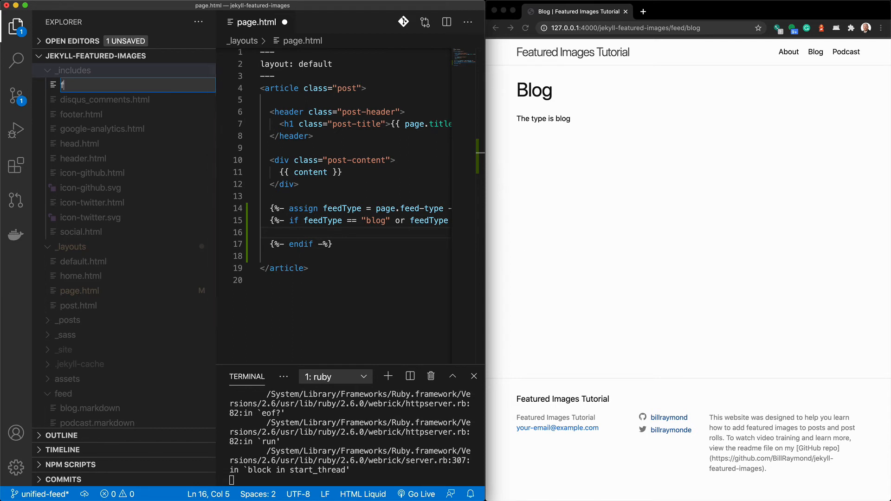
pyautogui.write('eed.h')
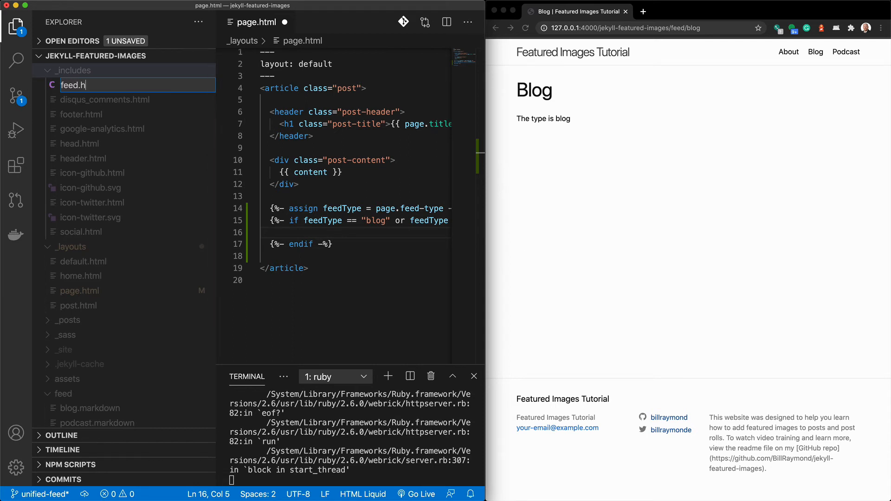
pyautogui.press('Enter')
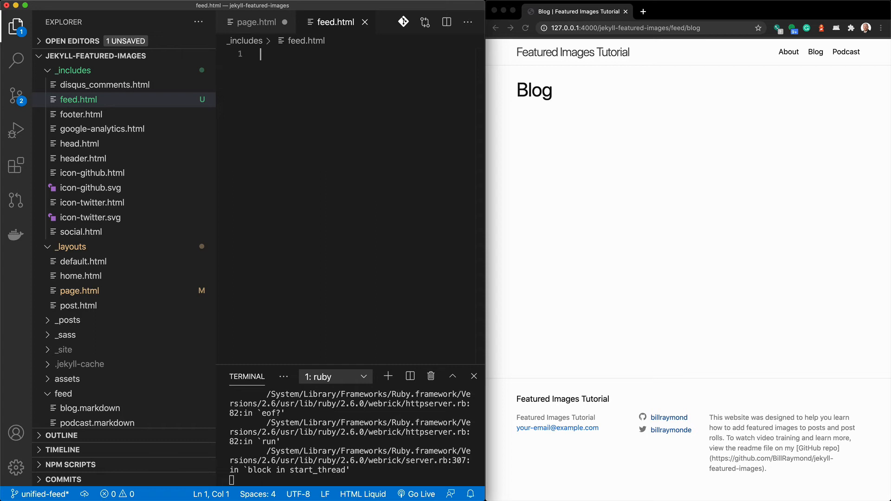
pyautogui.write('section.f')
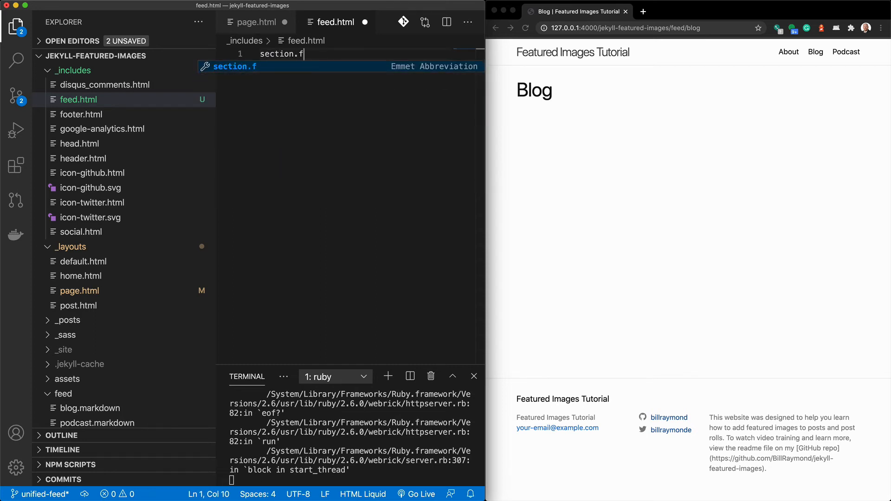
pyautogui.press('Tab')
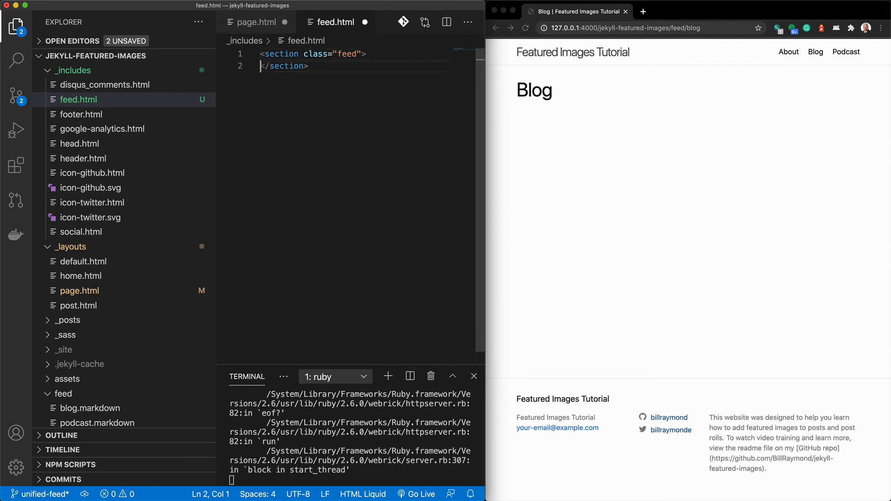
pyautogui.press('Enter')
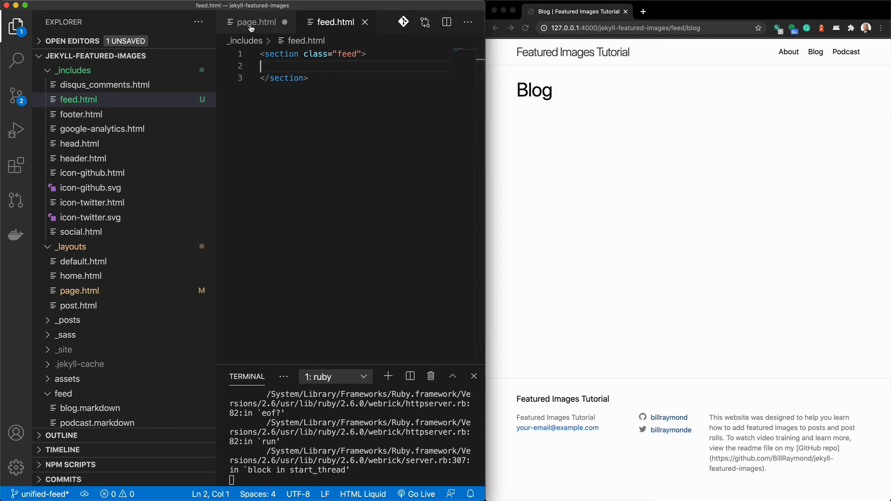
# Add {% include feed.html %} inside page.html's blog/podcast conditional
pyautogui.click(256, 21)
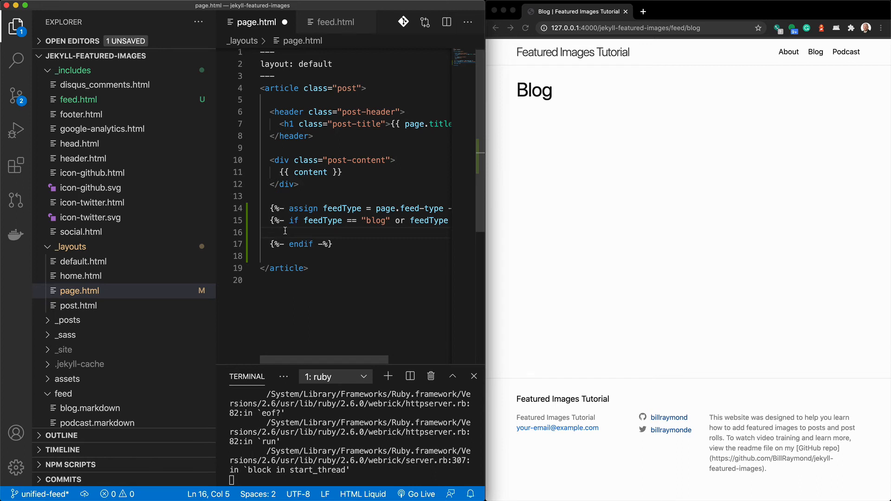
pyautogui.write("{% include 'snippet' %}")
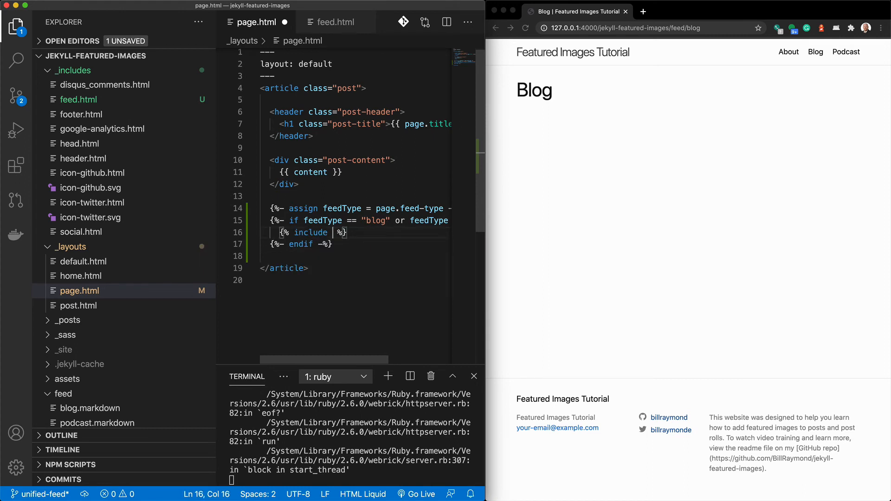
pyautogui.write('feed.html')
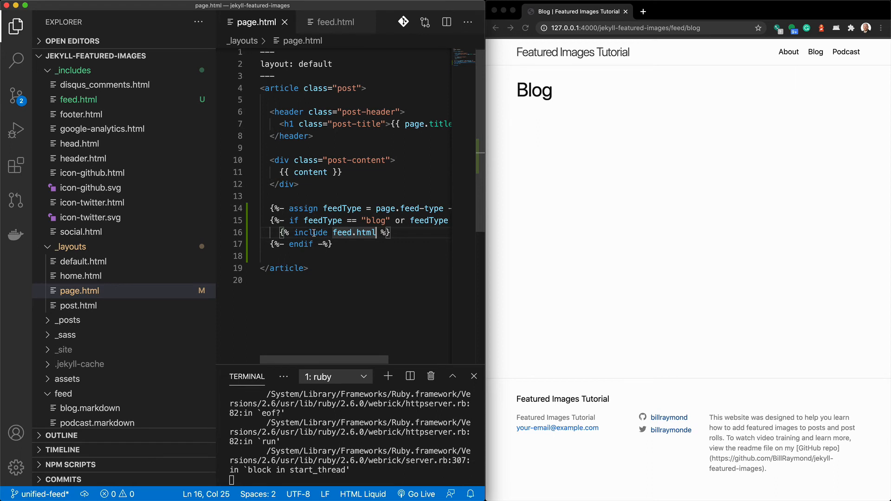
pyautogui.moveTo(166, 126)
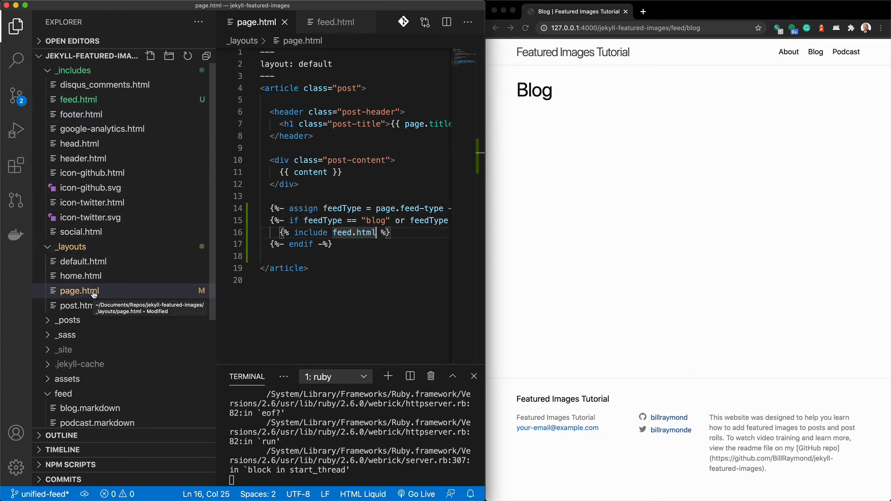
pyautogui.moveTo(214, 267)
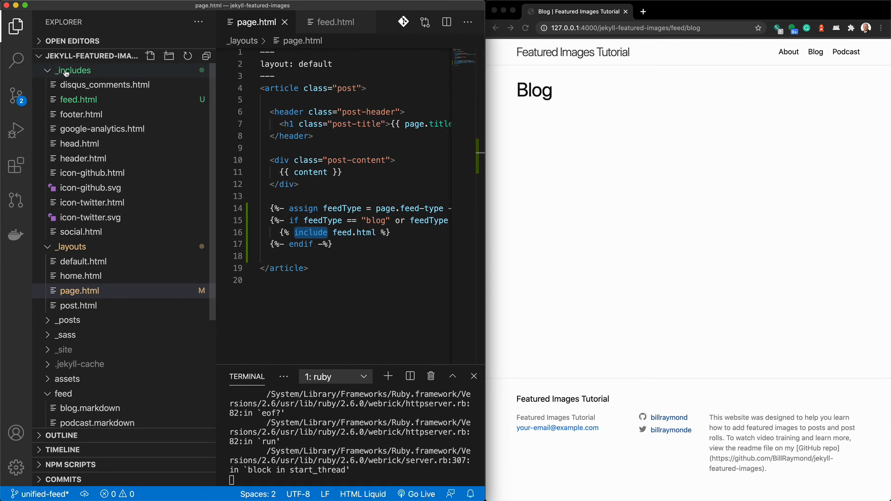
pyautogui.moveTo(82, 114)
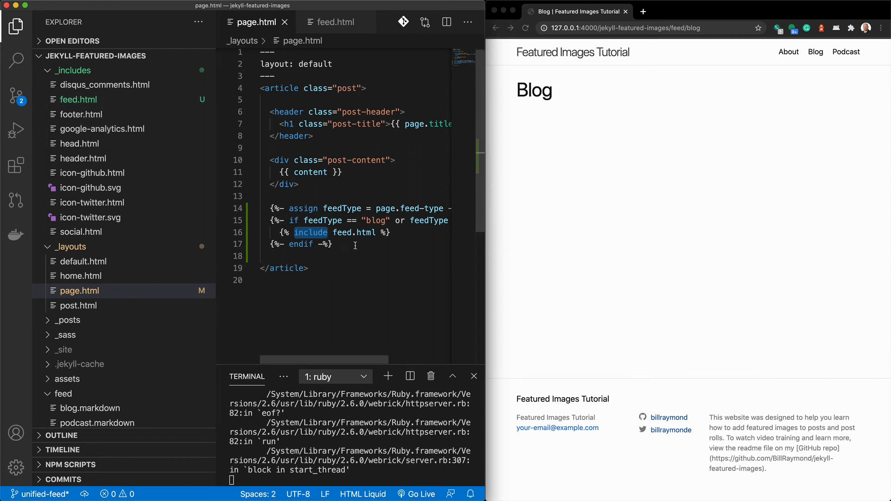
pyautogui.doubleClick(343, 209)
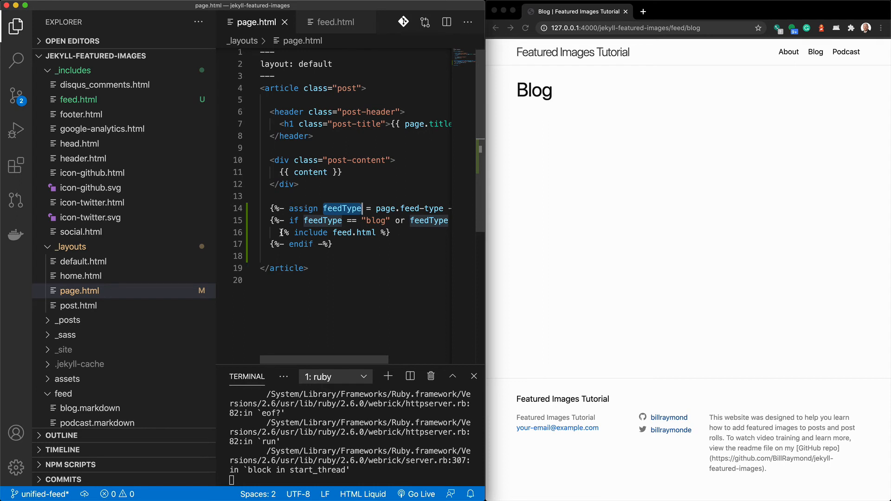
pyautogui.click(279, 232)
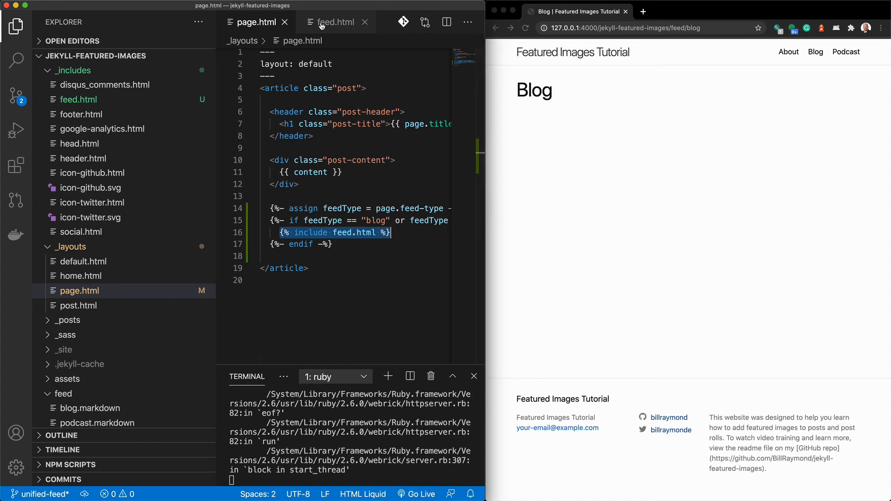
# In feed.html assign feedPosts = site.posts | where: "categories", feedType and save
pyautogui.click(337, 21)
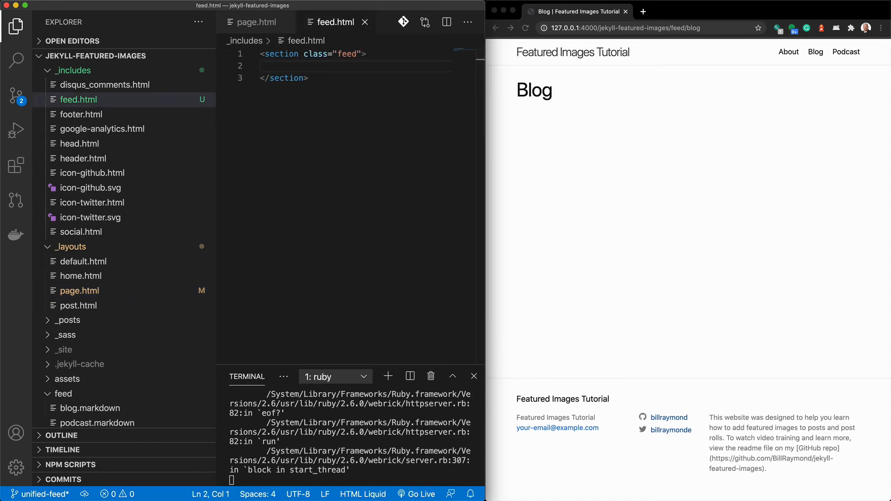
pyautogui.write('ass')
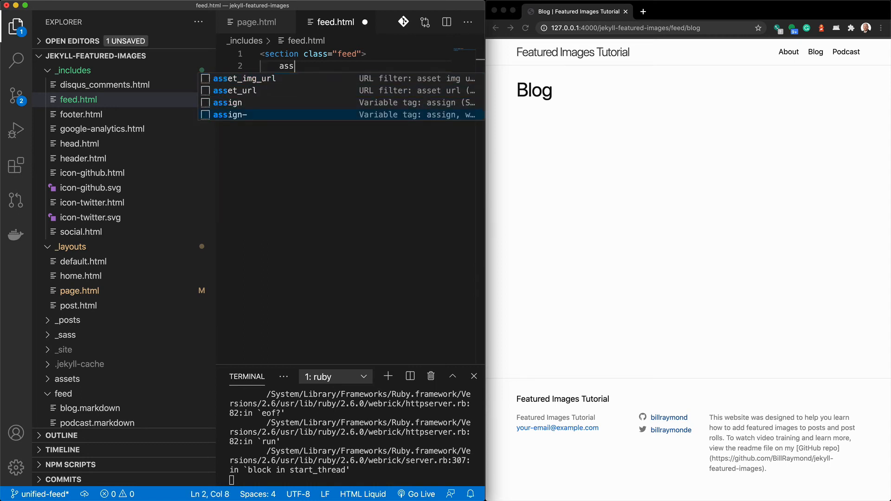
pyautogui.click(234, 114)
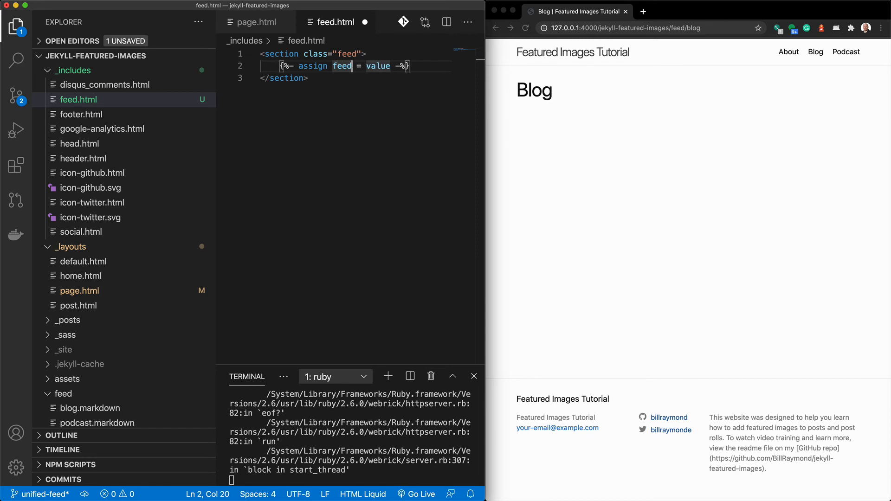
pyautogui.moveTo(217, 329)
pyautogui.write('Post')
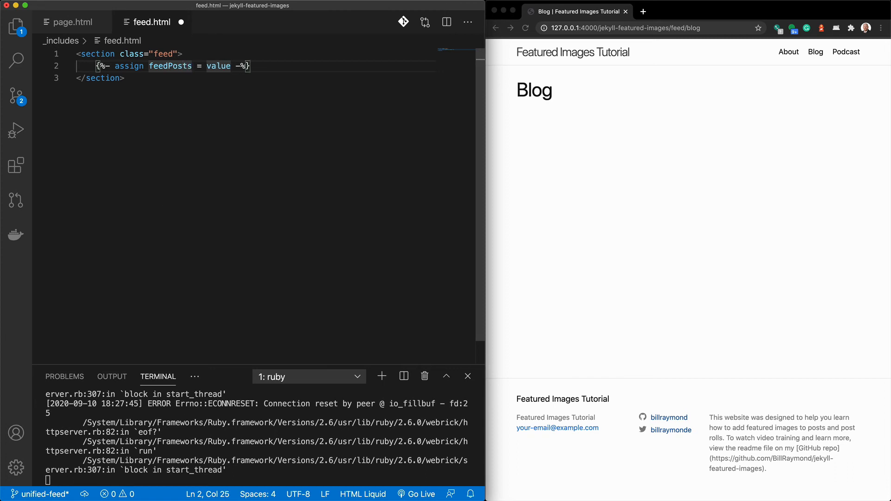
pyautogui.write('site.')
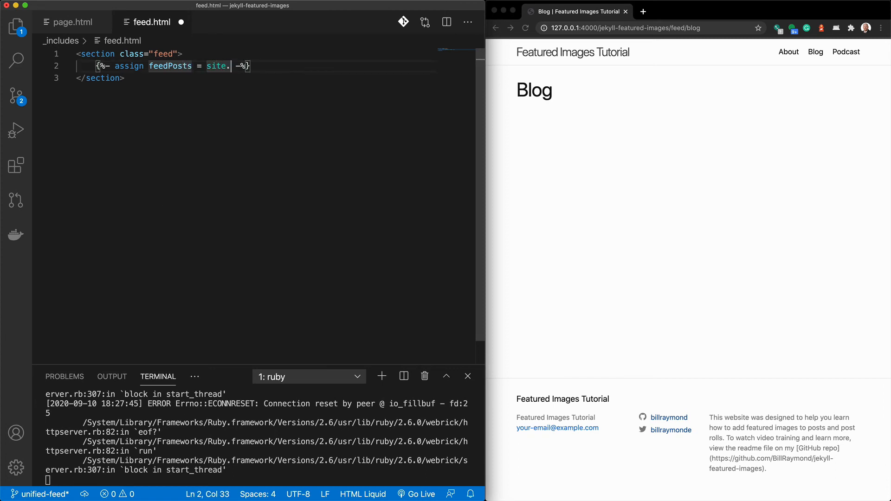
pyautogui.write('posts |')
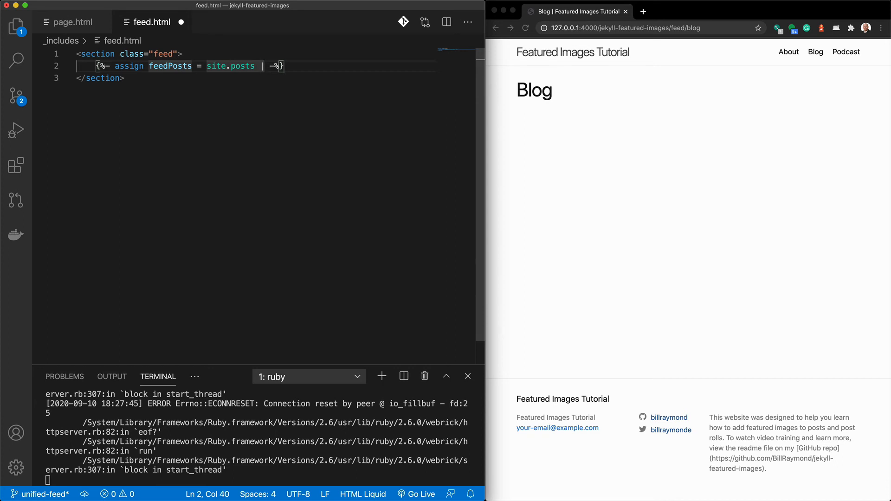
pyautogui.press('Backspace')
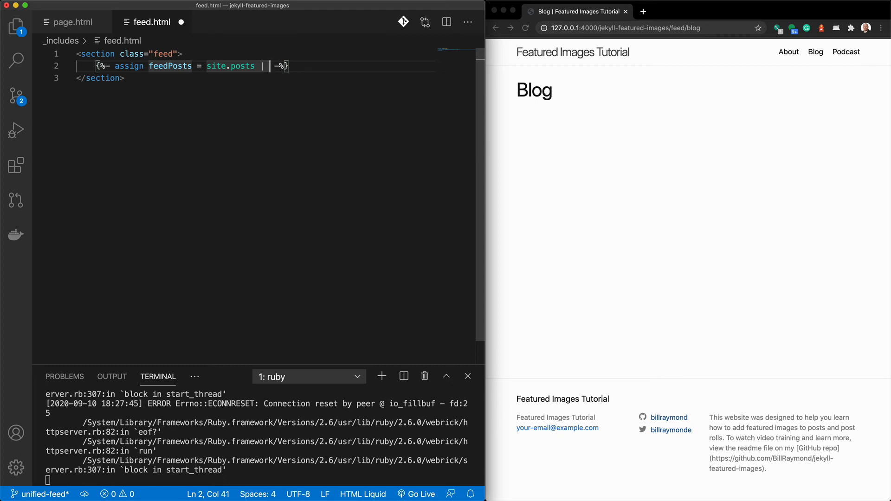
pyautogui.write("where: '")
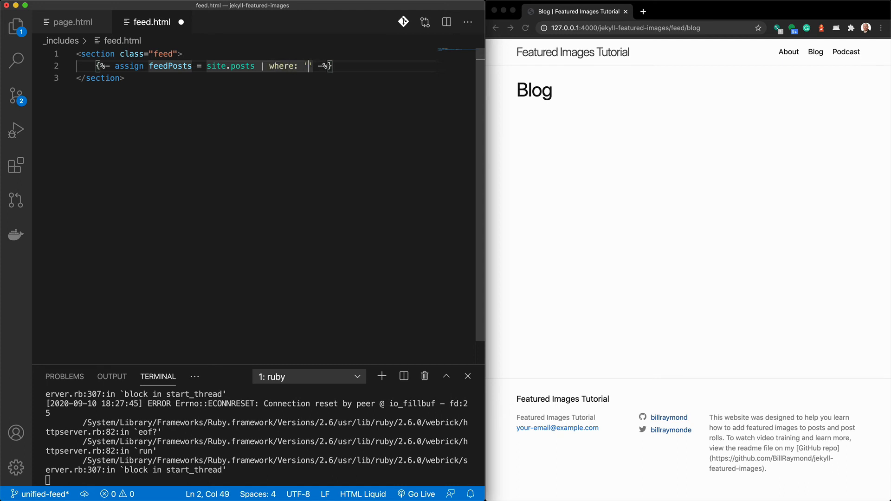
pyautogui.write('categories')
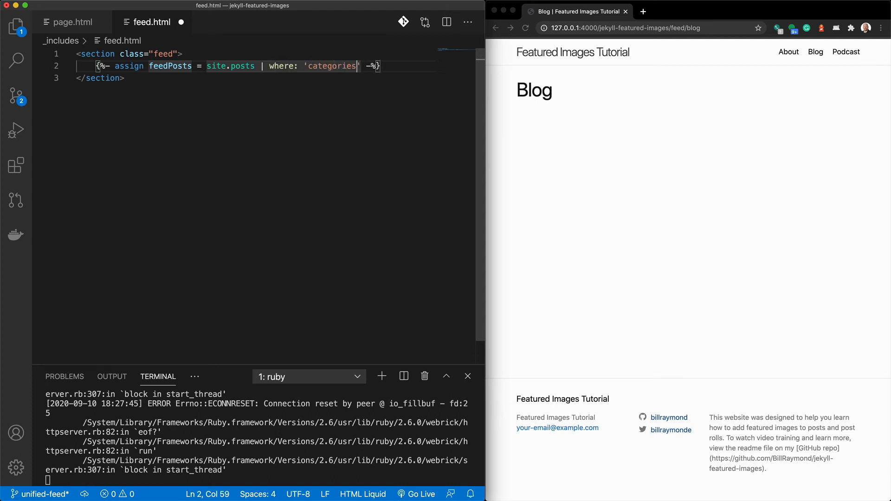
pyautogui.write(',')
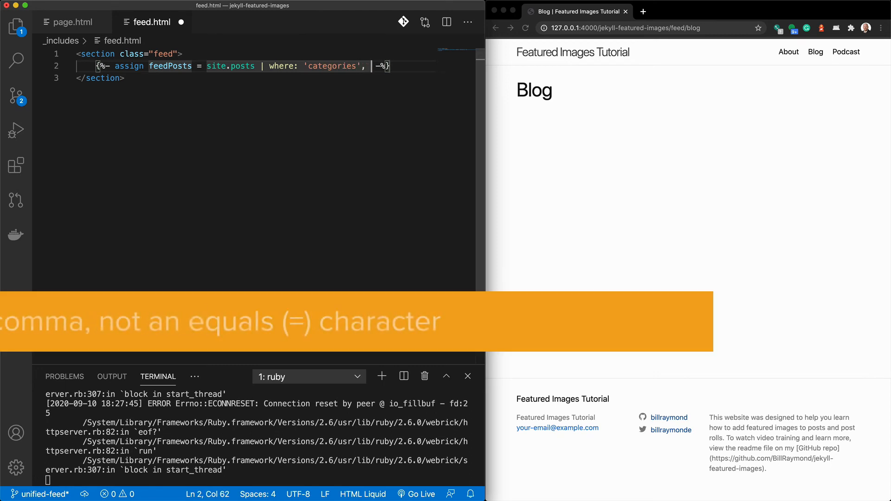
pyautogui.write('feed')
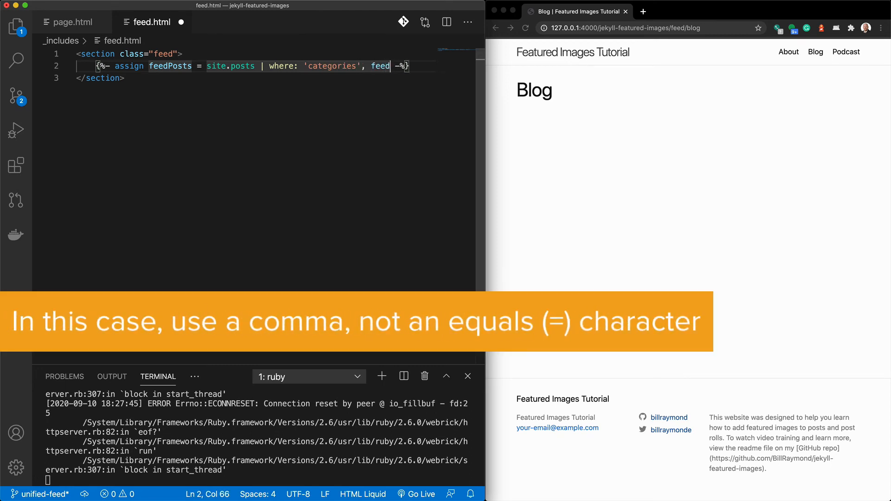
pyautogui.write('Type')
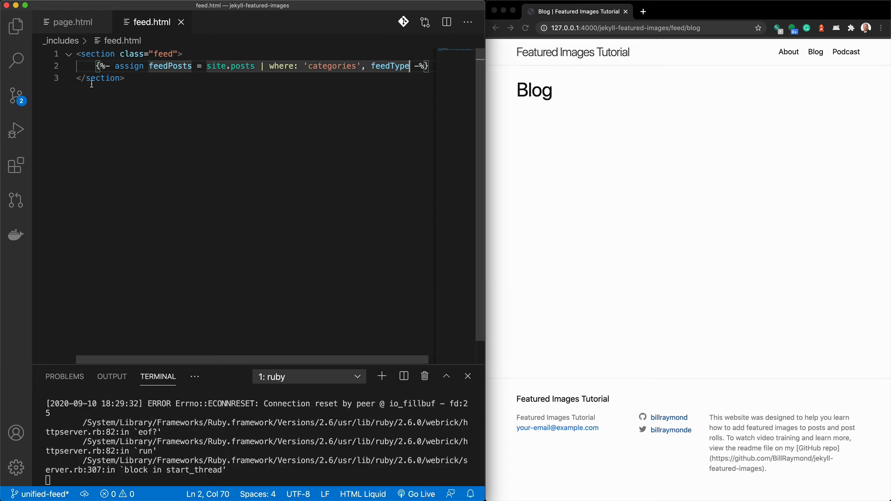
pyautogui.doubleClick(170, 66)
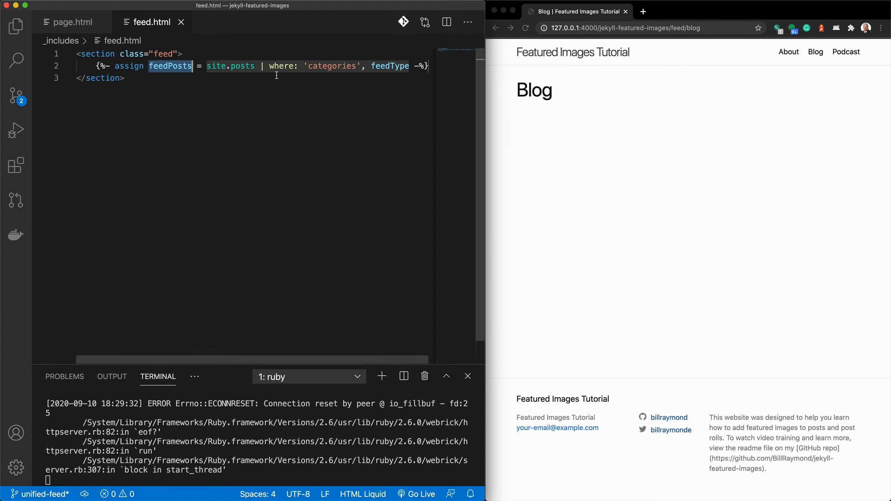
pyautogui.moveTo(312, 67)
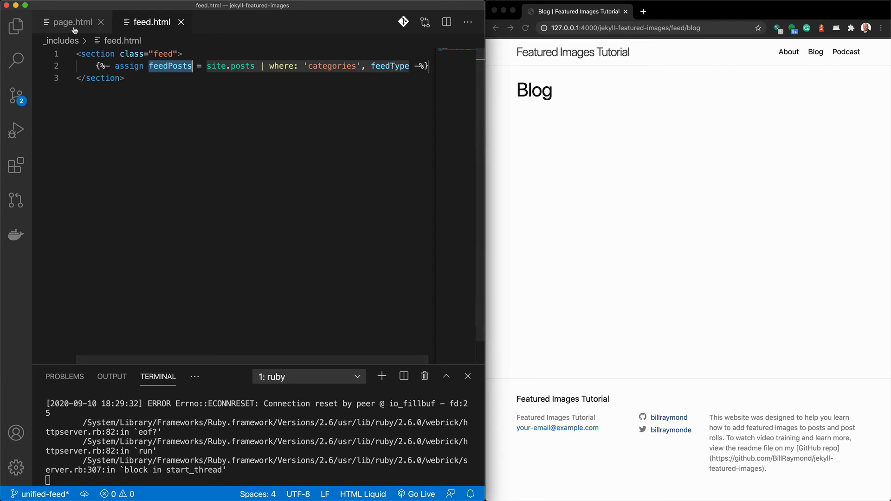
pyautogui.click(72, 22)
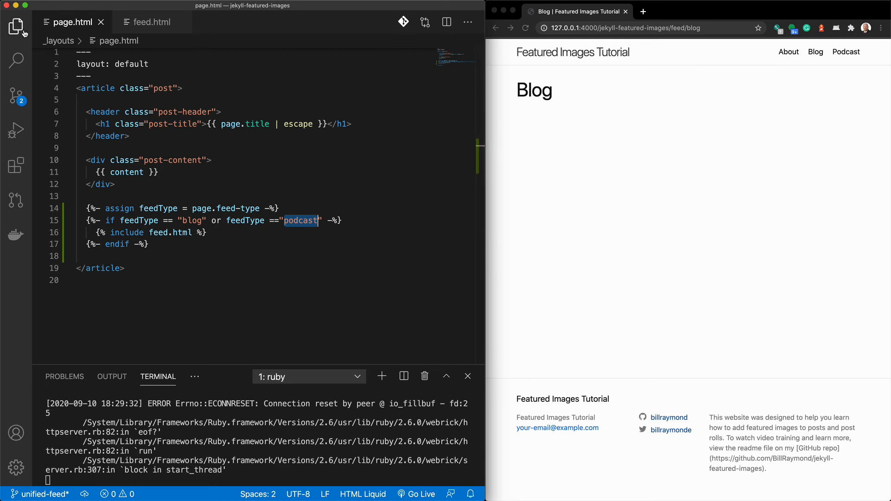
pyautogui.click(16, 27)
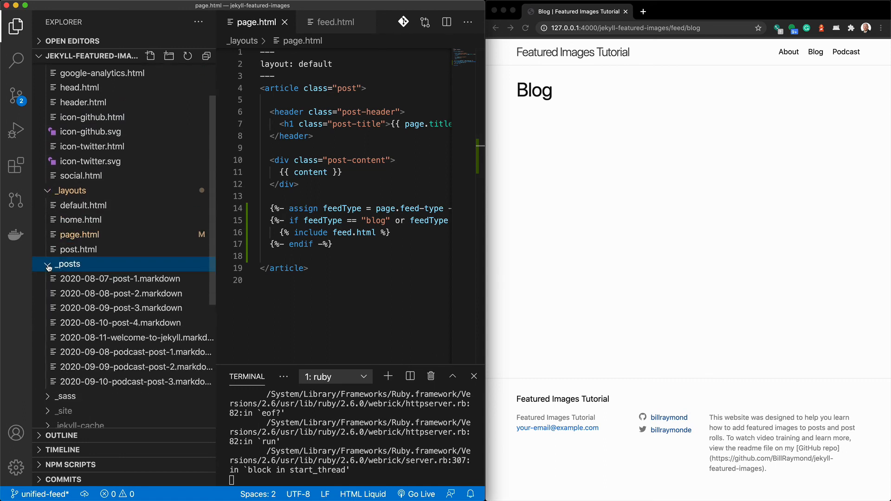
pyautogui.click(120, 278)
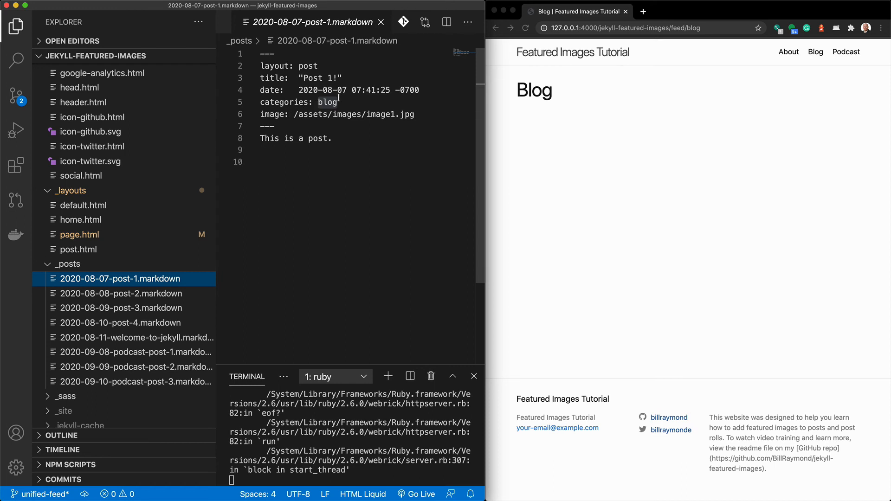
pyautogui.doubleClick(328, 102)
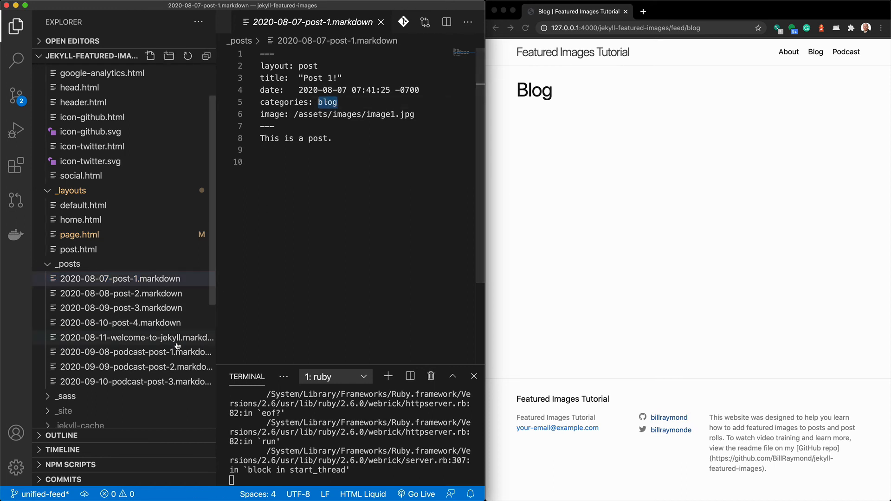
pyautogui.click(136, 352)
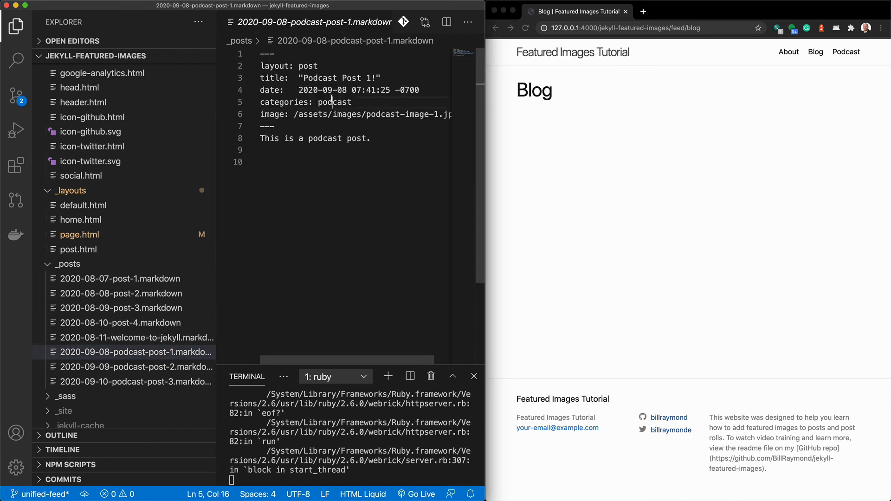
pyautogui.doubleClick(335, 102)
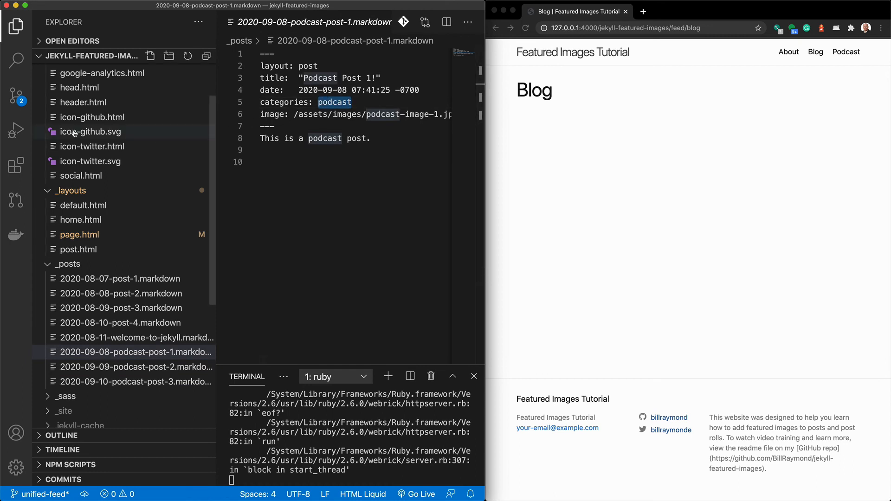
pyautogui.moveTo(90, 131)
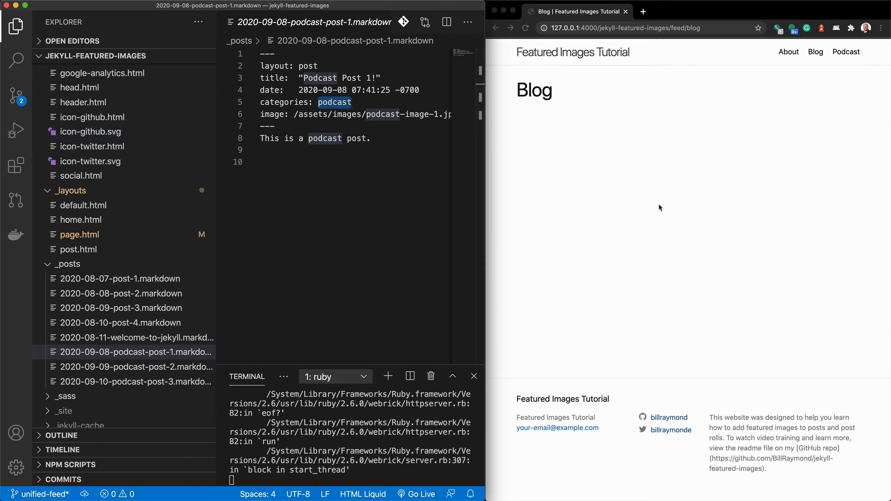
pyautogui.moveTo(634, 174)
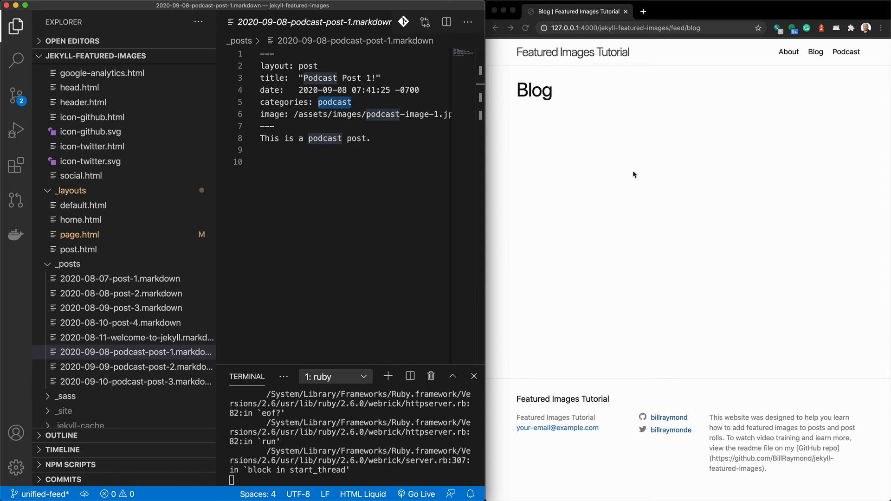
pyautogui.moveTo(788, 387)
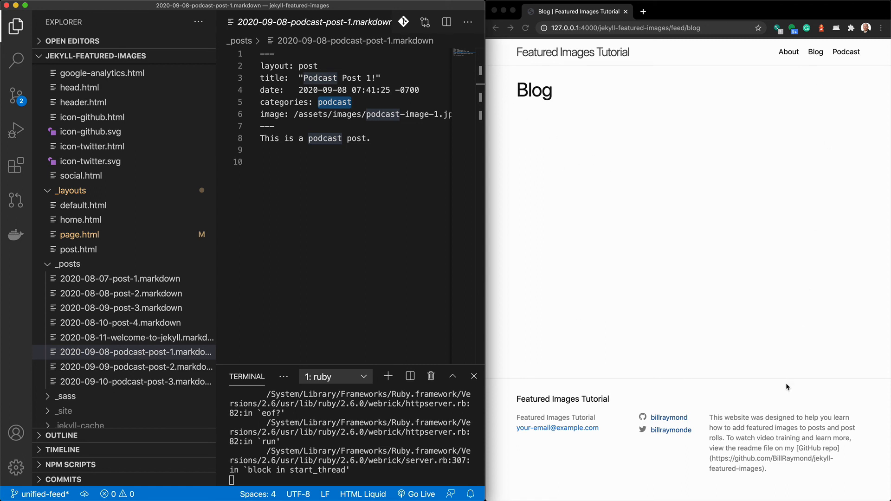
pyautogui.moveTo(531, 470)
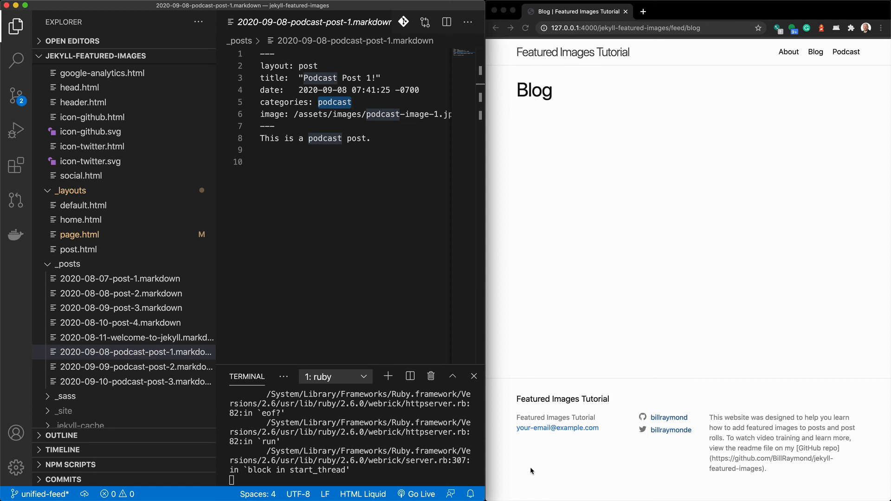
pyautogui.moveTo(506, 162)
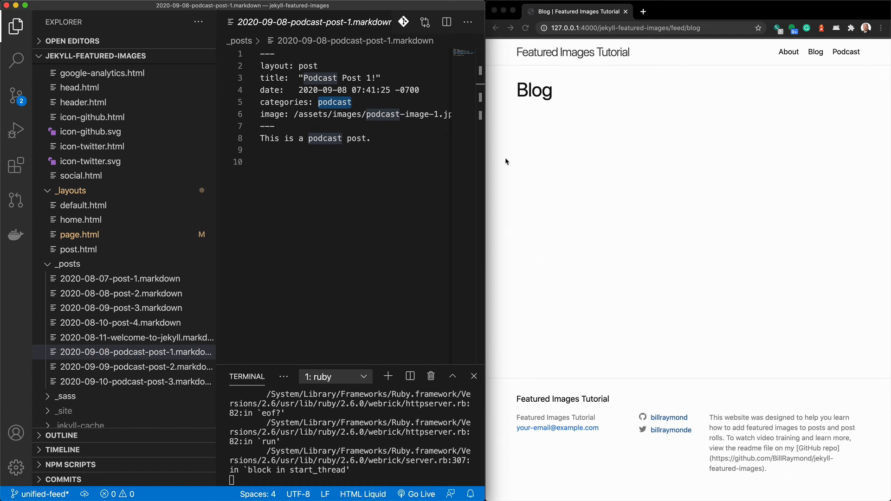
pyautogui.moveTo(583, 193)
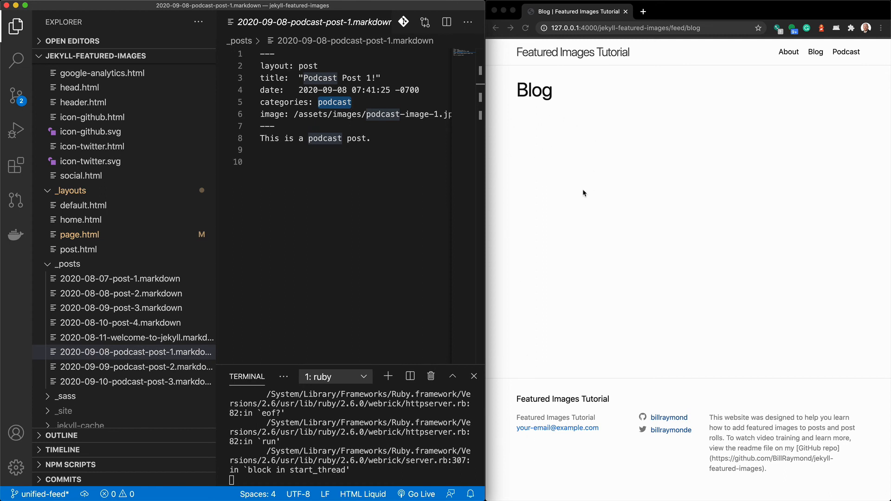
pyautogui.moveTo(554, 164)
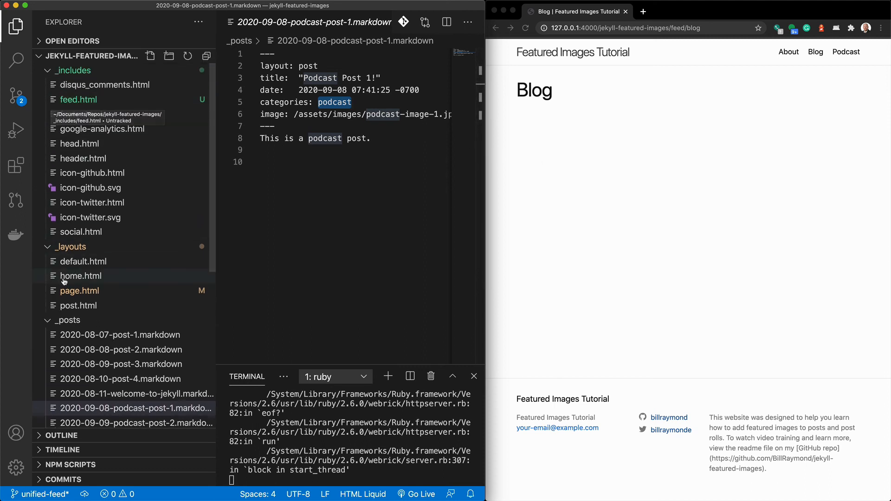
pyautogui.click(80, 290)
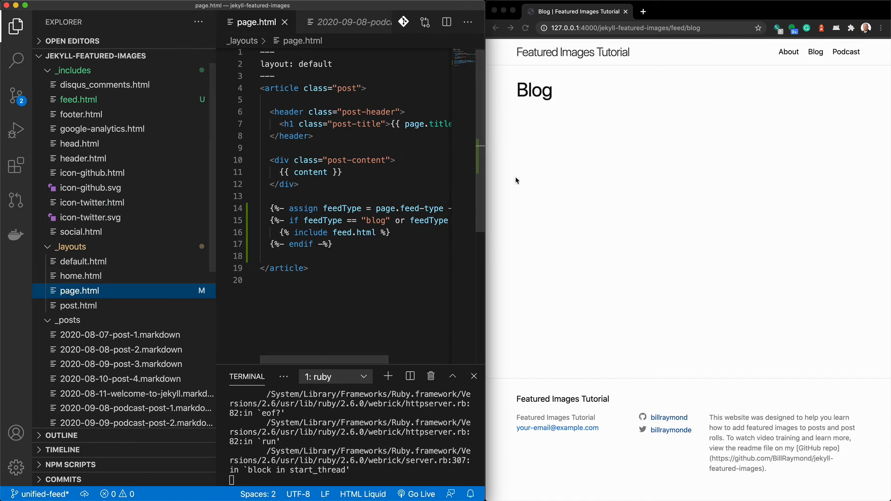
pyautogui.moveTo(112, 129)
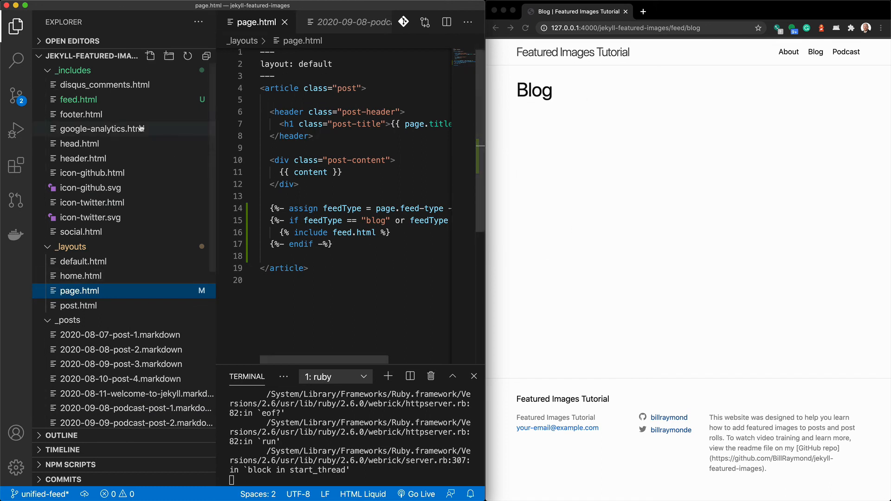
pyautogui.click(78, 100)
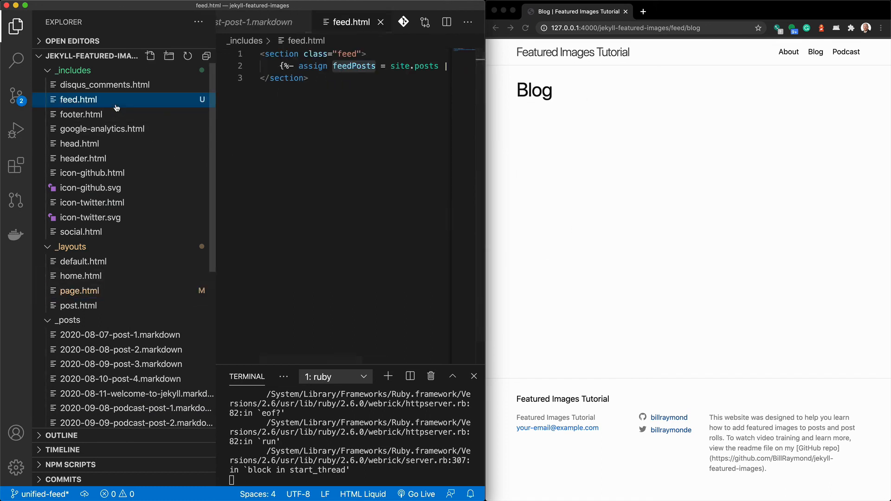
pyautogui.moveTo(522, 158)
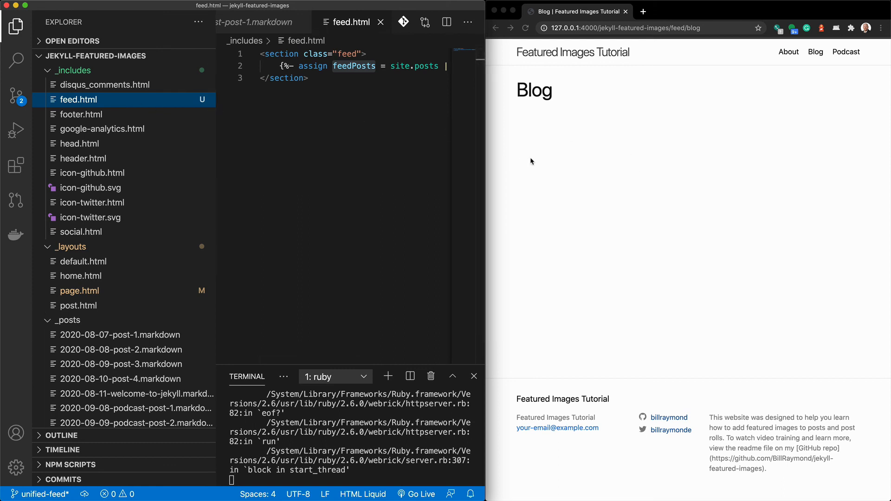
pyautogui.write("where: 'categories', feedType -%}")
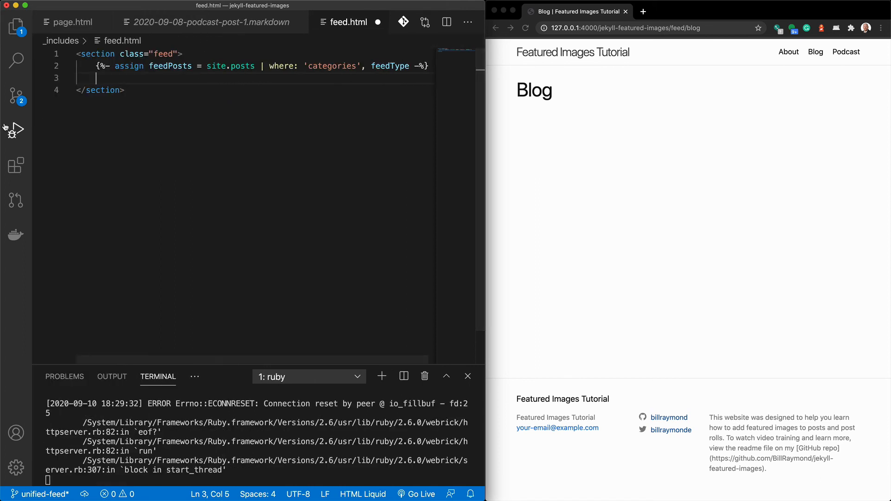
pyautogui.moveTo(16, 128)
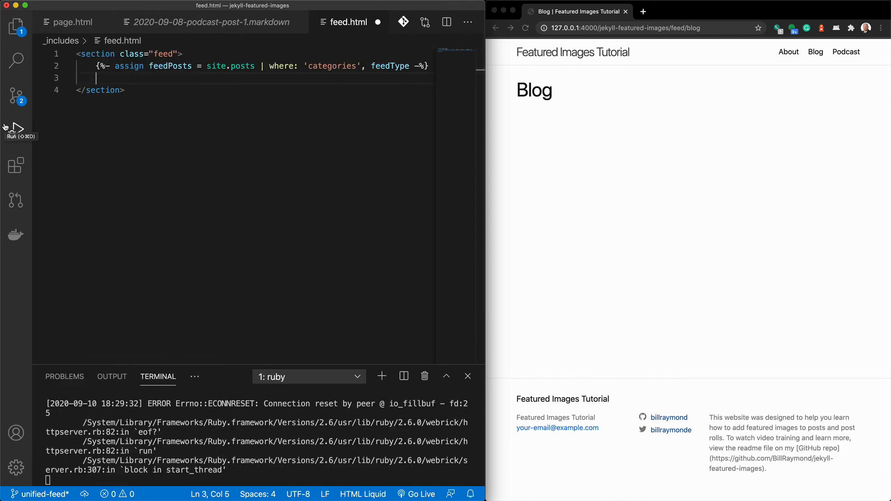
# Add a for post in feedPosts loop to feed.html
pyautogui.write('{%- for item in collection -%}')
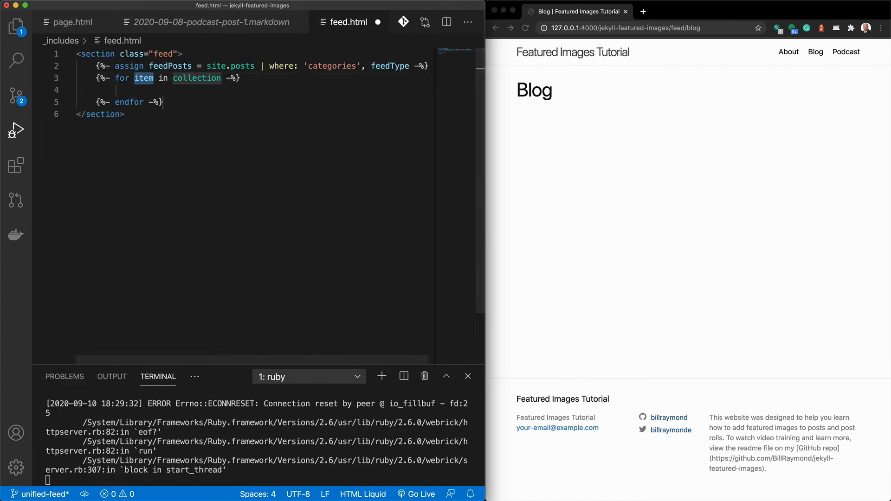
pyautogui.write('post')
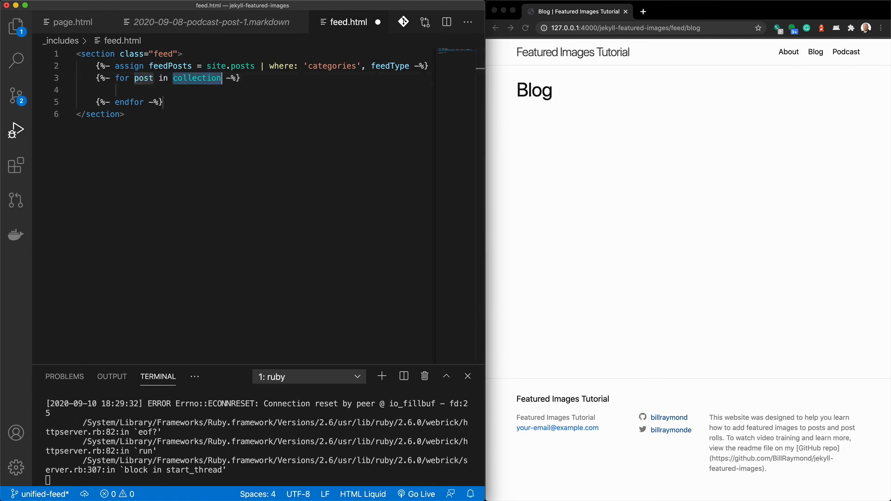
pyautogui.write('feedPos')
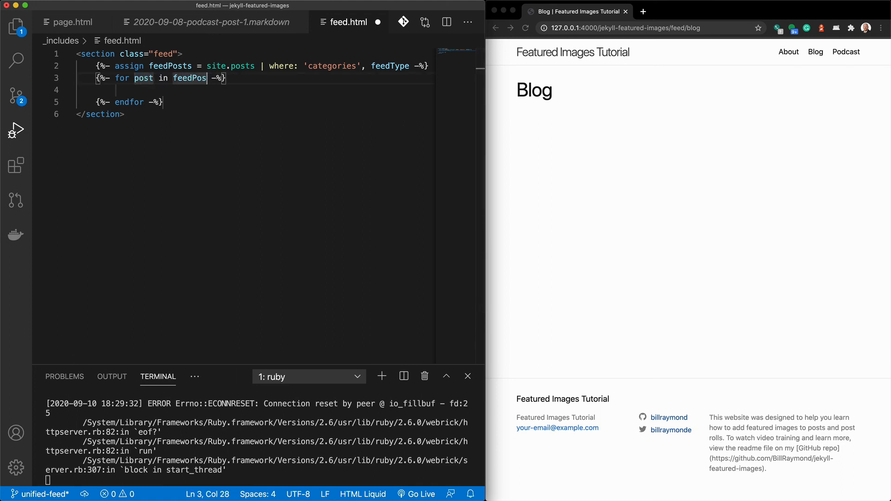
pyautogui.write('ts')
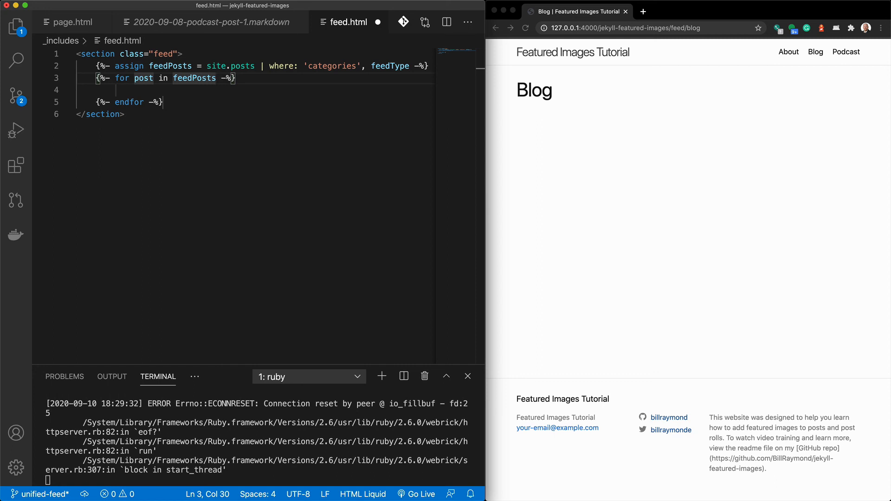
# Inside the loop output <p>Title: {{post.title}}</p> and save
pyautogui.click(146, 90)
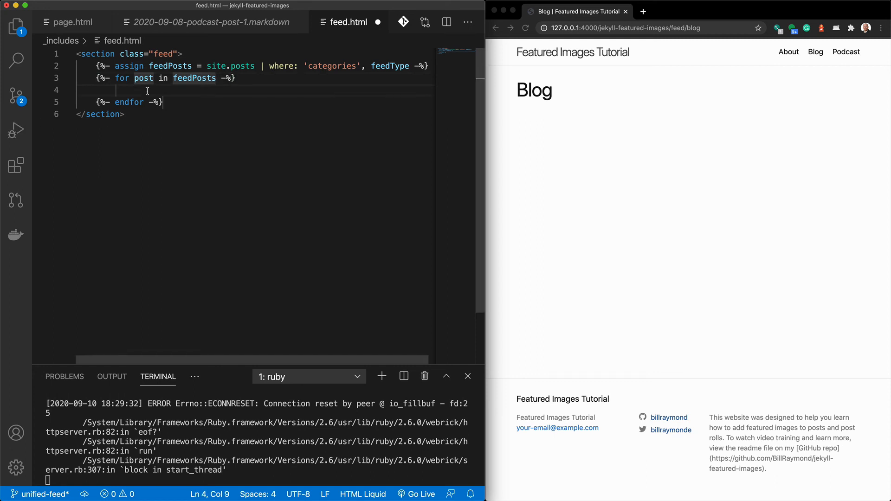
pyautogui.write('p></p>')
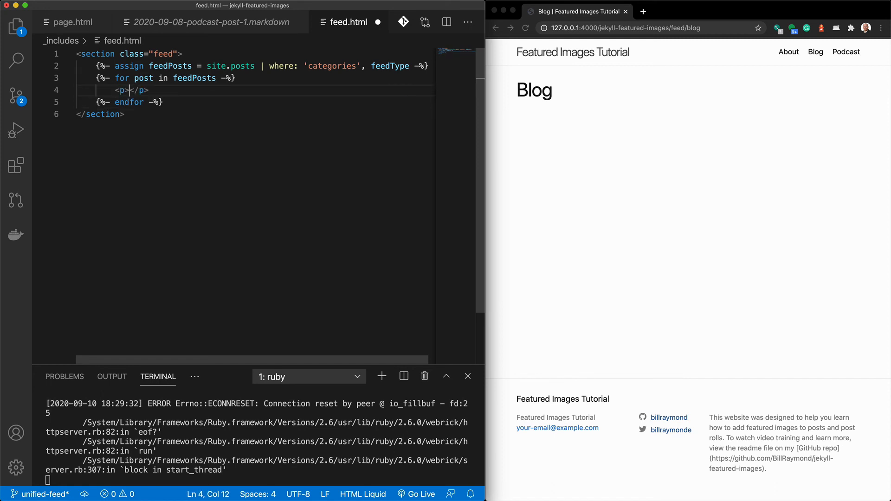
pyautogui.write('Title:')
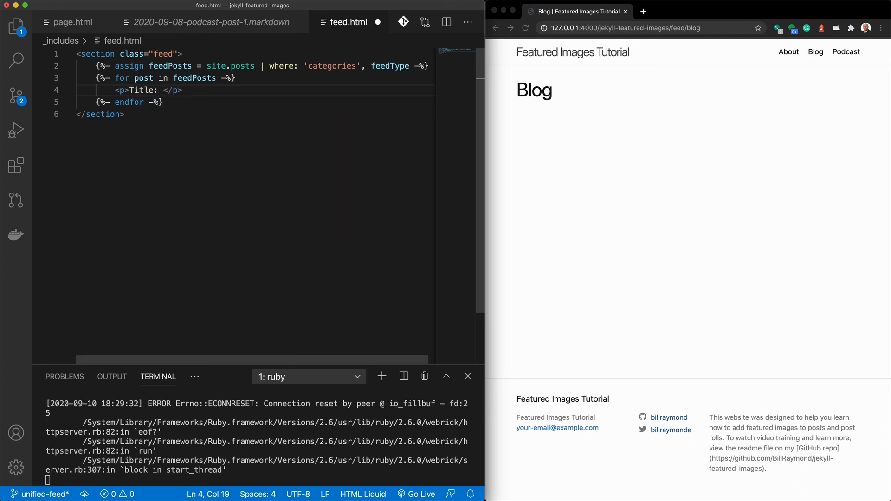
pyautogui.write('{{pos')
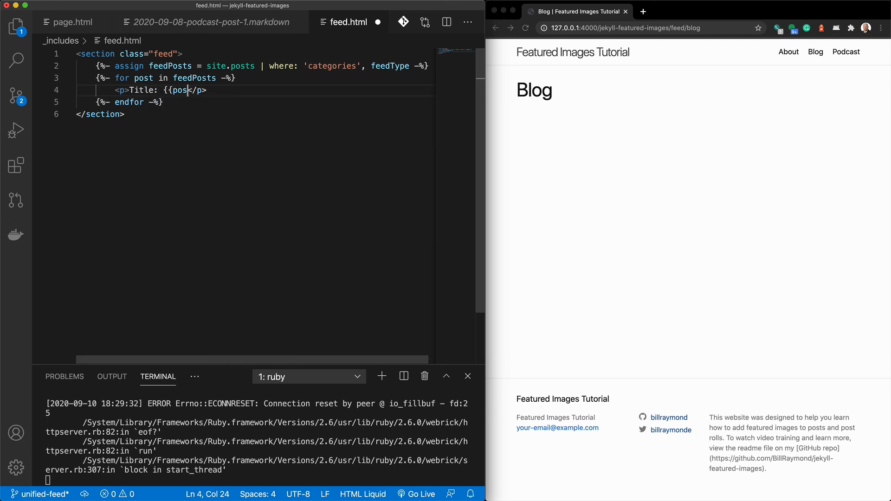
pyautogui.write('.t')
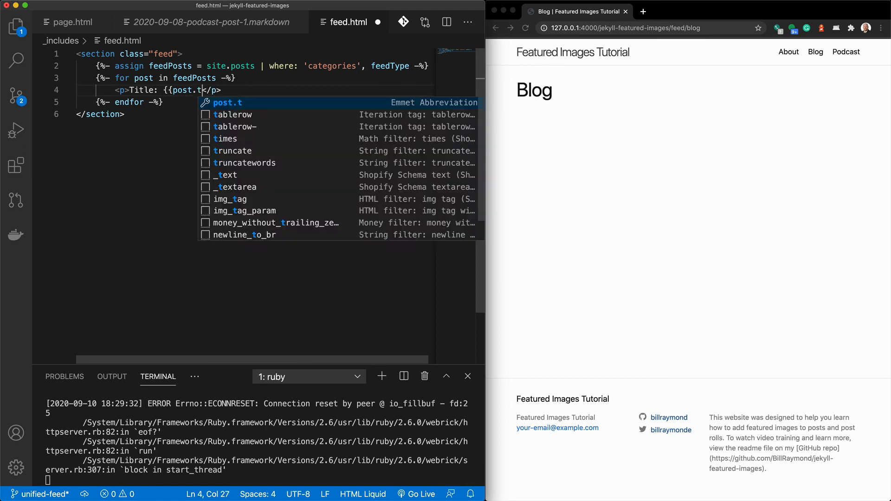
pyautogui.write('itle')
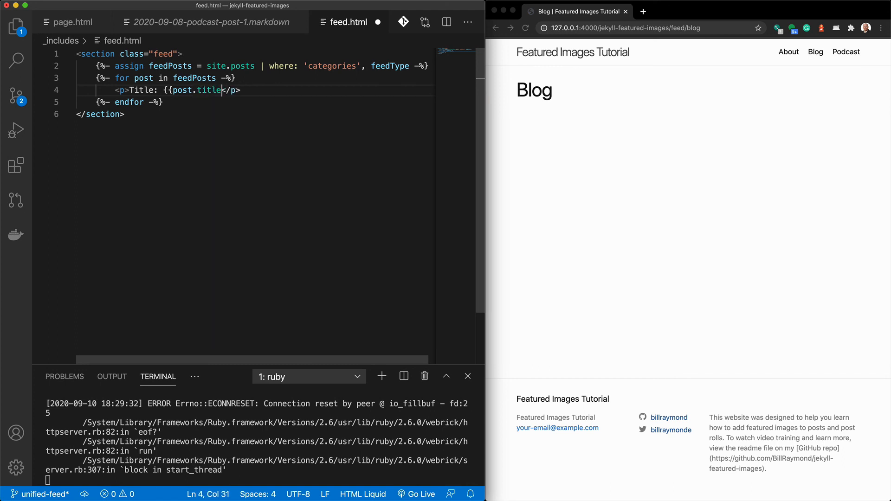
pyautogui.write('}}')
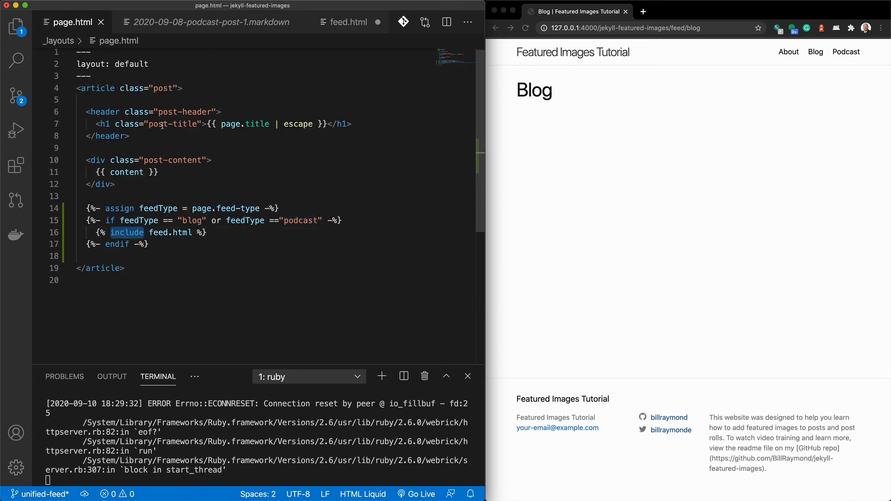
pyautogui.click(346, 23)
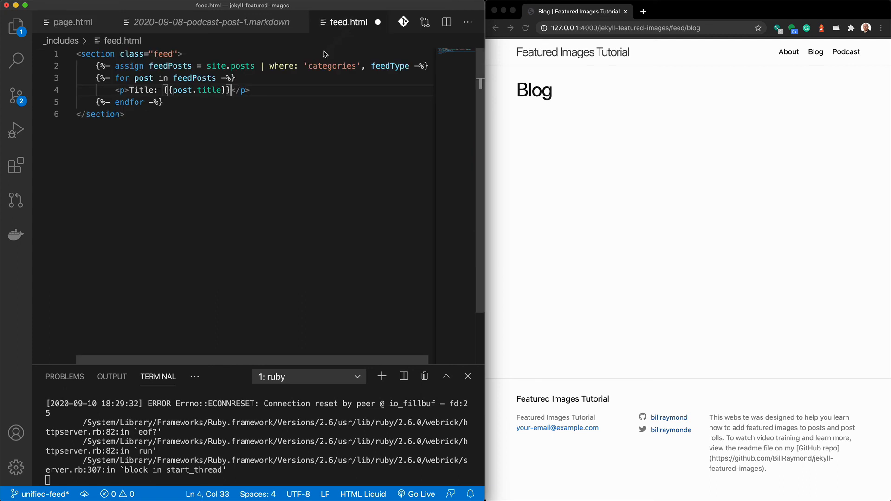
pyautogui.moveTo(257, 93)
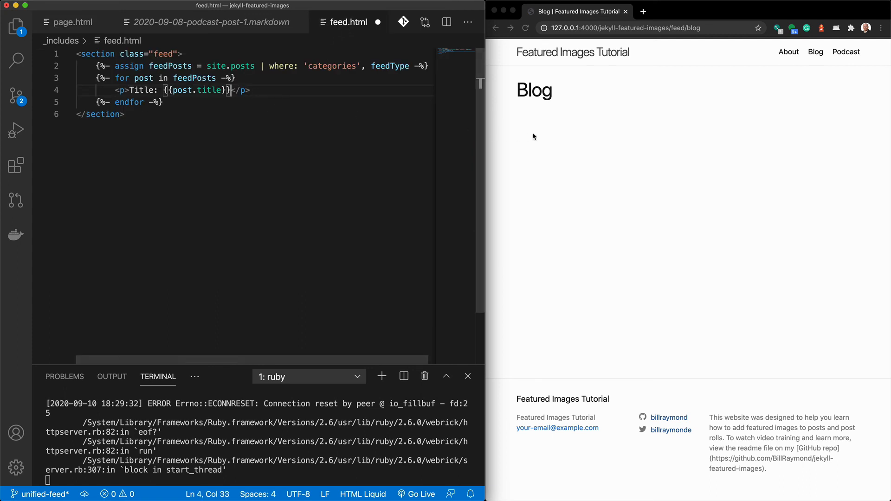
pyautogui.moveTo(530, 191)
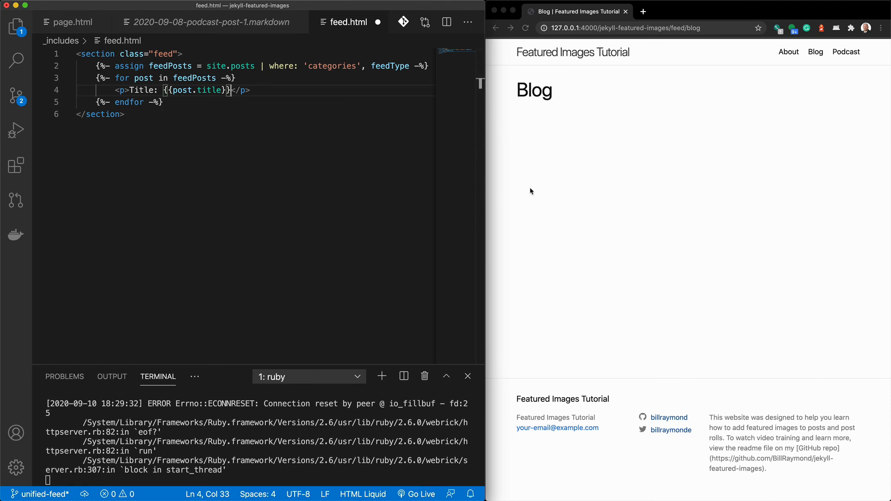
# Switch between the Blog and Podcast pages to confirm five blog titles and three podcast titles
pyautogui.click(283, 102)
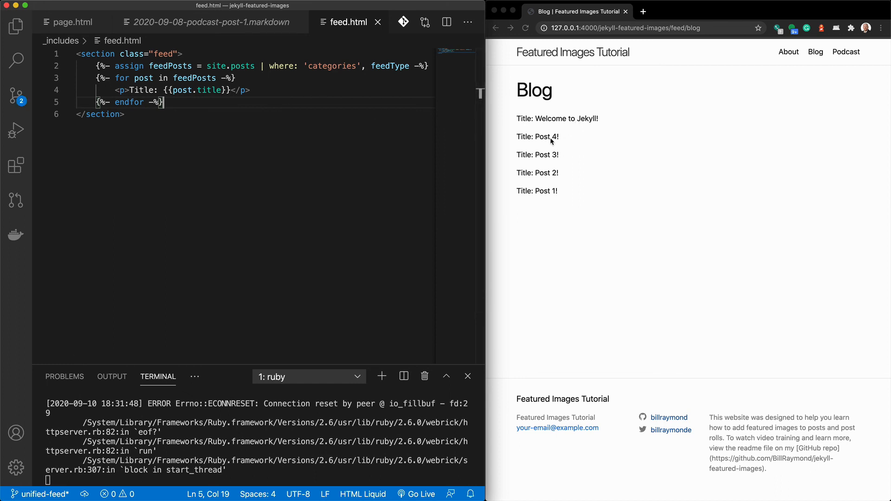
pyautogui.moveTo(693, 228)
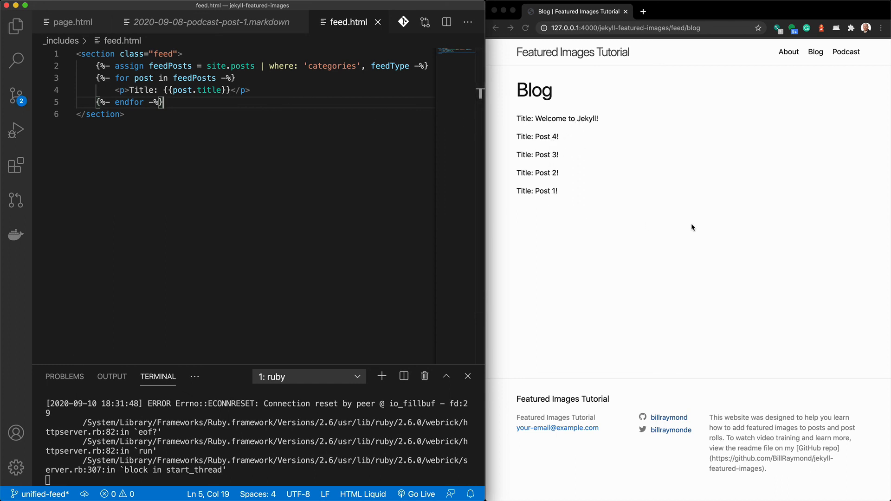
pyautogui.moveTo(846, 52)
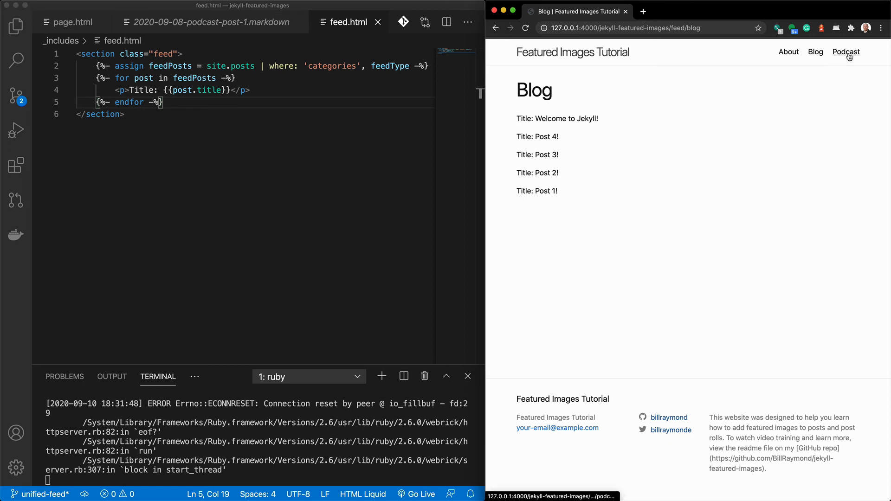
pyautogui.click(846, 52)
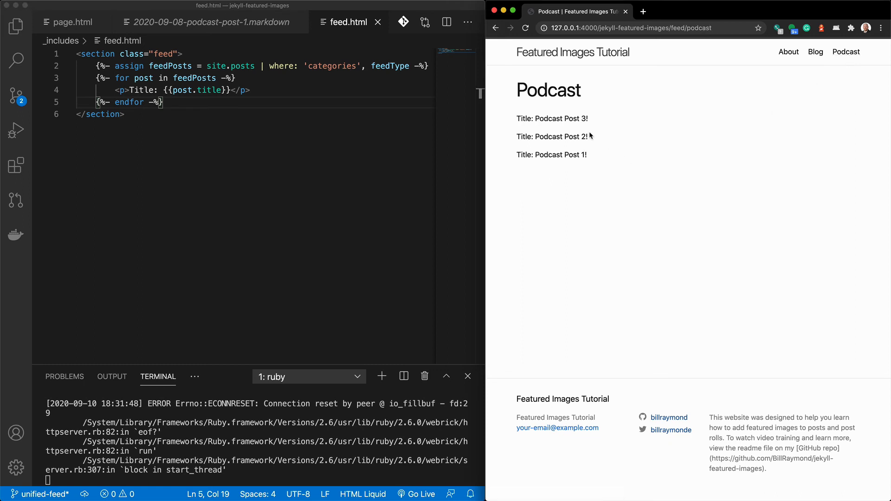
pyautogui.moveTo(567, 172)
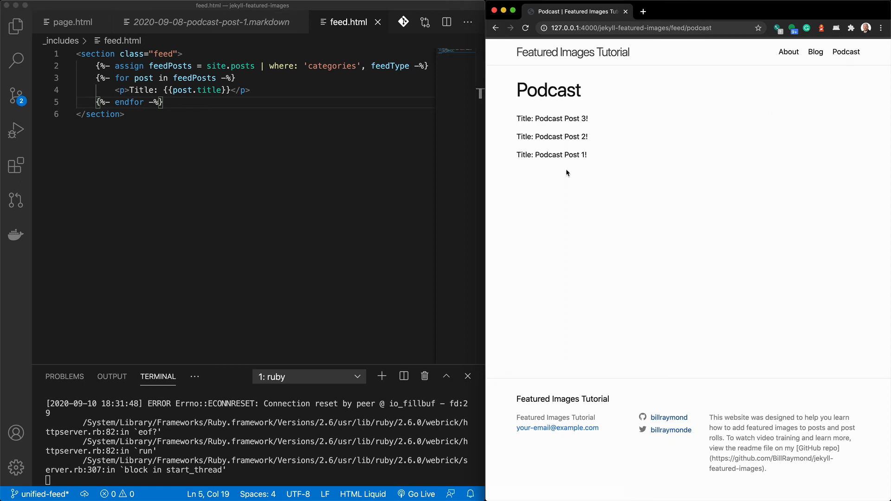
pyautogui.moveTo(558, 157)
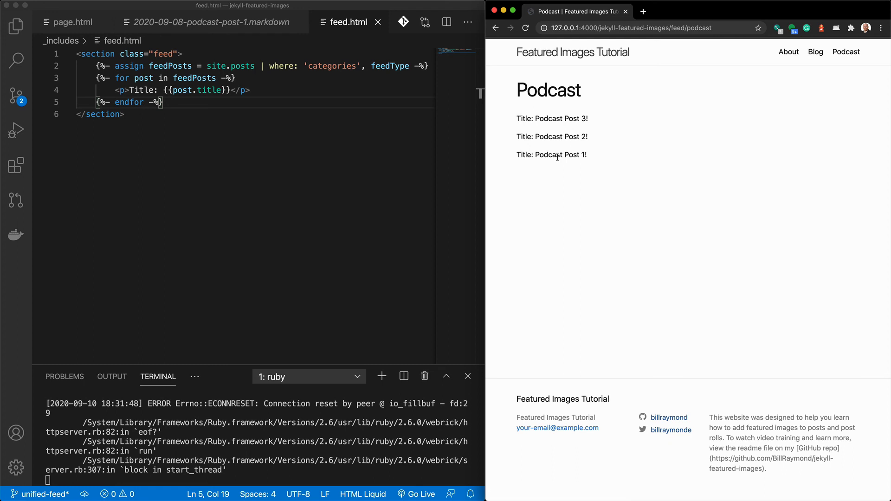
pyautogui.moveTo(573, 52)
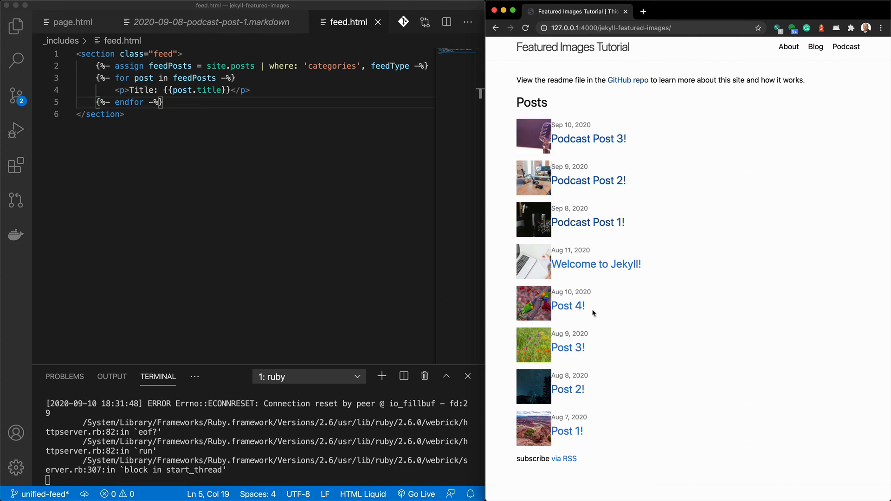
pyautogui.moveTo(815, 46)
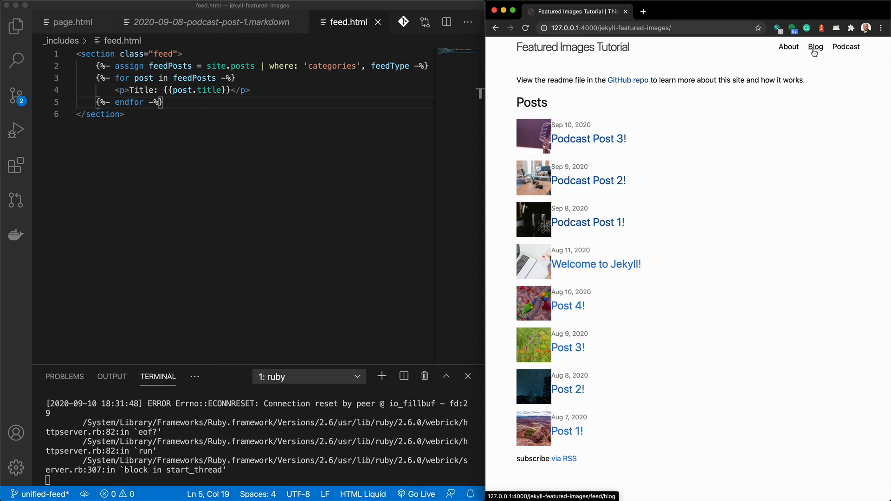
pyautogui.click(816, 46)
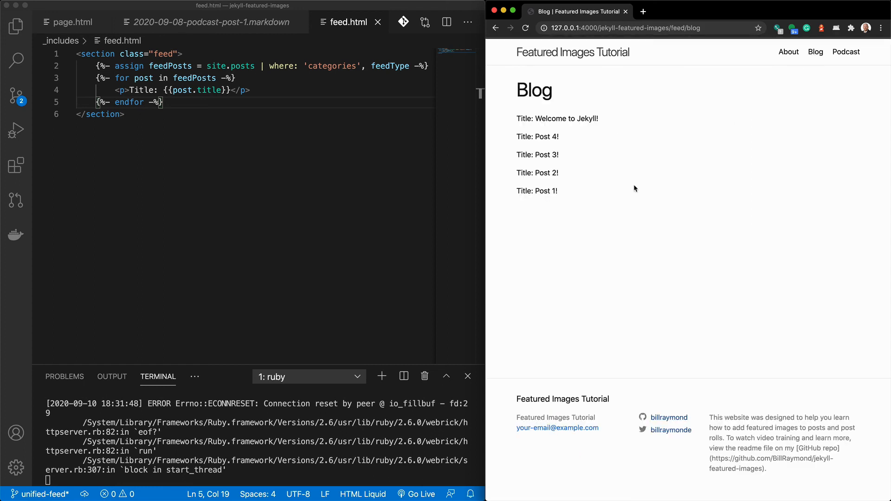
pyautogui.moveTo(630, 183)
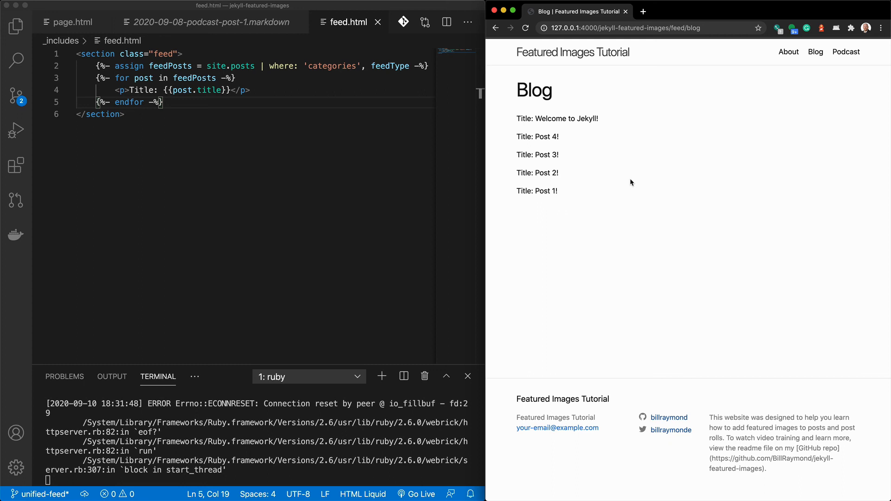
pyautogui.click(845, 52)
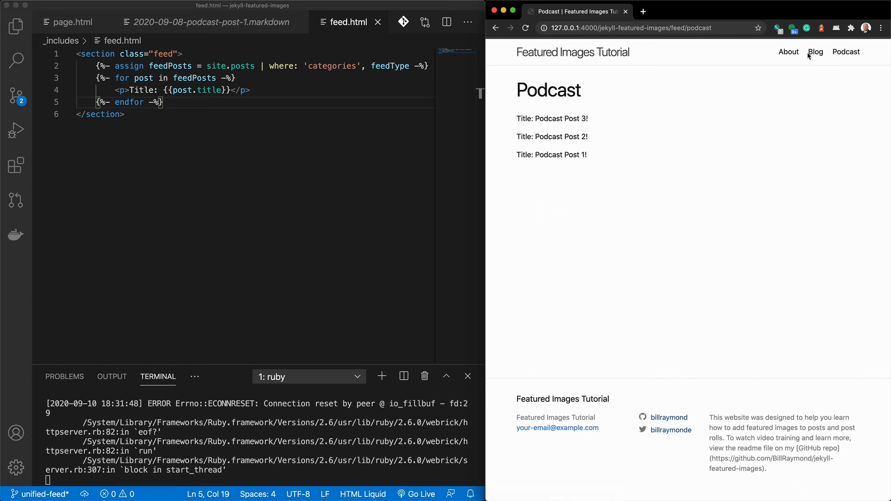
pyautogui.click(816, 52)
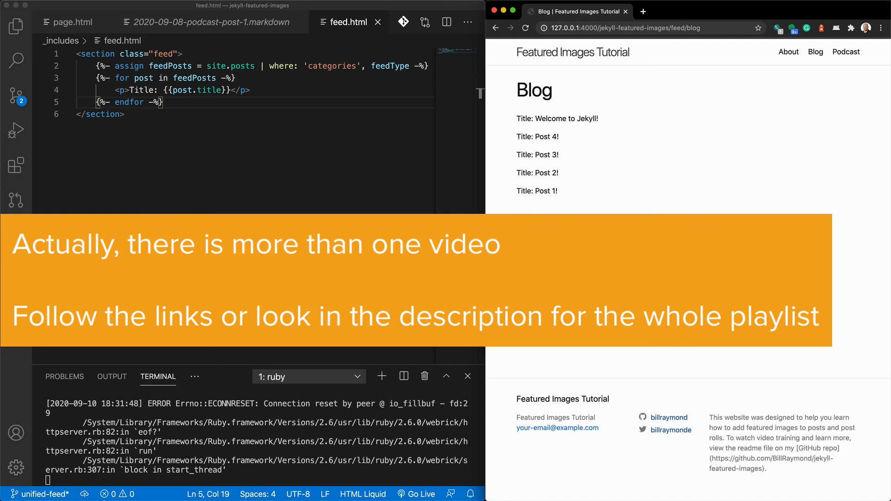
pyautogui.moveTo(619, 112)
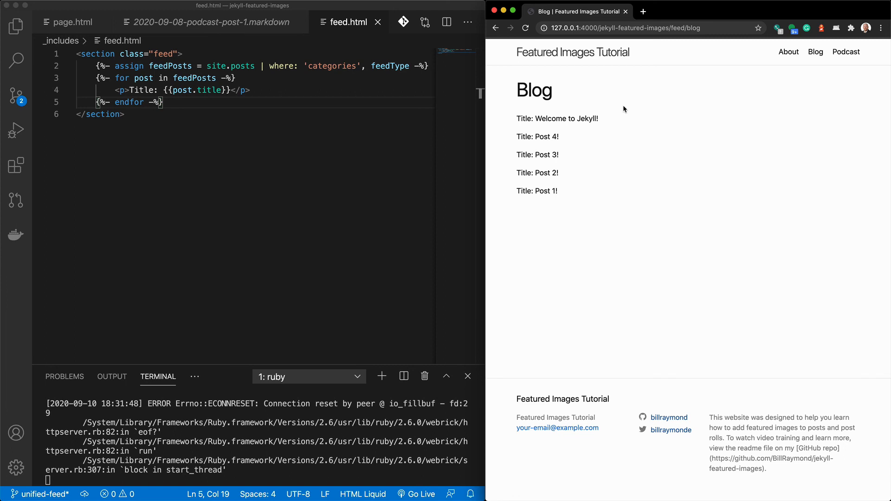
pyautogui.moveTo(581, 191)
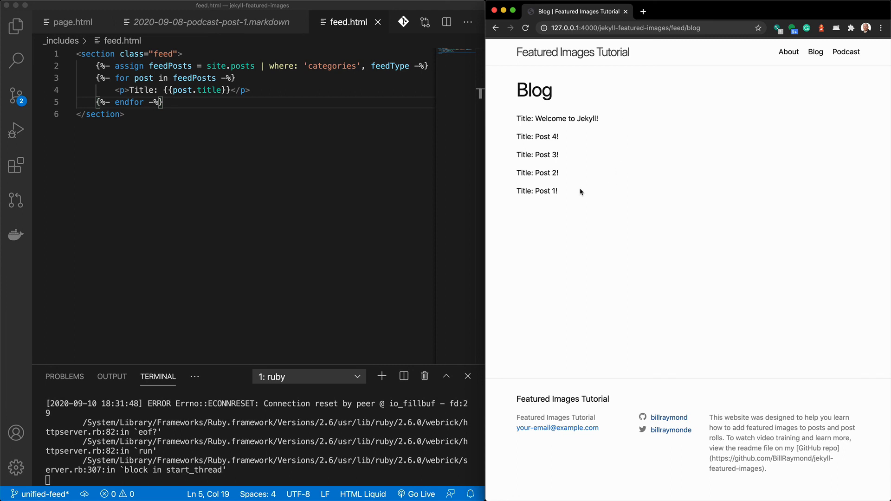
pyautogui.moveTo(573, 205)
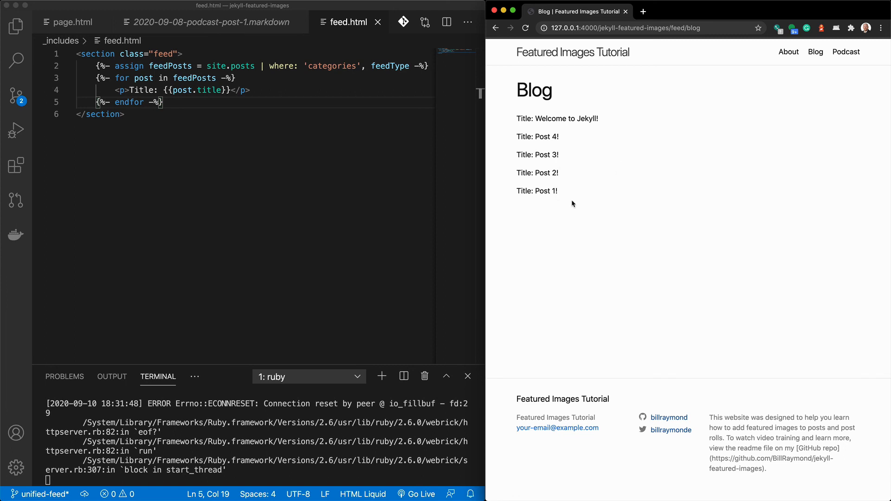
pyautogui.moveTo(562, 140)
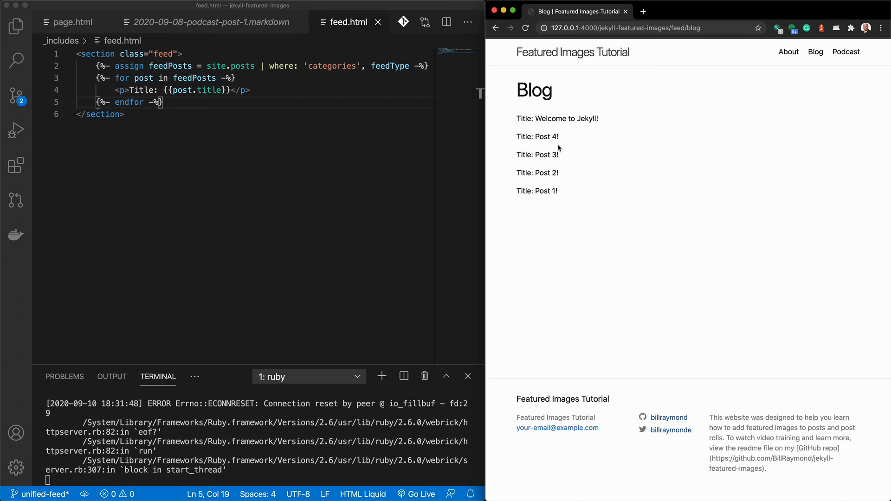
pyautogui.moveTo(562, 141)
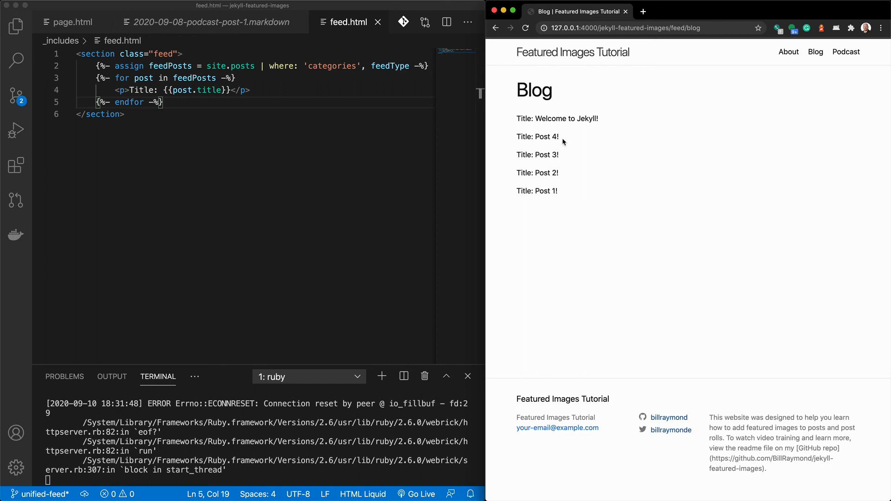
pyautogui.moveTo(569, 187)
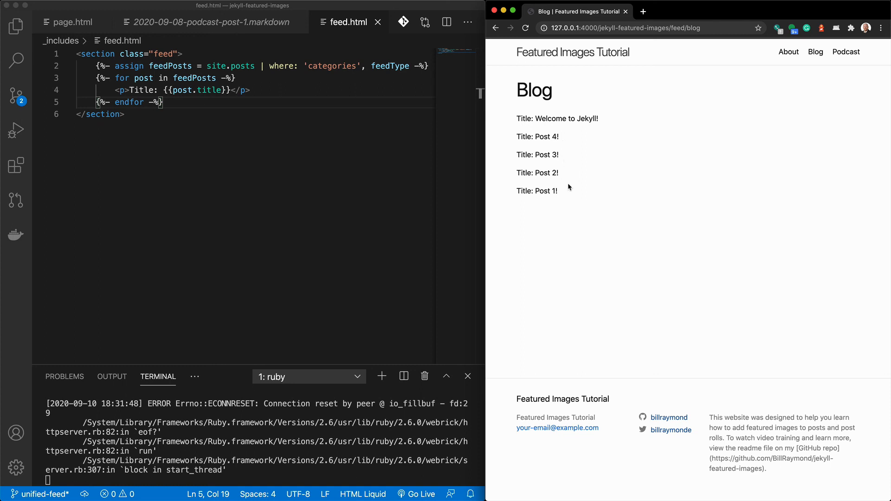